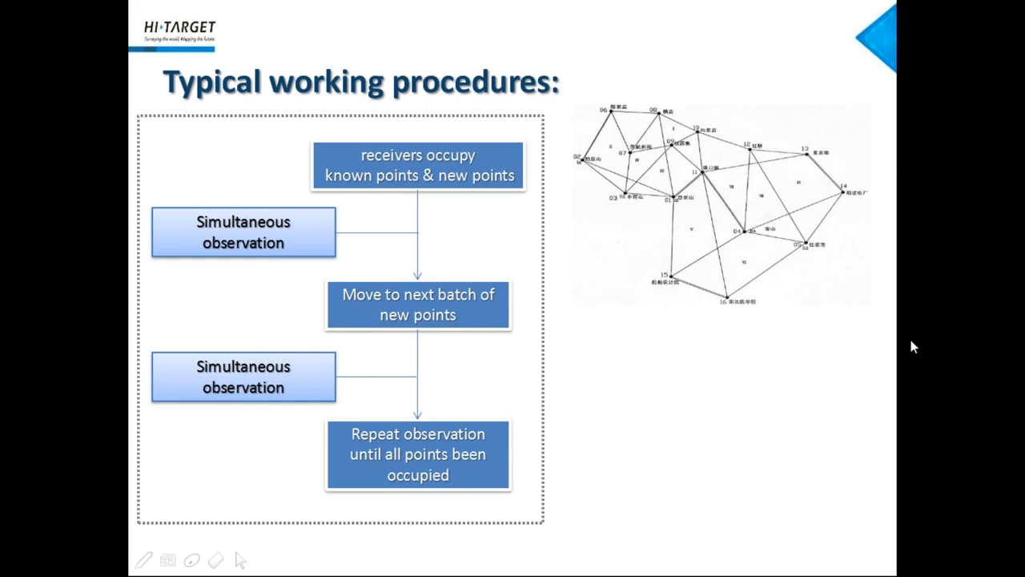
pyautogui.moveTo(991, 184)
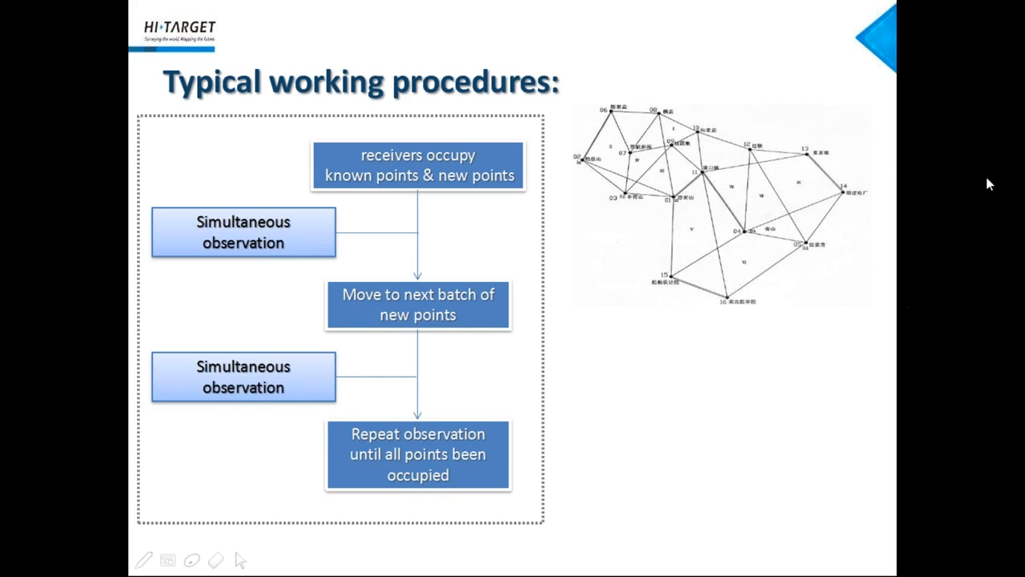
# - Advance the slideshow to the Functions Layout navigation-bar slide with the Network Adjust dialog
pyautogui.press('Right')
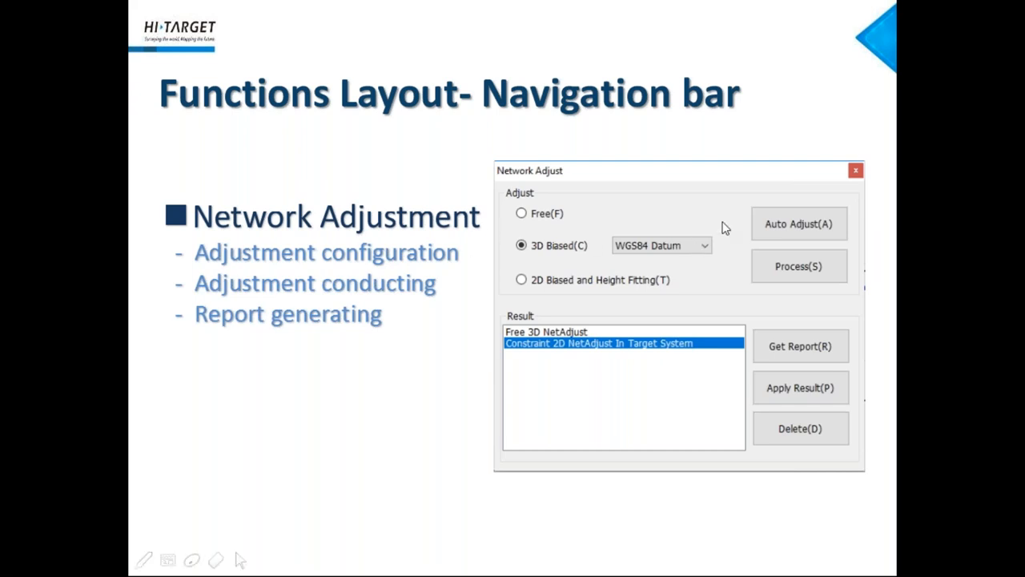
pyautogui.moveTo(743, 309)
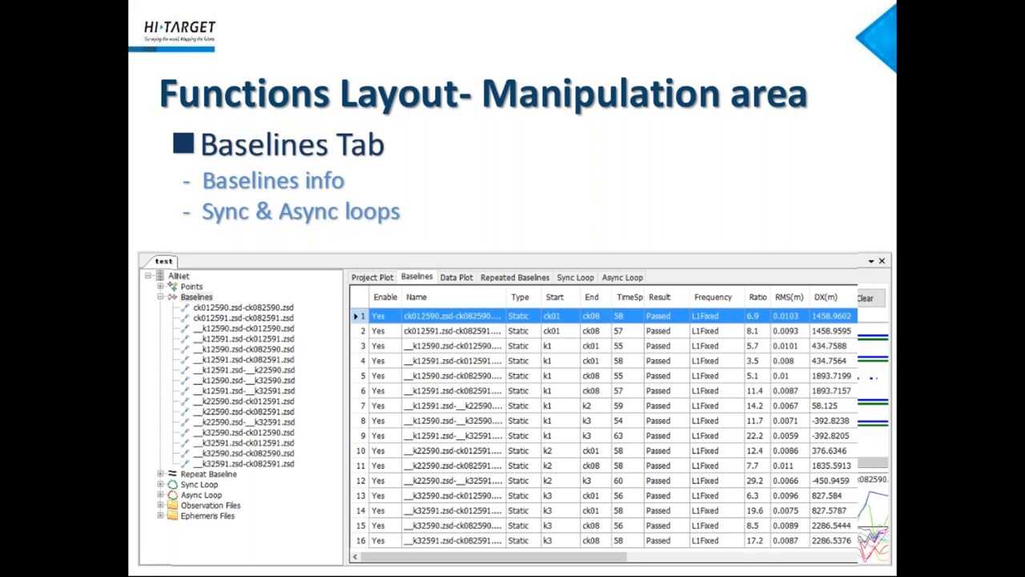
# - Reveal the Data Plot, Repeated Baselines and Sync Loop screenshots, then move to the next slide
pyautogui.click(455, 276)
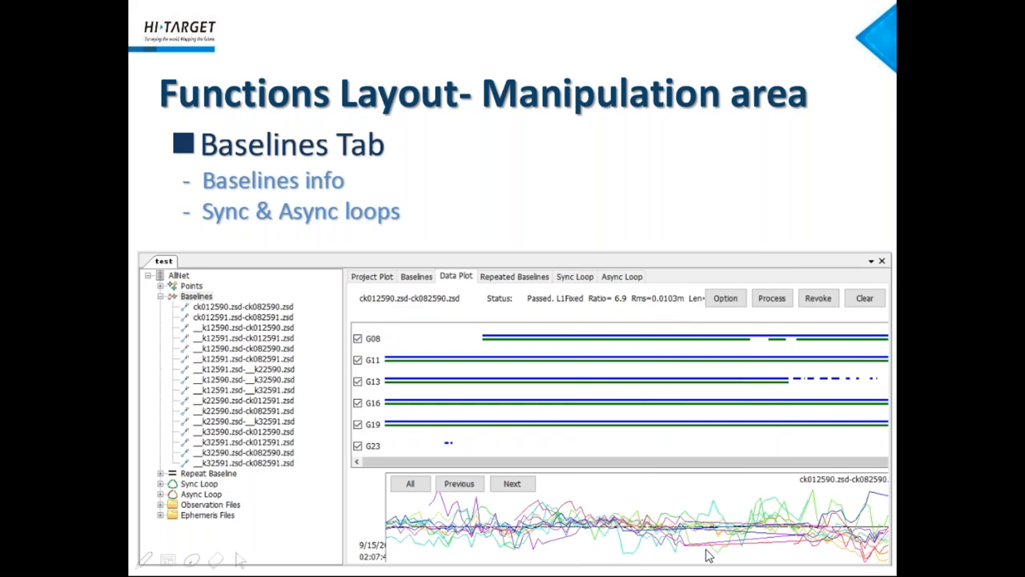
pyautogui.moveTo(593, 479)
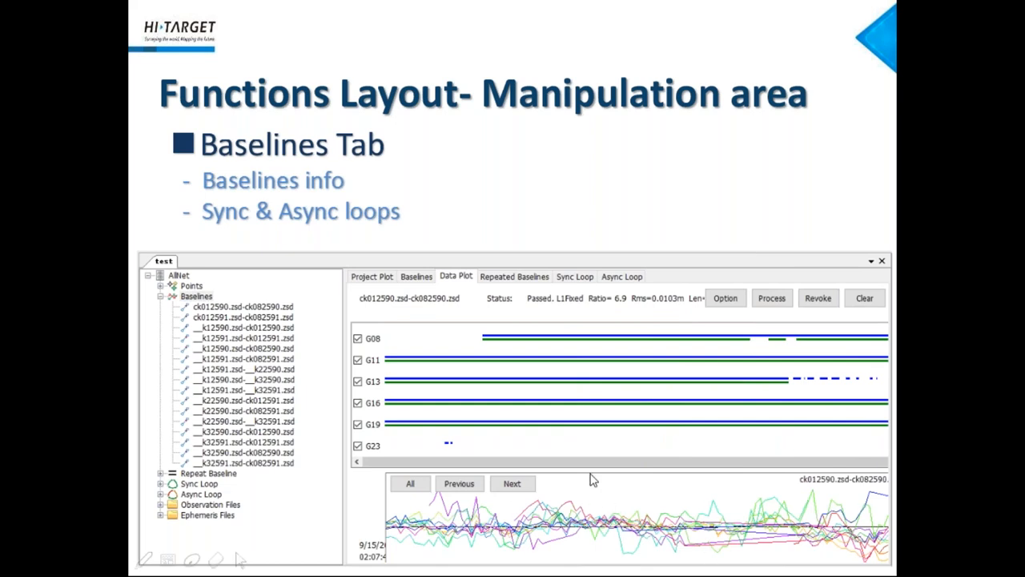
pyautogui.click(514, 275)
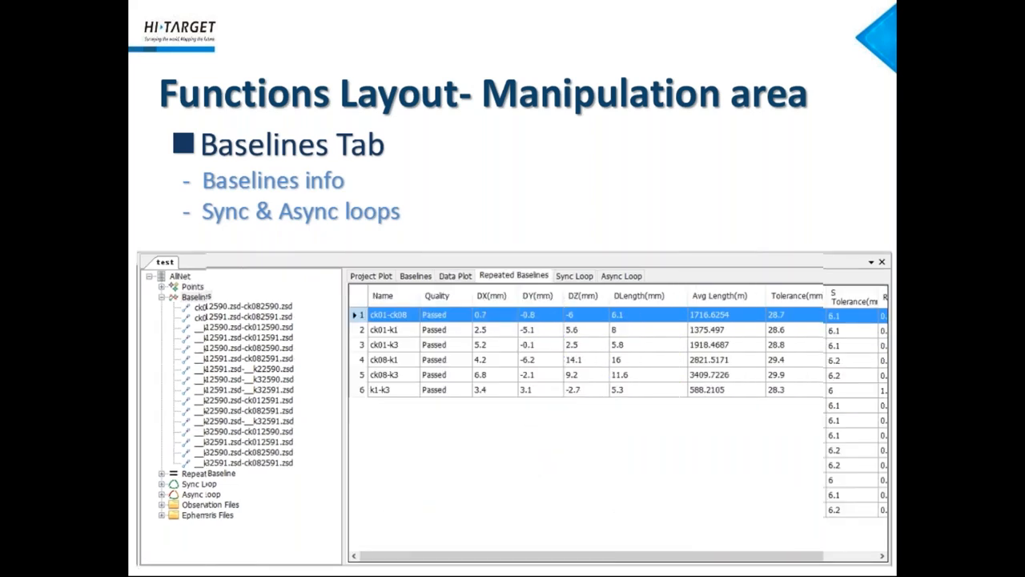
pyautogui.click(574, 276)
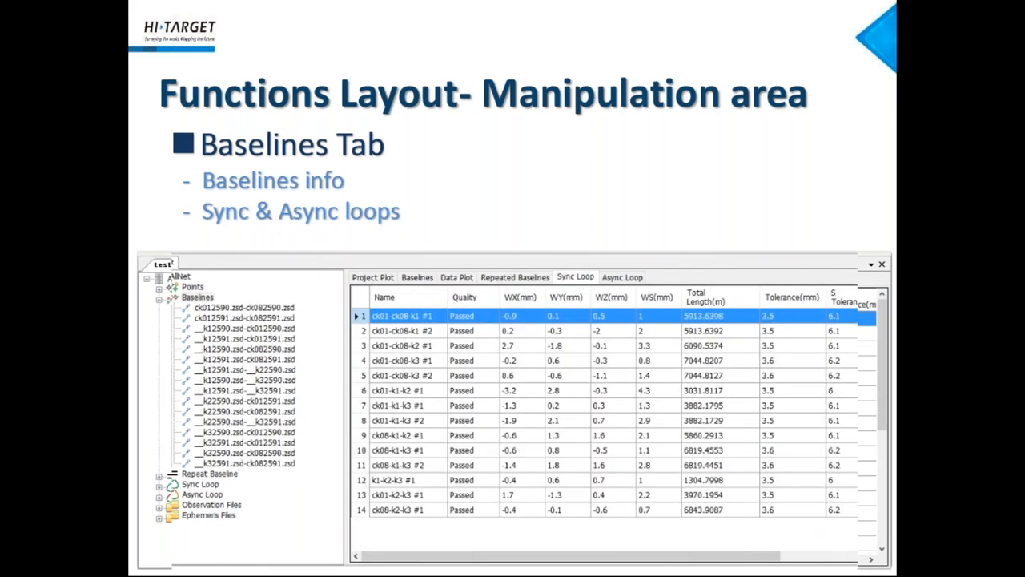
pyautogui.click(622, 280)
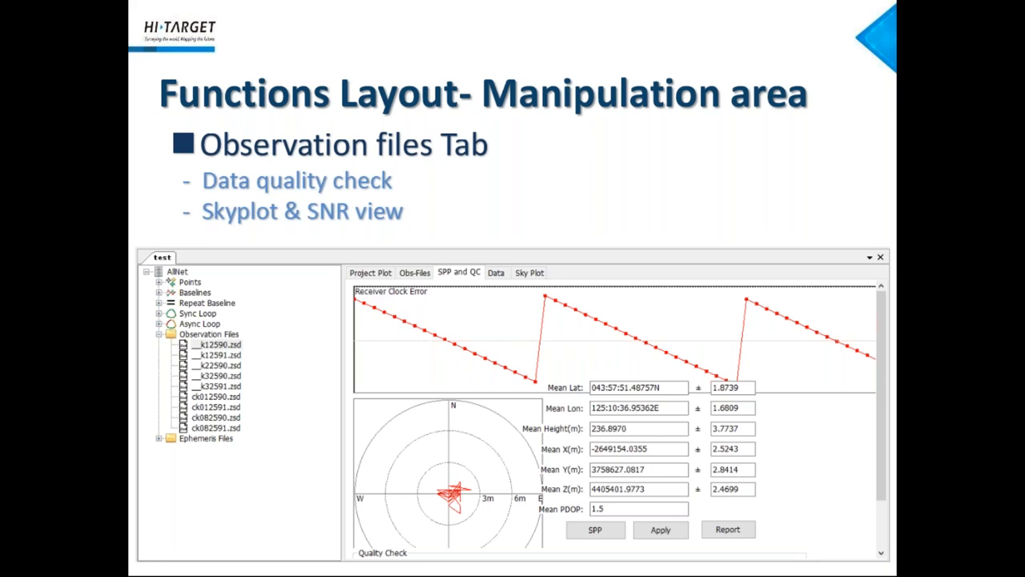
# - Reveal the observation data timeline and the sky plot / SNR screenshots
pyautogui.click(496, 272)
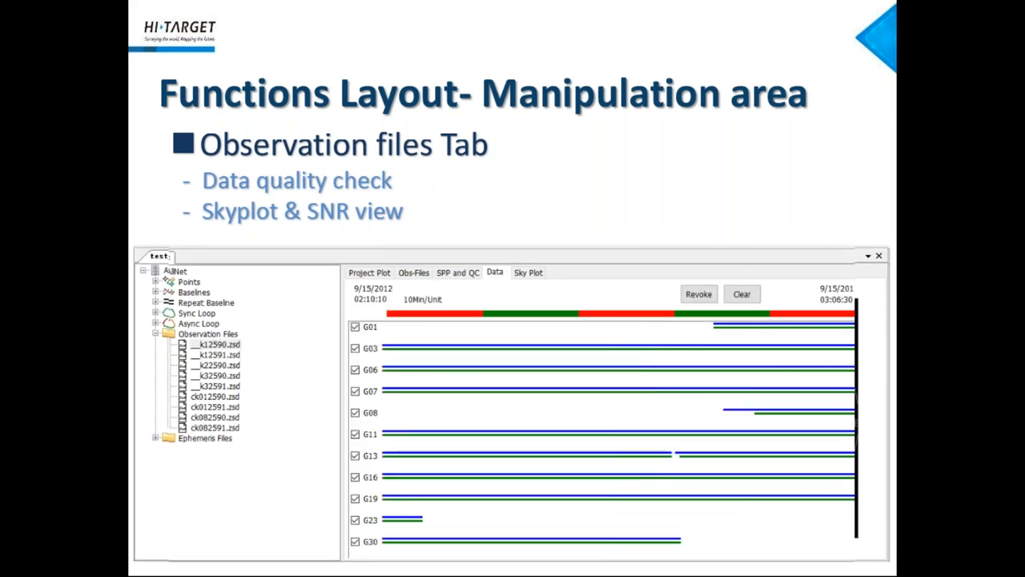
pyautogui.click(528, 271)
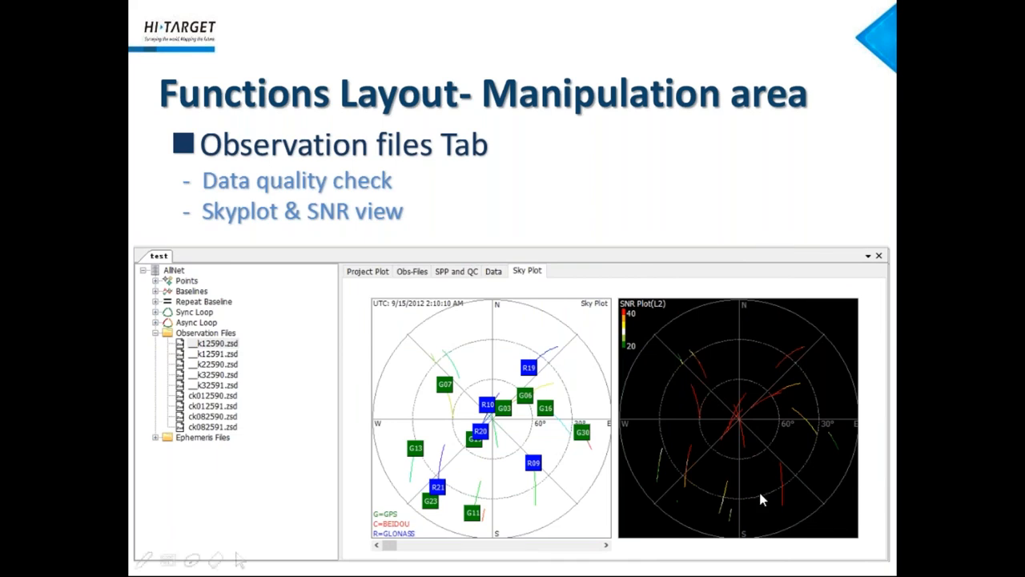
pyautogui.moveTo(696, 474)
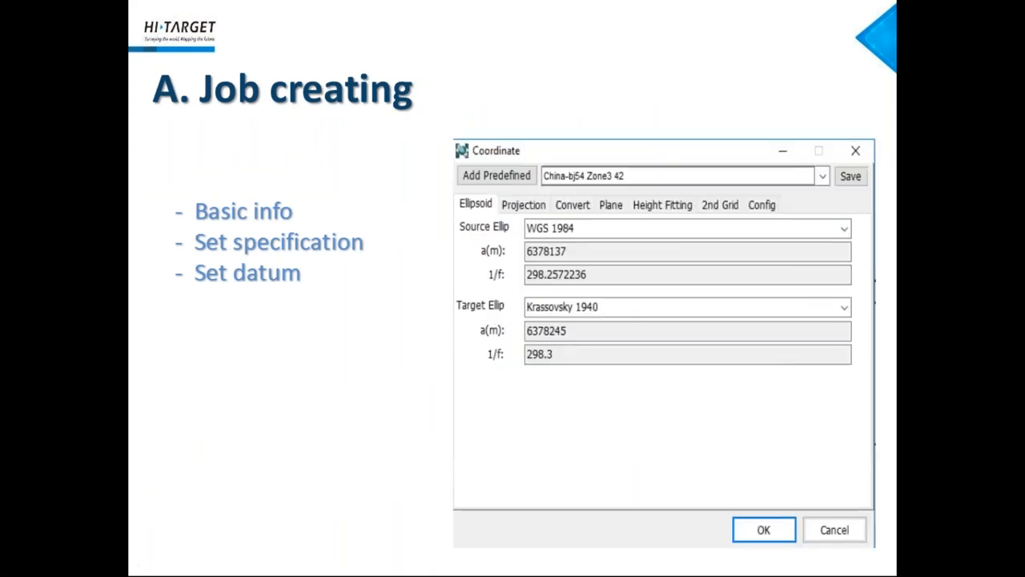
# - Move to the antenna height slide and reveal its antenna and receiver settings screenshots
pyautogui.press('right')
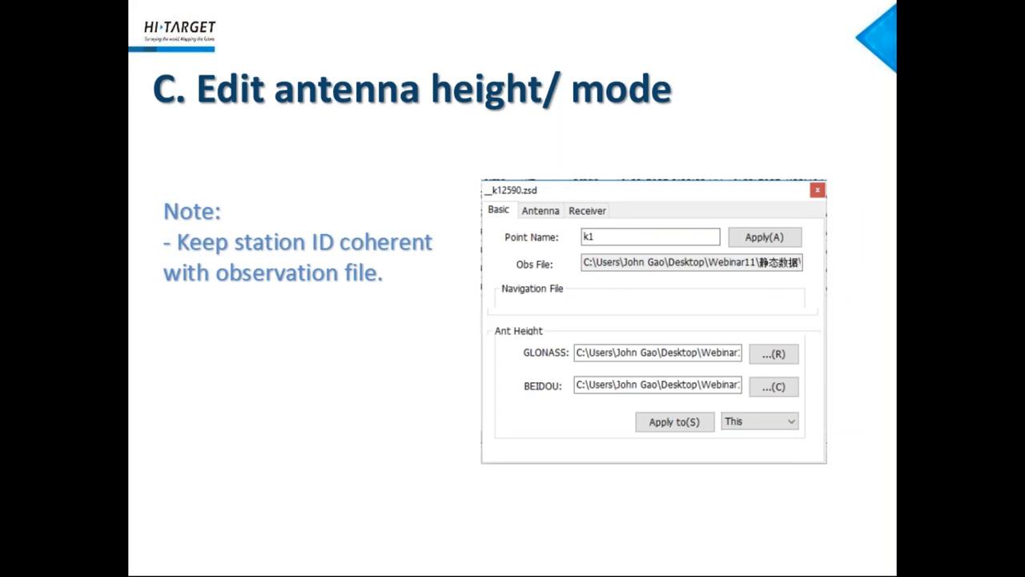
pyautogui.click(540, 210)
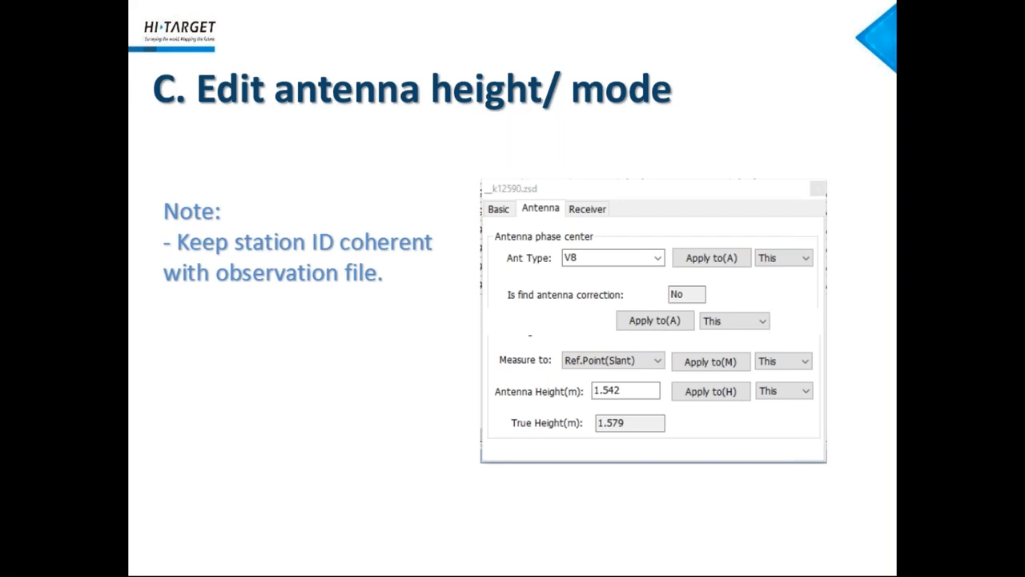
pyautogui.click(587, 208)
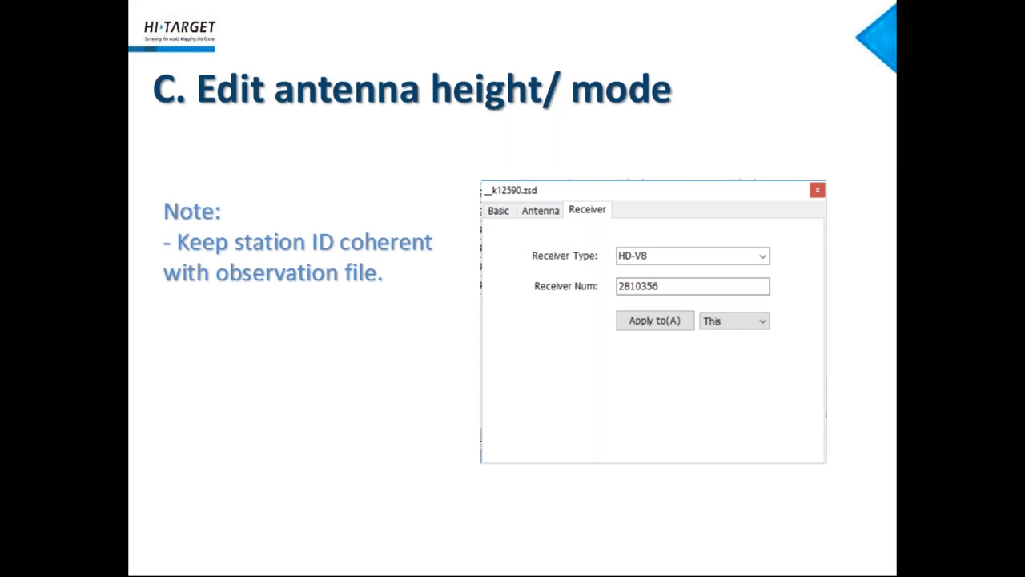
# - Continue through the control points slide to the Baselines processing results slide
pyautogui.press('right')
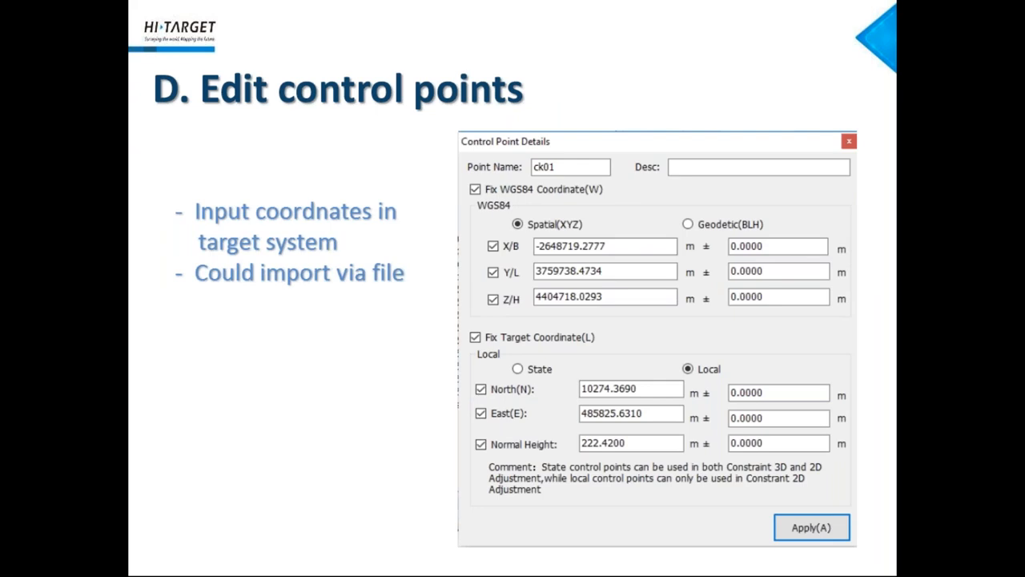
pyautogui.press('right')
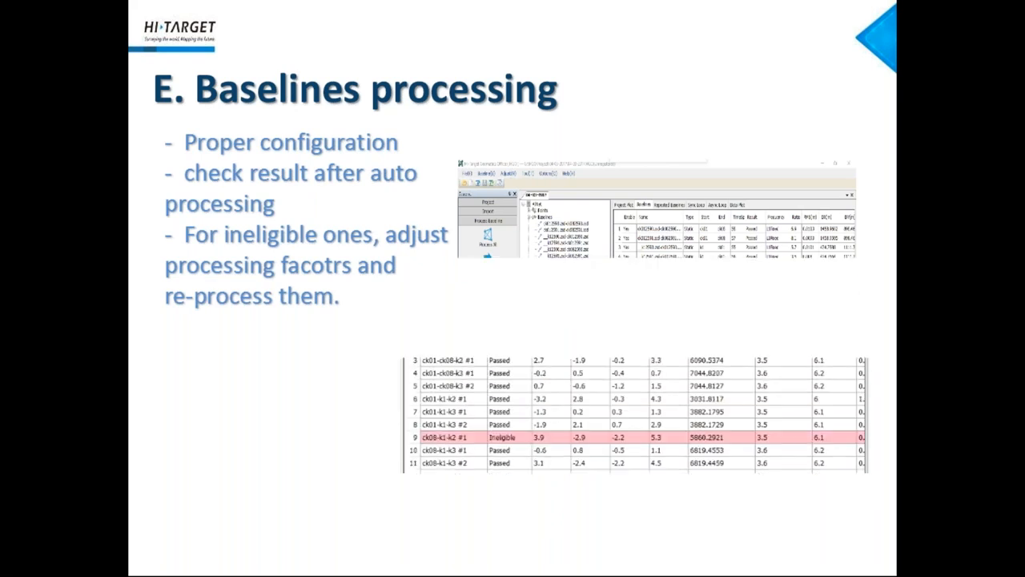
# - Advance to the F. Adjustment slide on free, 3D biased and 2D biased adjustment
pyautogui.press('Right')
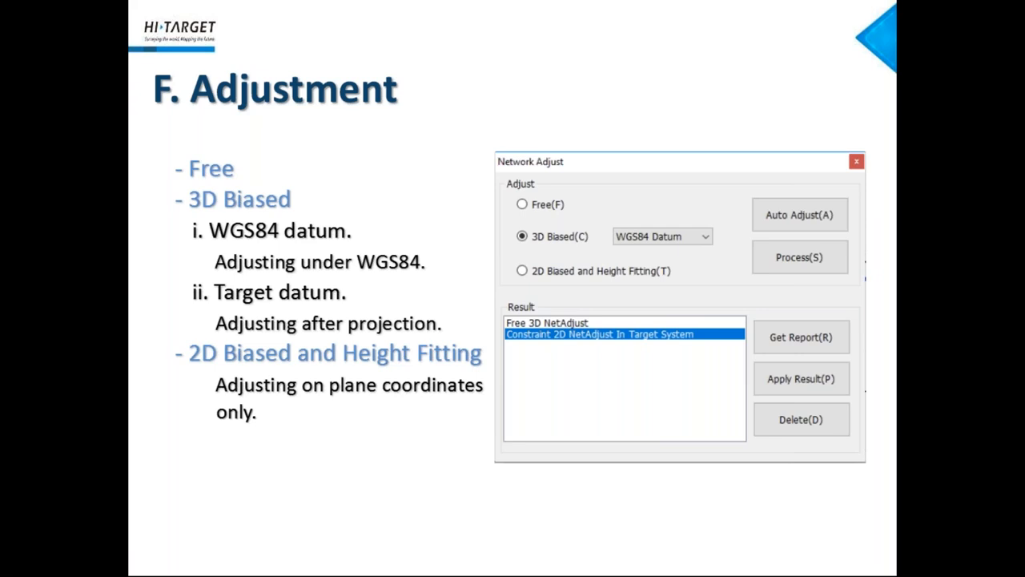
# - Show the Report & Data exporting slide with its baseline result and project report format lists
pyautogui.press('right')
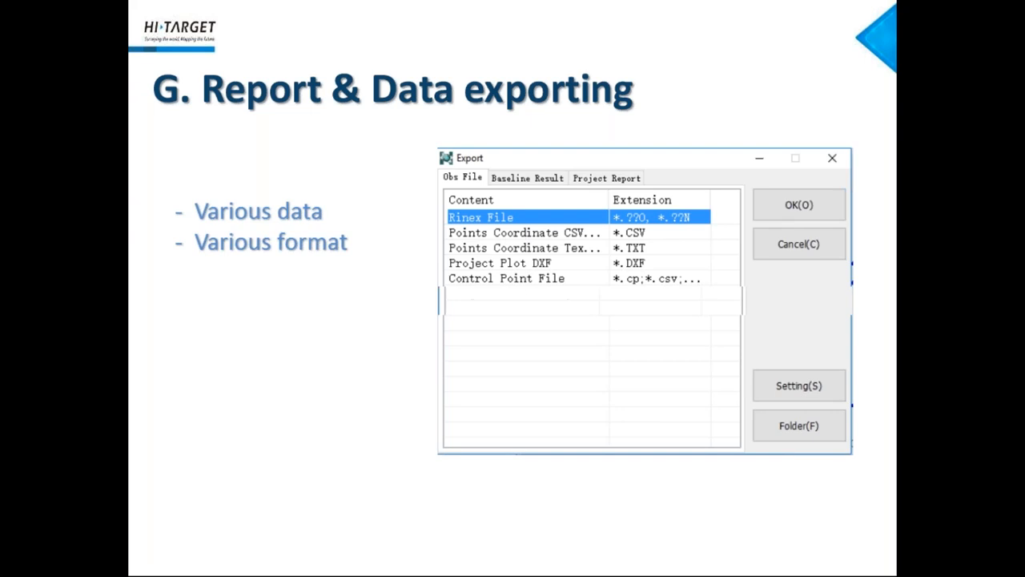
pyautogui.click(528, 178)
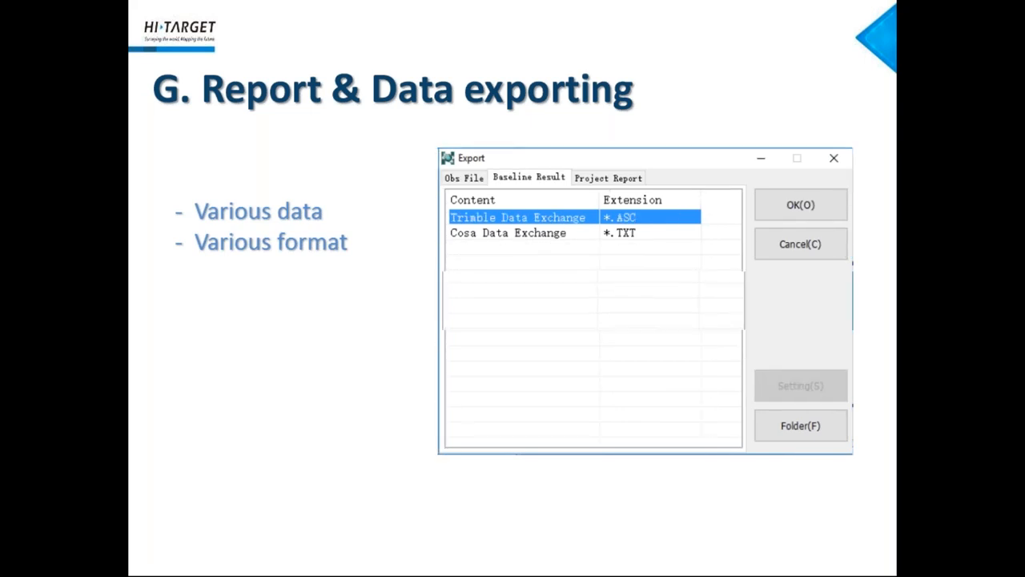
pyautogui.click(608, 177)
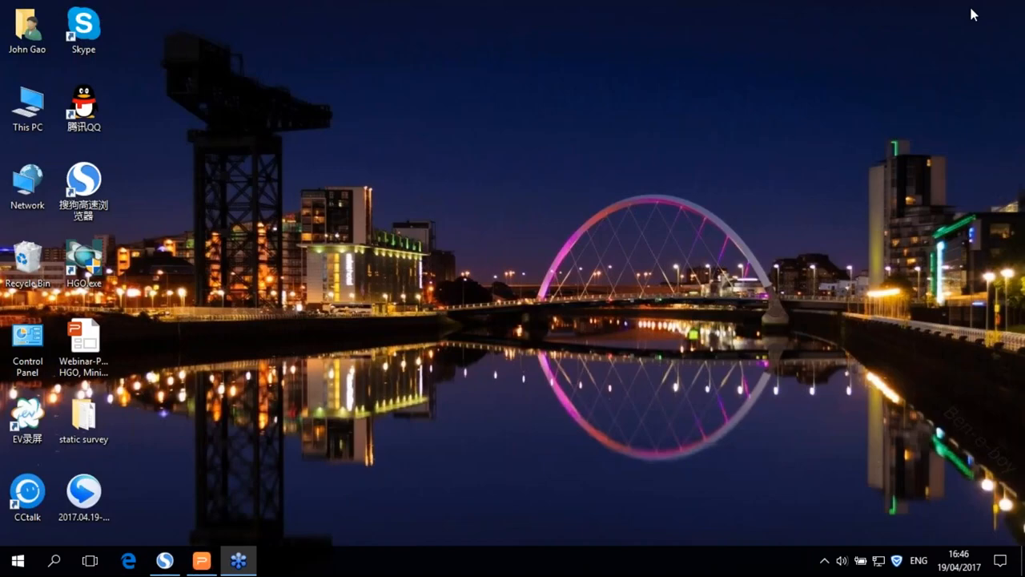
# - Open the static survey folder from the desktop and select the Control points text file
pyautogui.click(84, 412)
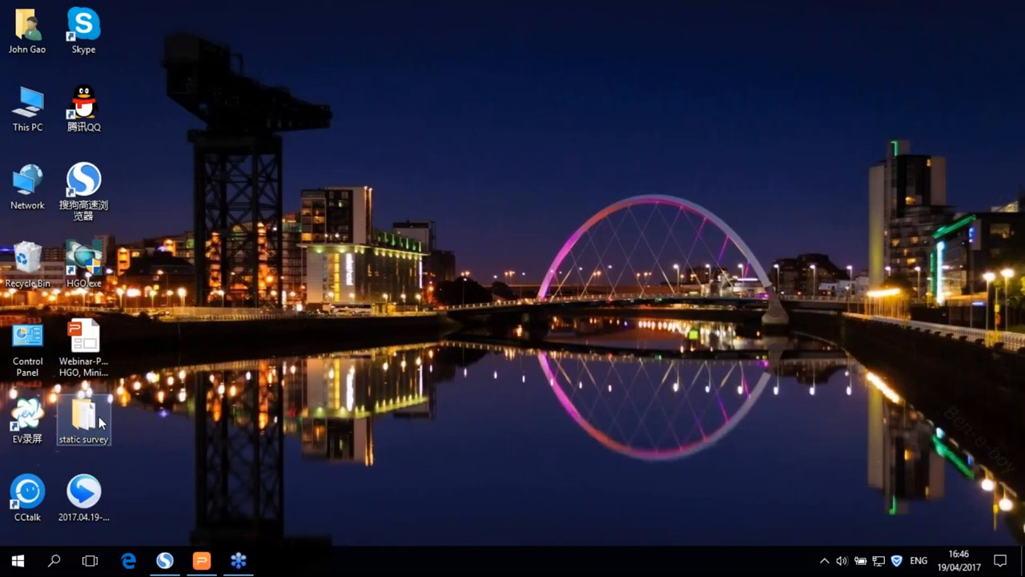
pyautogui.doubleClick(83, 415)
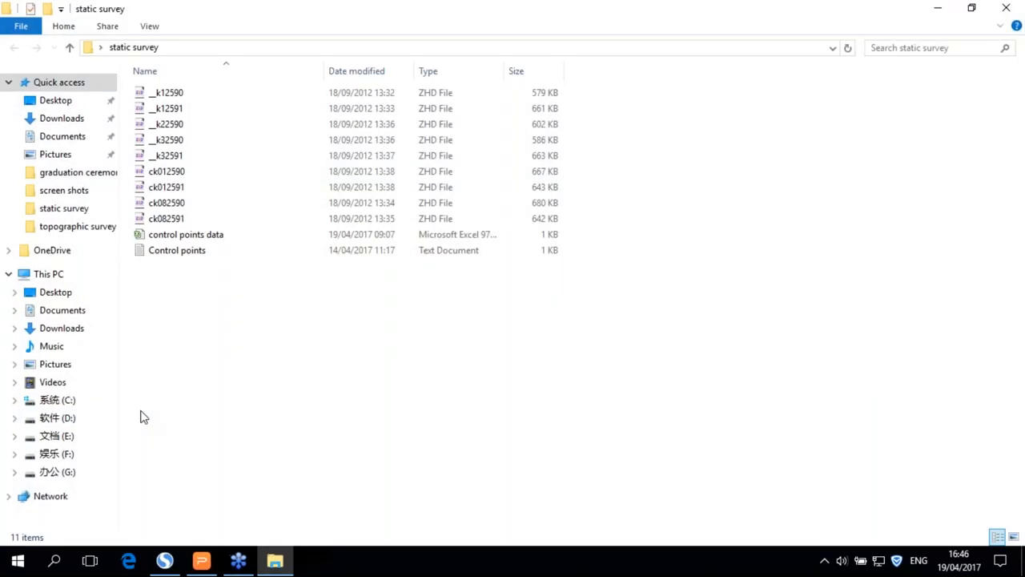
pyautogui.moveTo(182, 108)
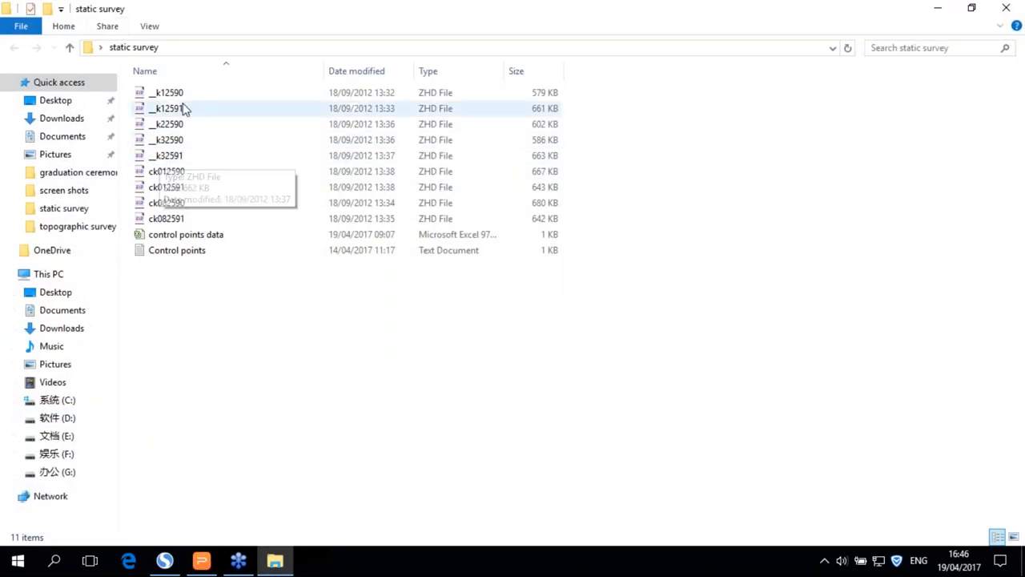
pyautogui.moveTo(212, 143)
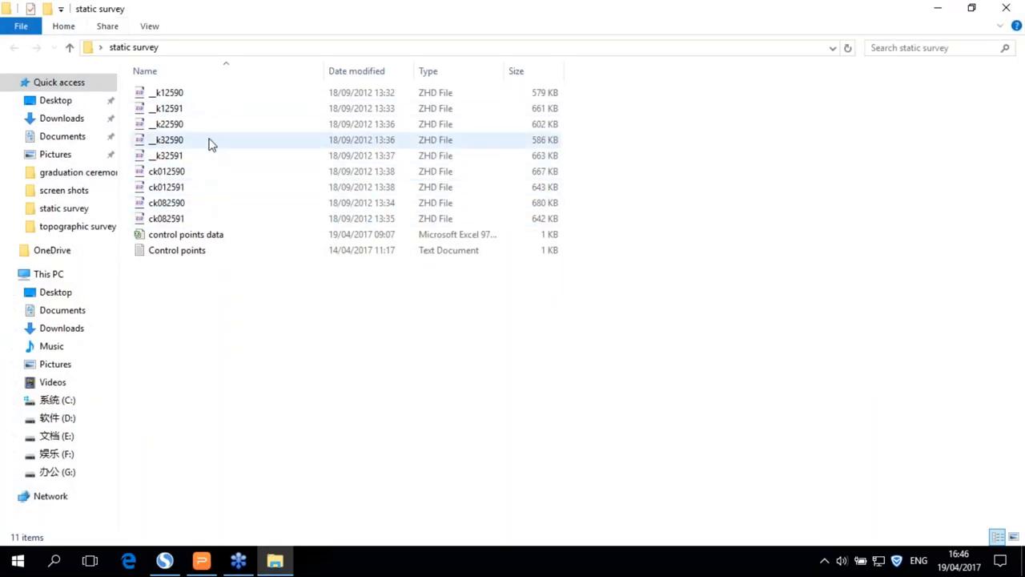
pyautogui.click(177, 250)
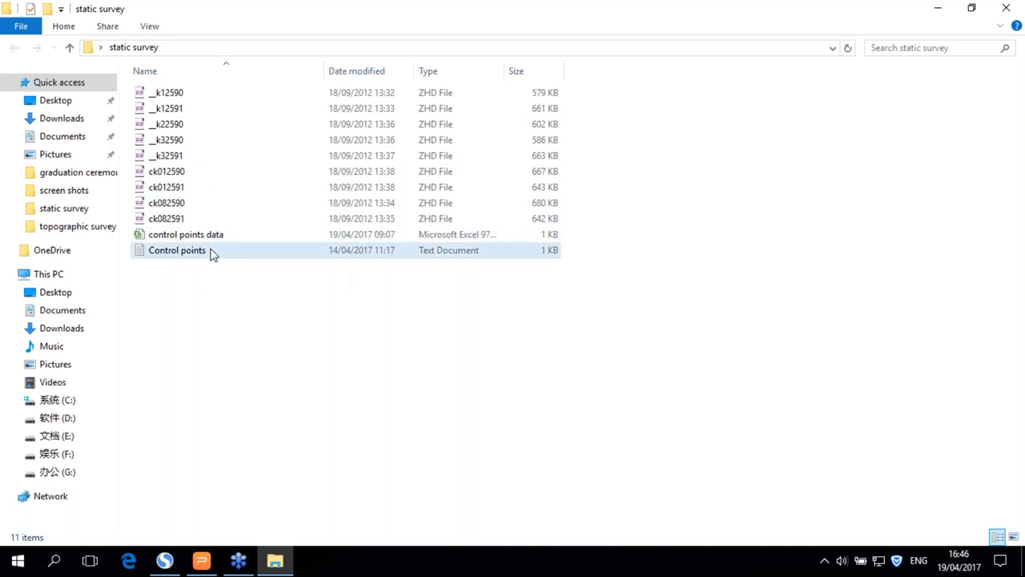
# - Open Control points.txt in Notepad and position it to show the ck01 and ck08 coordinates
pyautogui.doubleClick(177, 250)
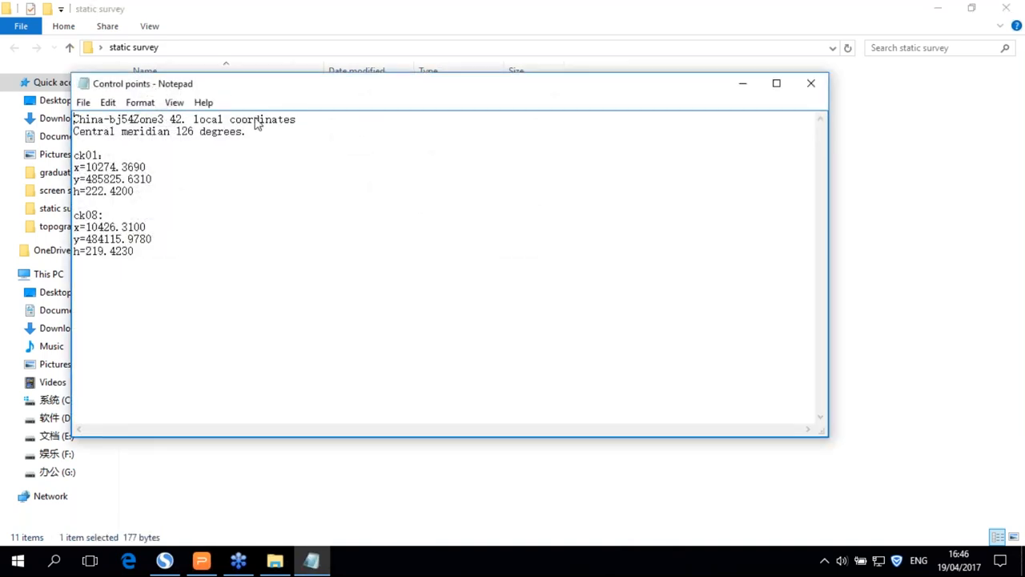
pyautogui.moveTo(143, 84); pyautogui.dragTo(205, 139)
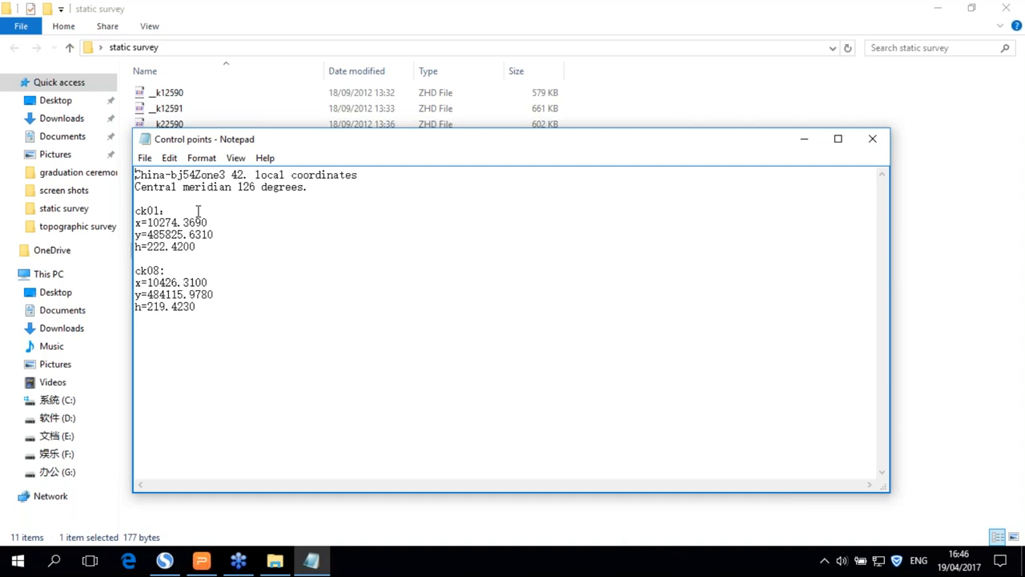
pyautogui.moveTo(295, 146)
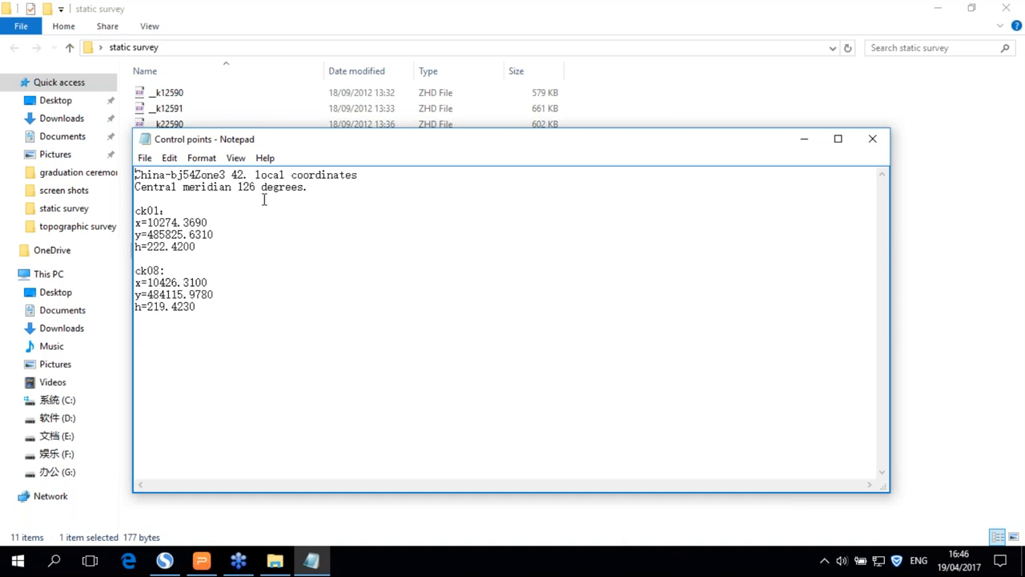
pyautogui.moveTo(144, 222); pyautogui.dragTo(168, 234)
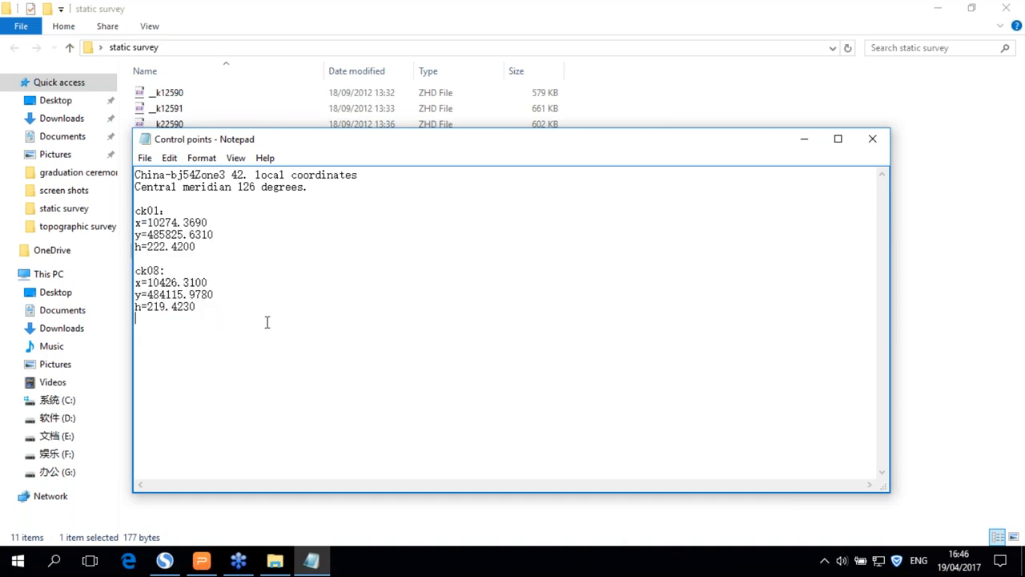
pyautogui.moveTo(950, 71)
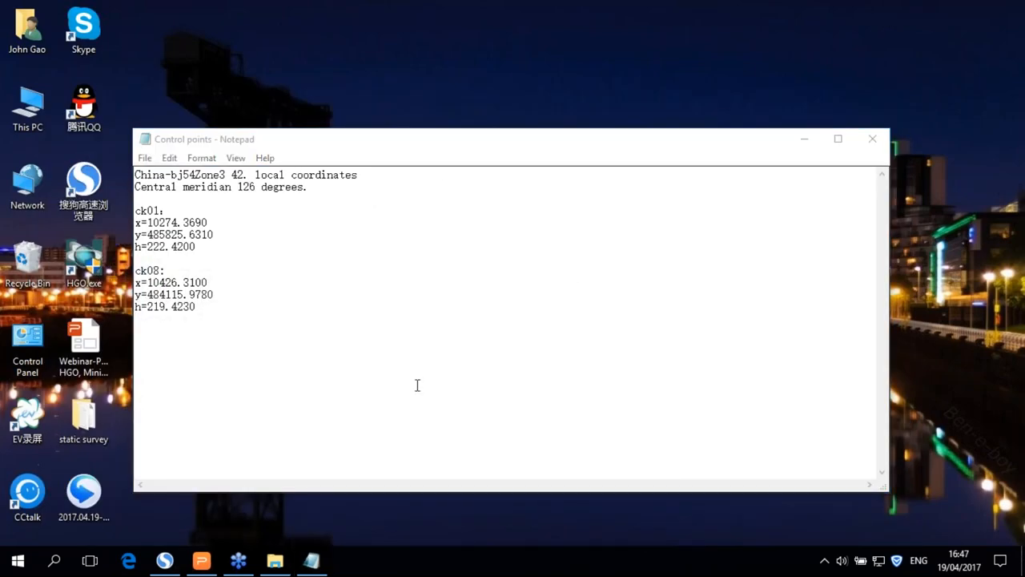
pyautogui.moveTo(474, 286)
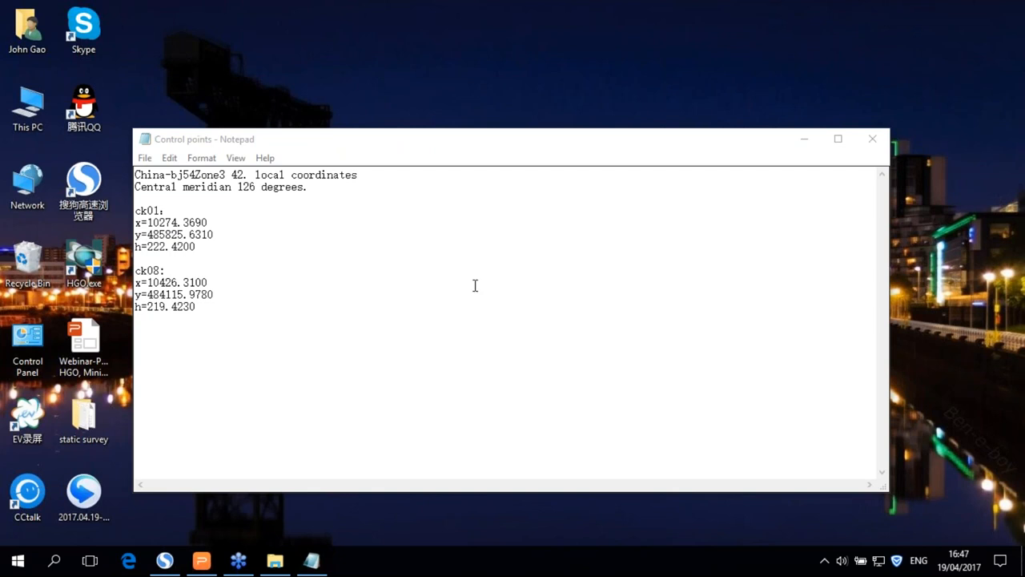
pyautogui.moveTo(475, 139); pyautogui.dragTo(517, 125)
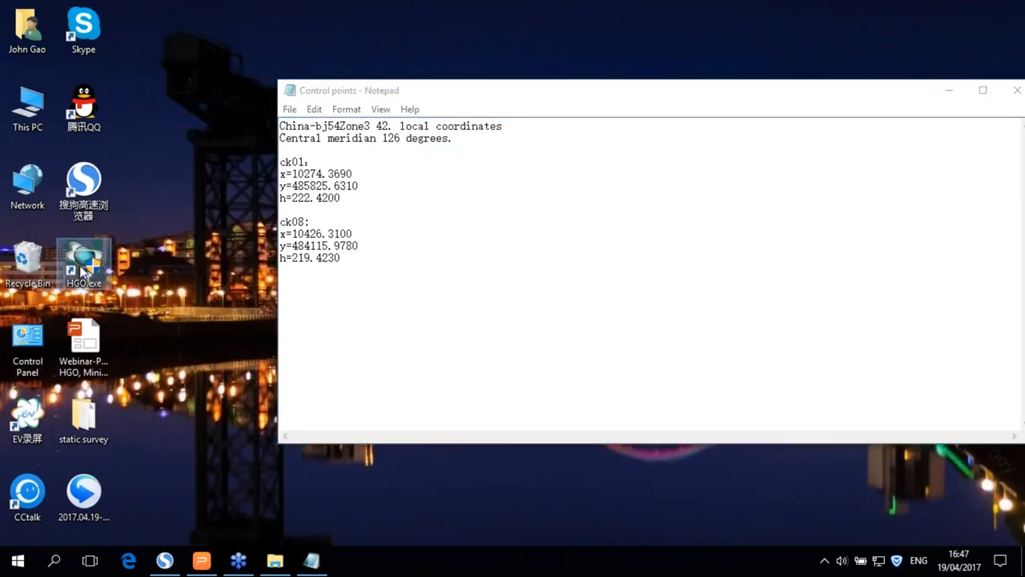
# - Launch Hi-Target Geomatics Office maximised and start a new project
pyautogui.doubleClick(83, 267)
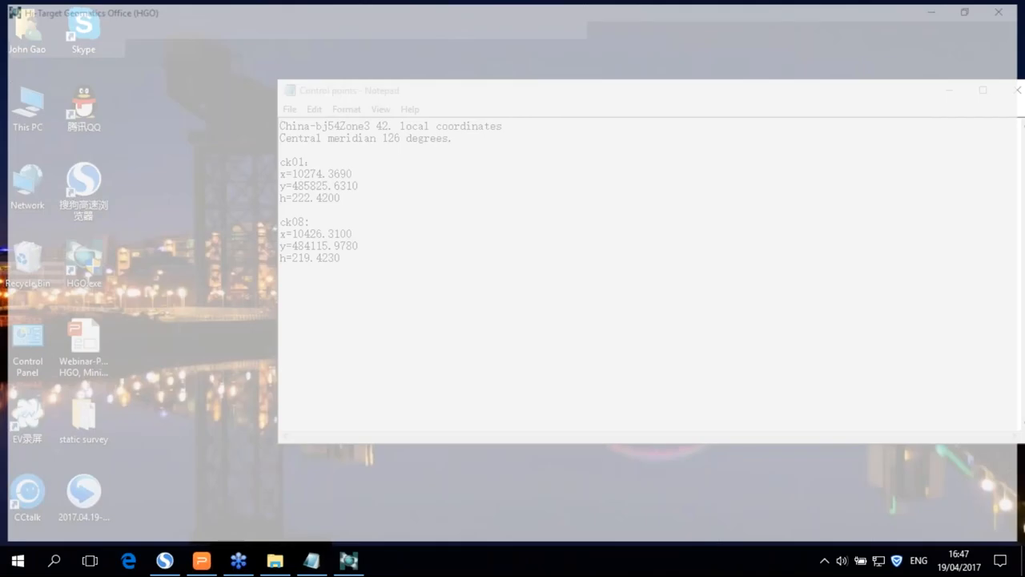
pyautogui.click(348, 560)
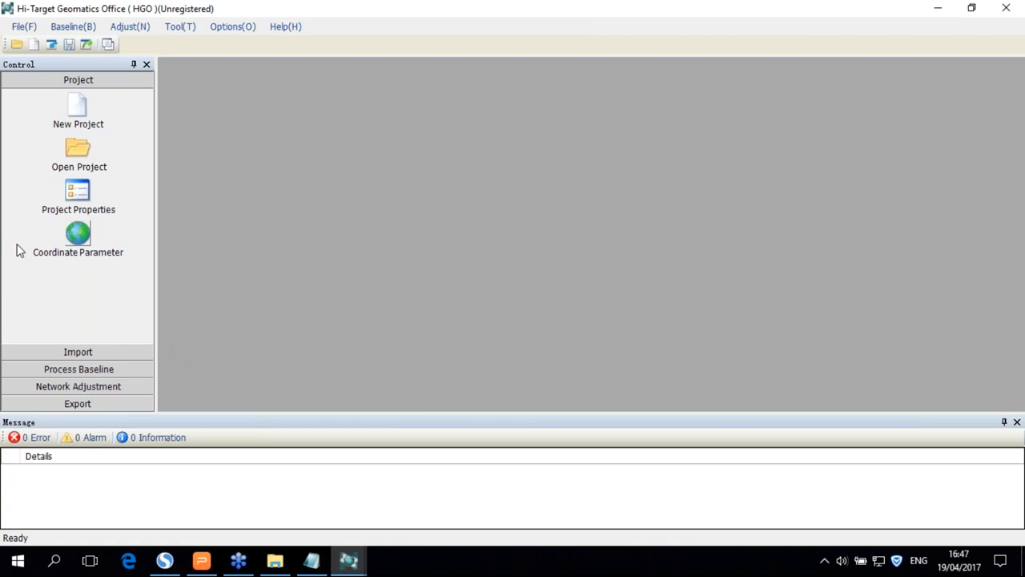
pyautogui.moveTo(916, 60)
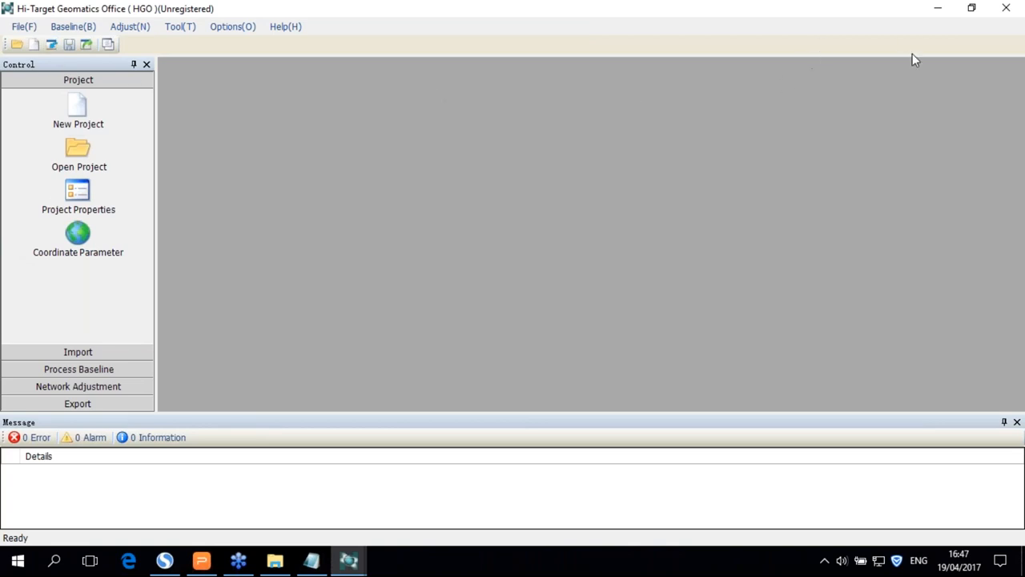
pyautogui.moveTo(88, 112)
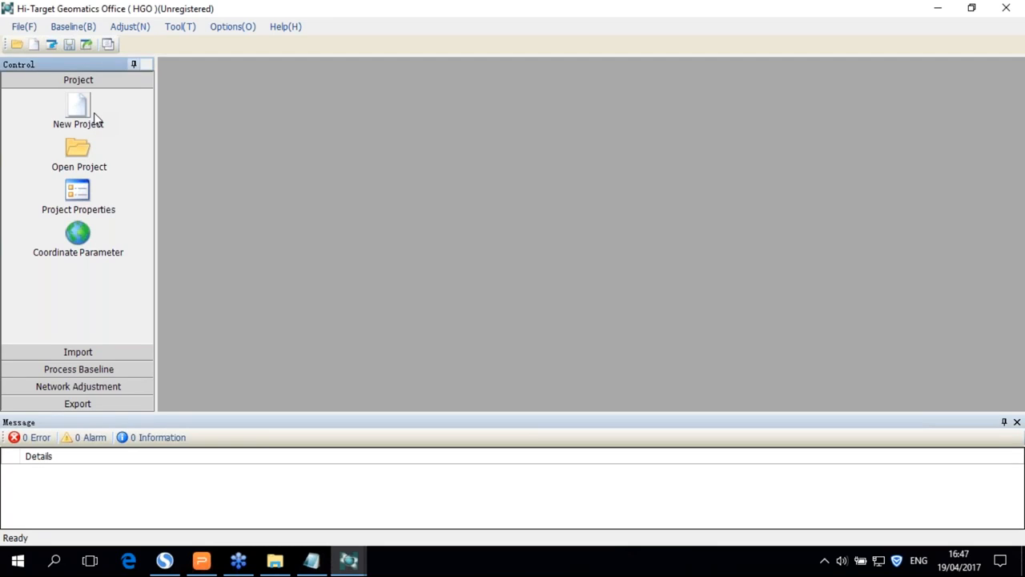
pyautogui.click(78, 108)
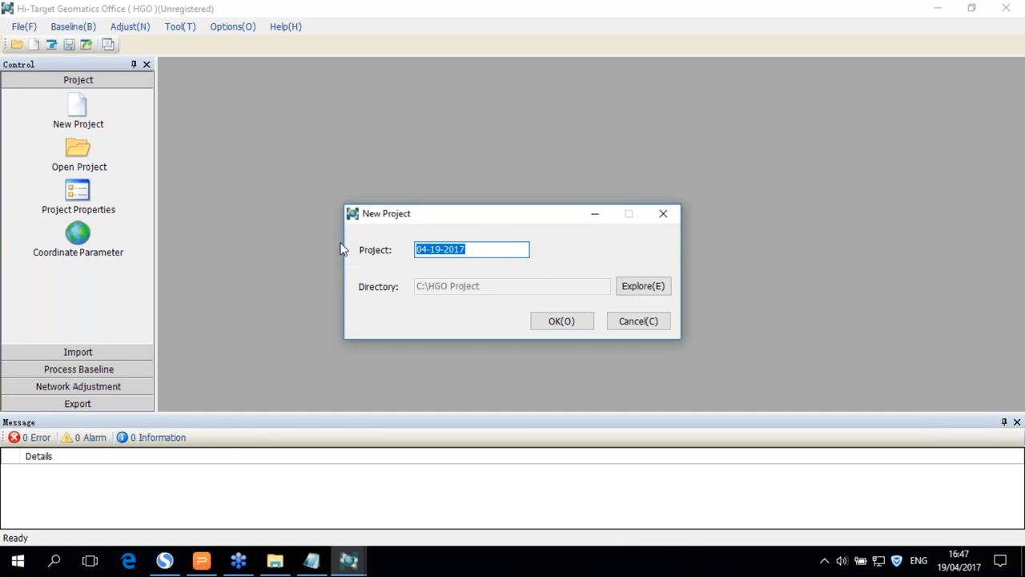
# - Name the new project webinar_demo under C:\HGO Project and confirm it
pyautogui.write('web')
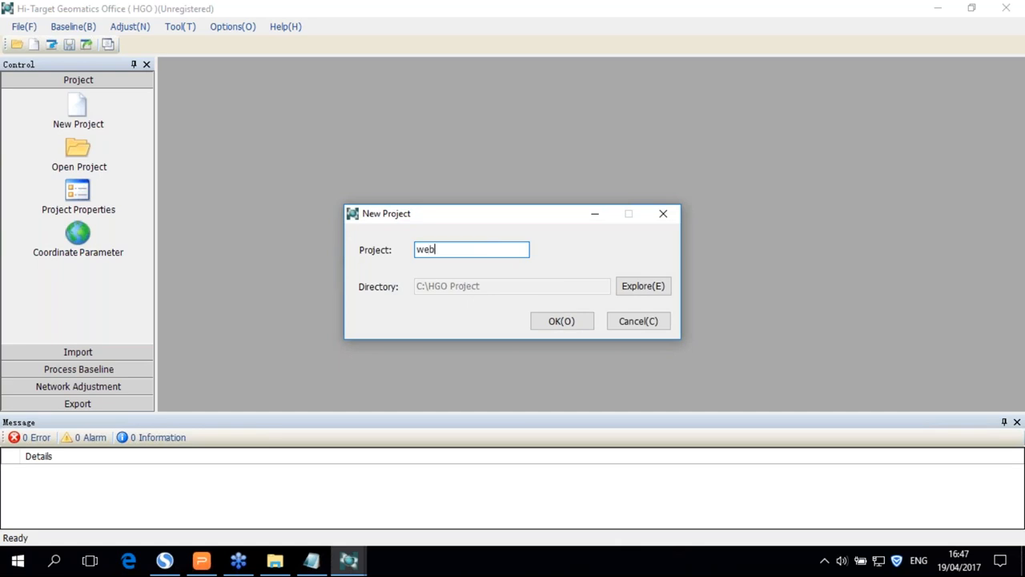
pyautogui.write('inar_')
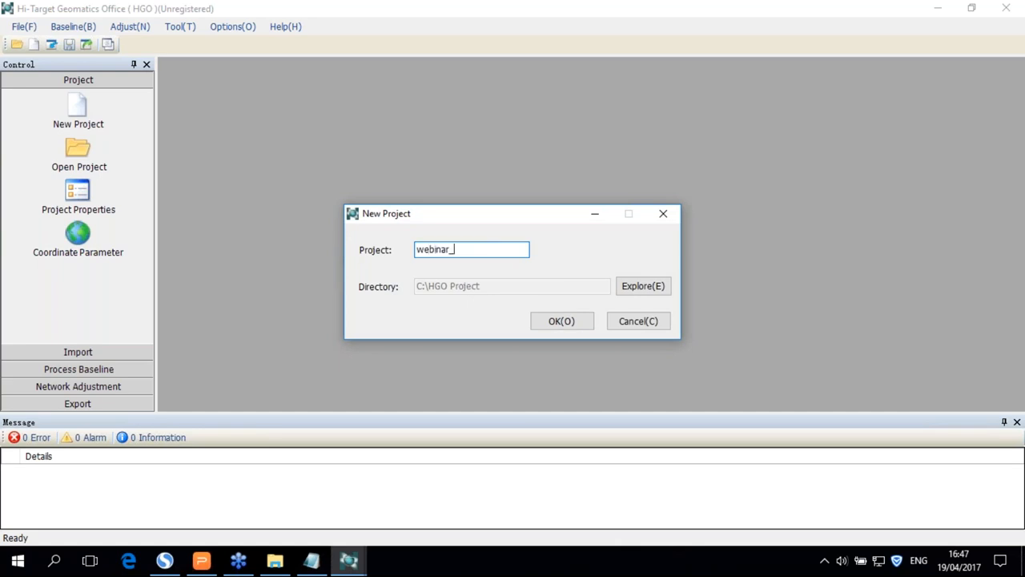
pyautogui.write('c')
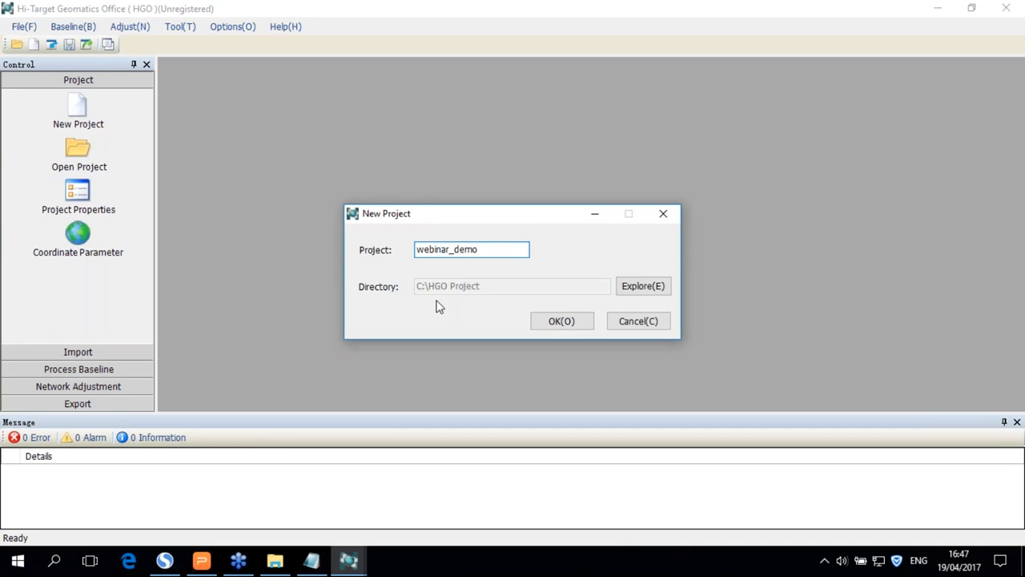
pyautogui.click(561, 320)
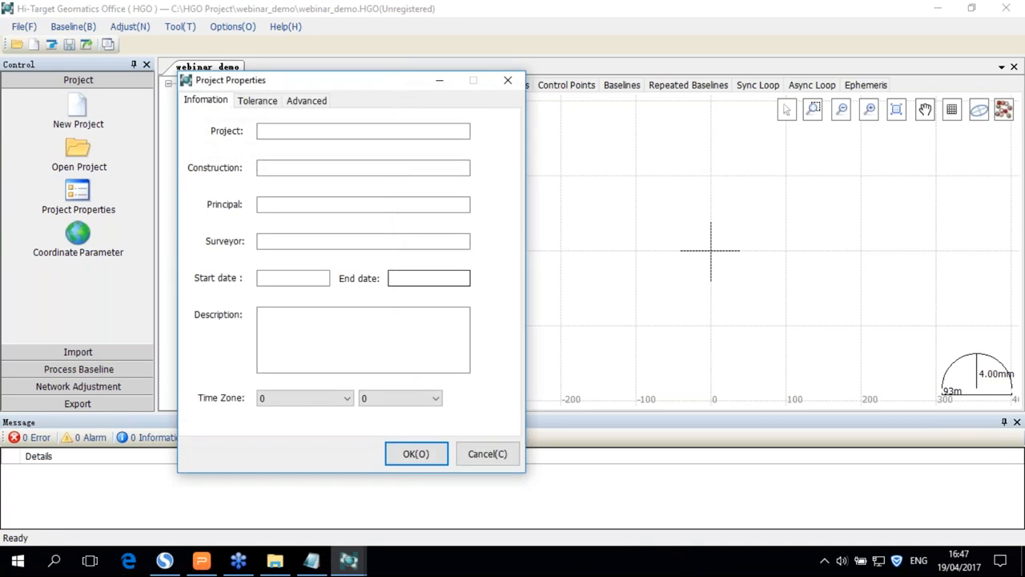
# - Set the project name to static_surv, keep default Tolerance and Advanced settings, and accept
pyautogui.write('sta')
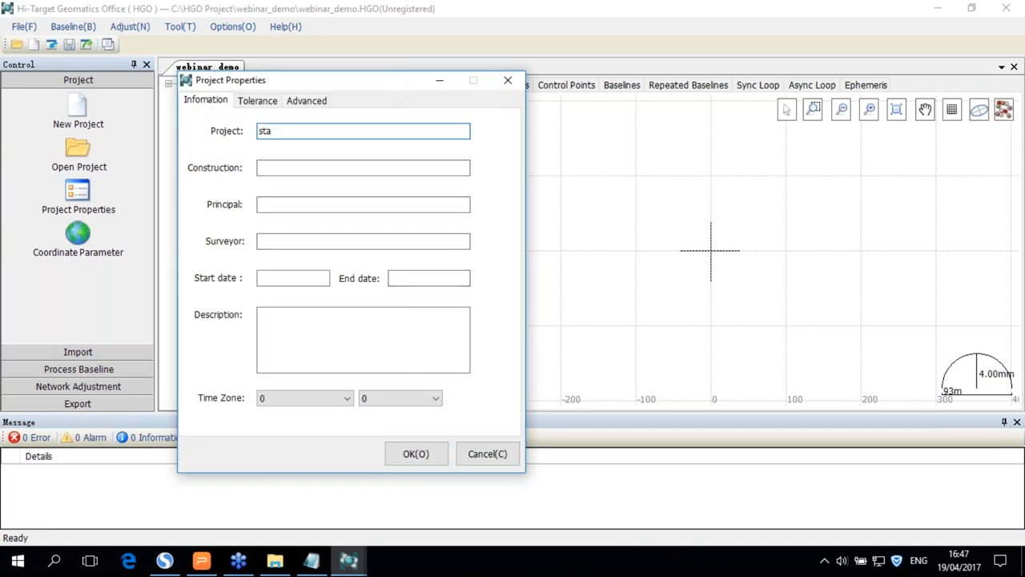
pyautogui.write('tic')
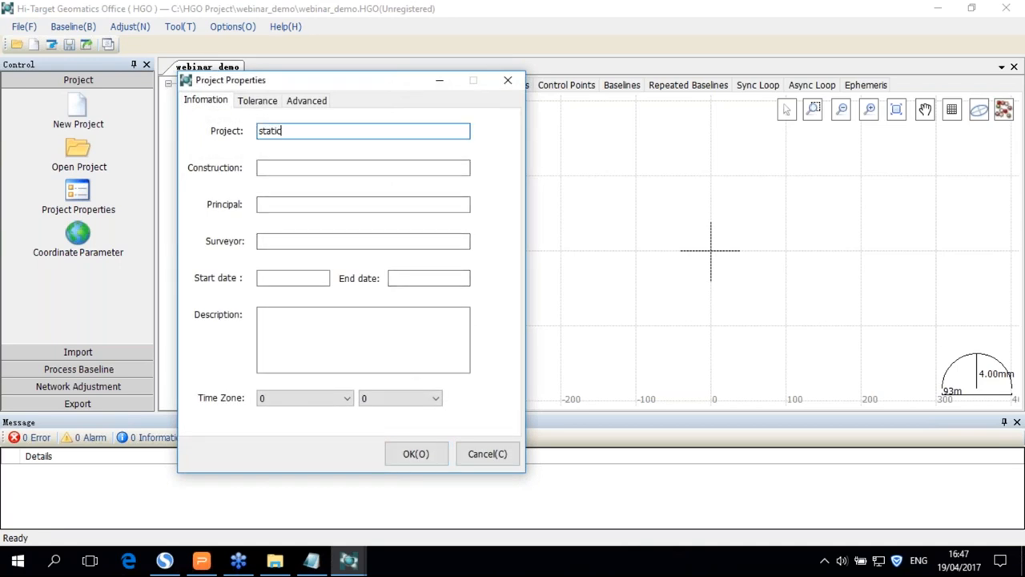
pyautogui.write('_surv')
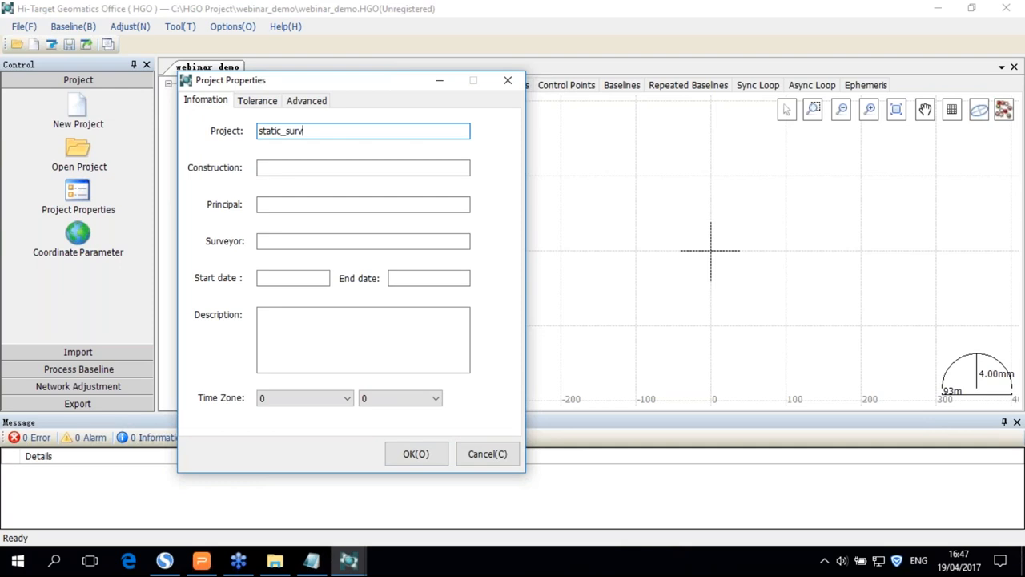
pyautogui.click(256, 100)
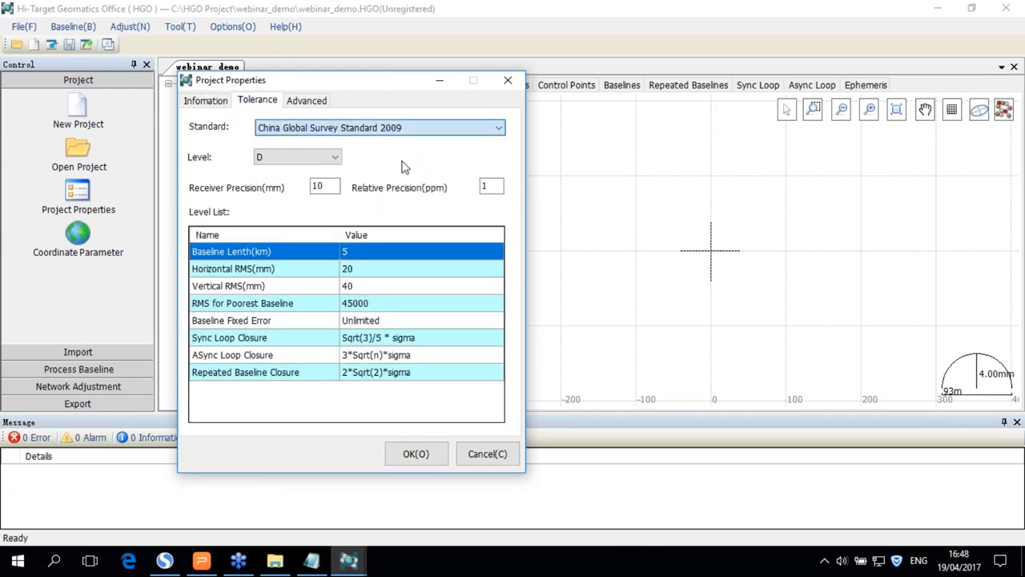
pyautogui.moveTo(393, 171)
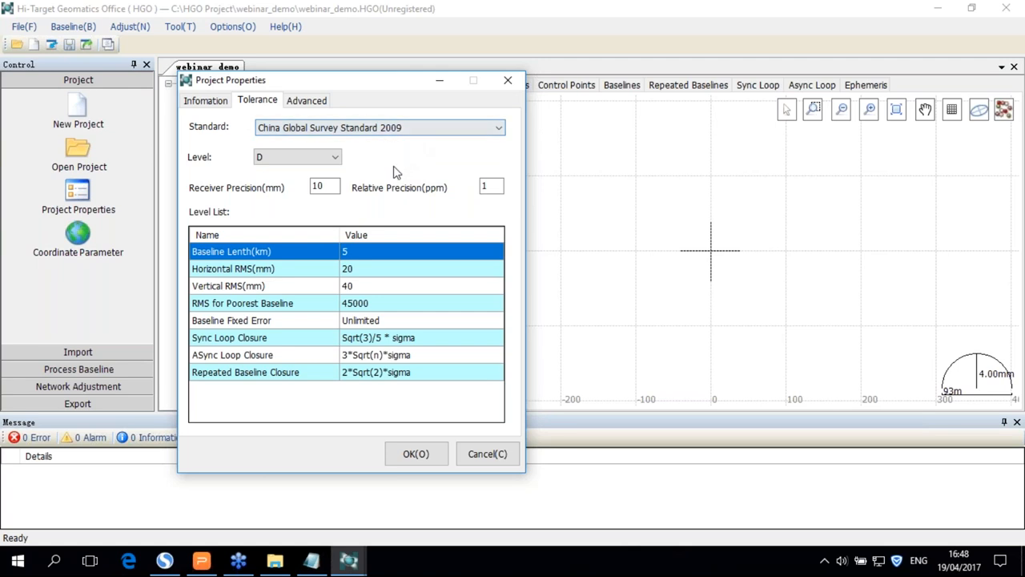
pyautogui.moveTo(433, 428)
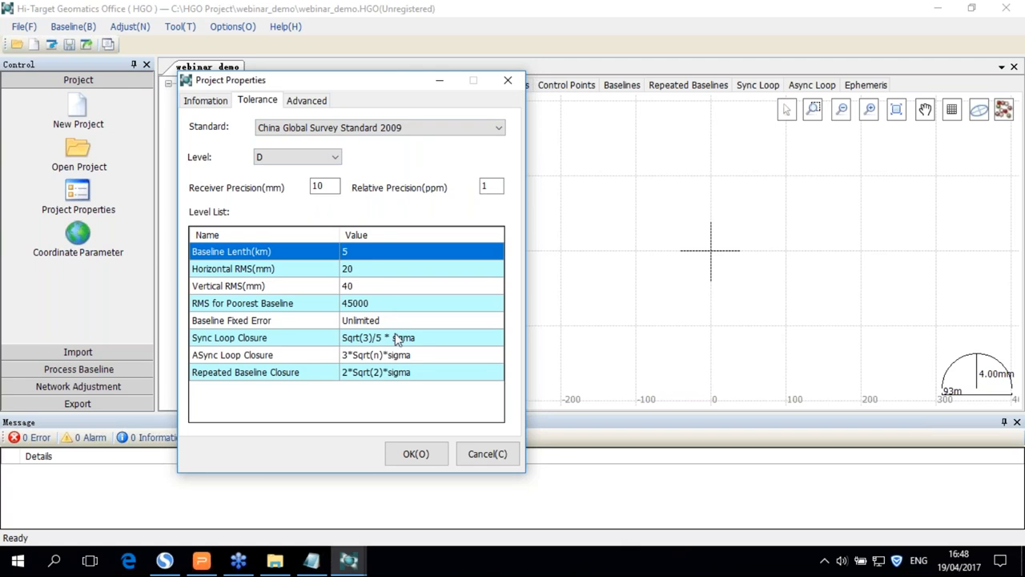
pyautogui.click(306, 99)
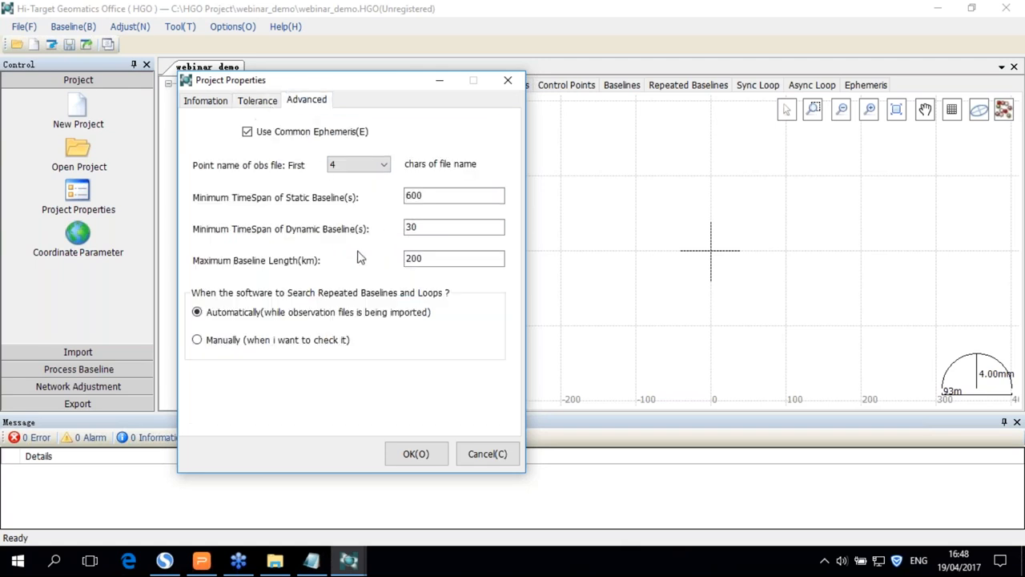
pyautogui.moveTo(357, 263)
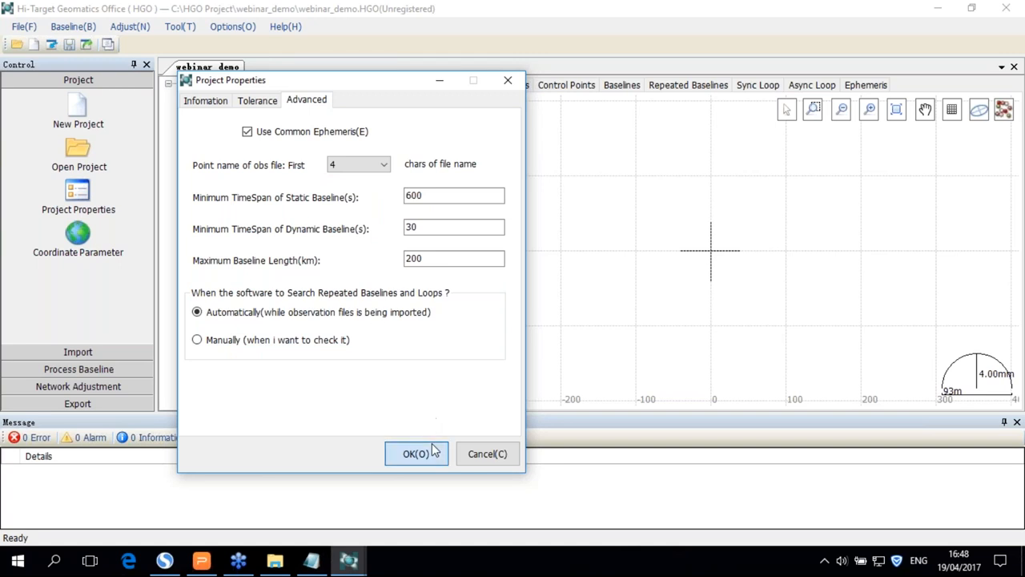
pyautogui.click(416, 453)
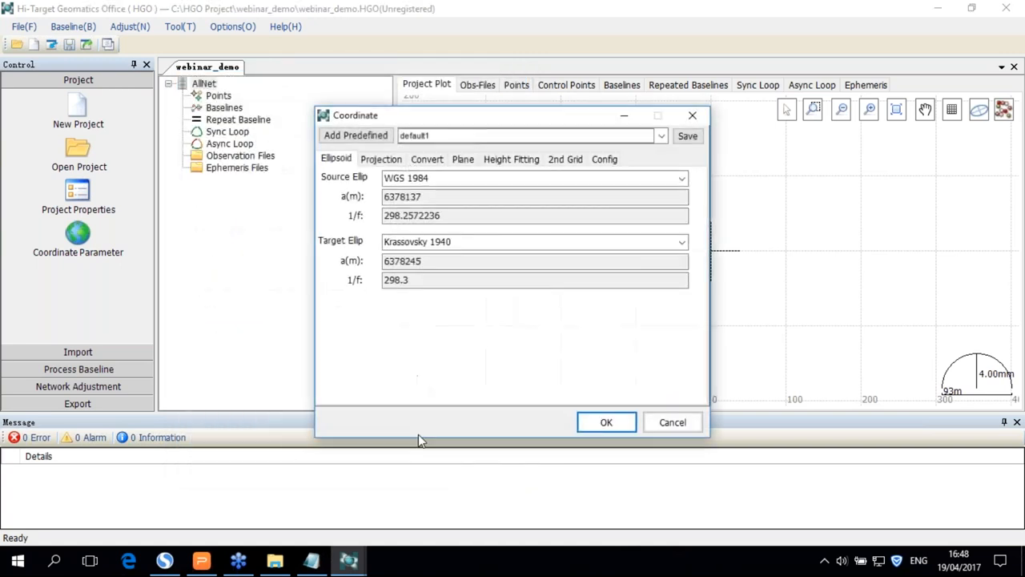
# - Load the China-bj54 Zone3 42 parameter file (Transverse Mercator, 126°E) and confirm the coordinate system
pyautogui.click(355, 135)
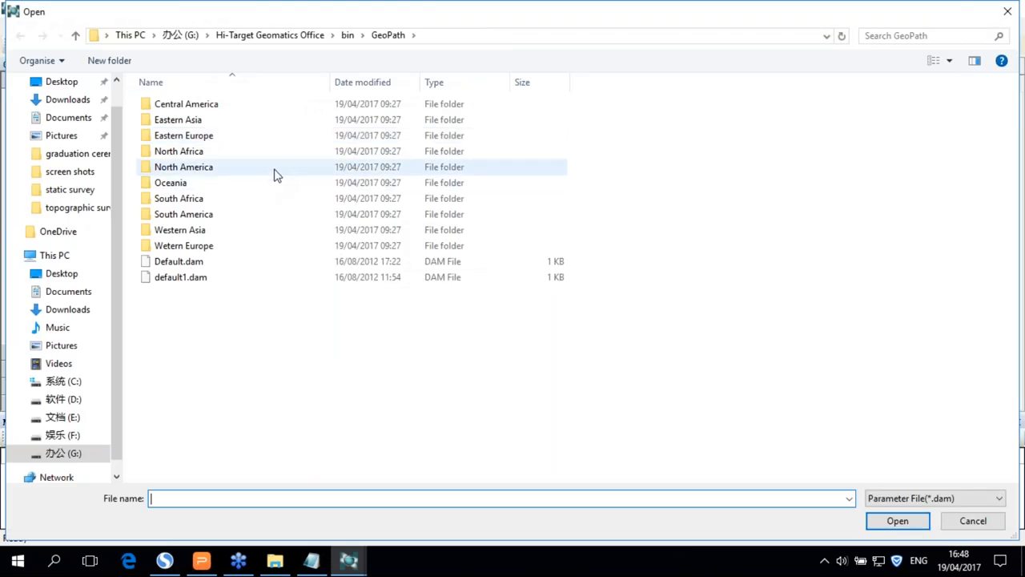
pyautogui.doubleClick(183, 120)
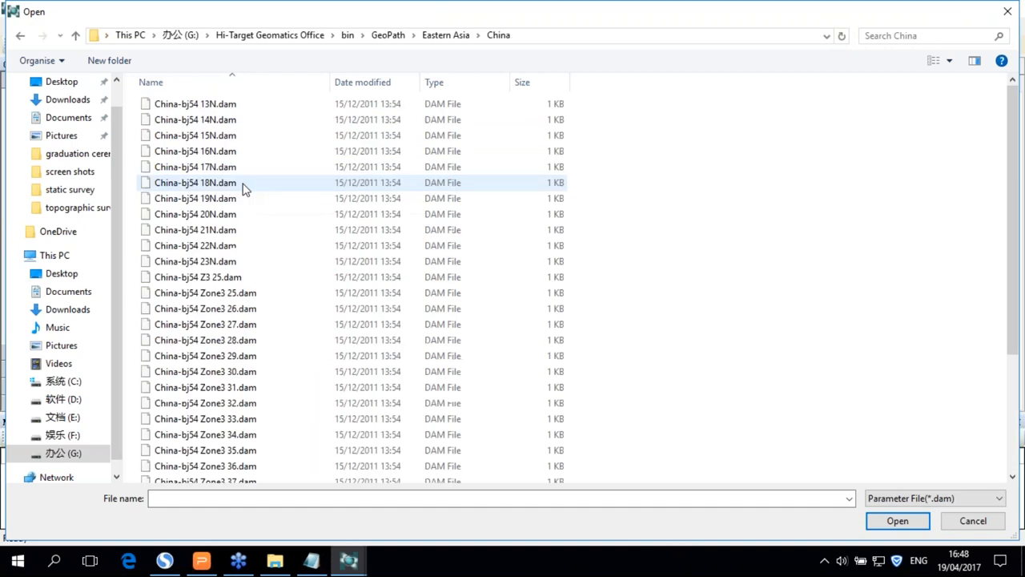
pyautogui.scroll(-3)
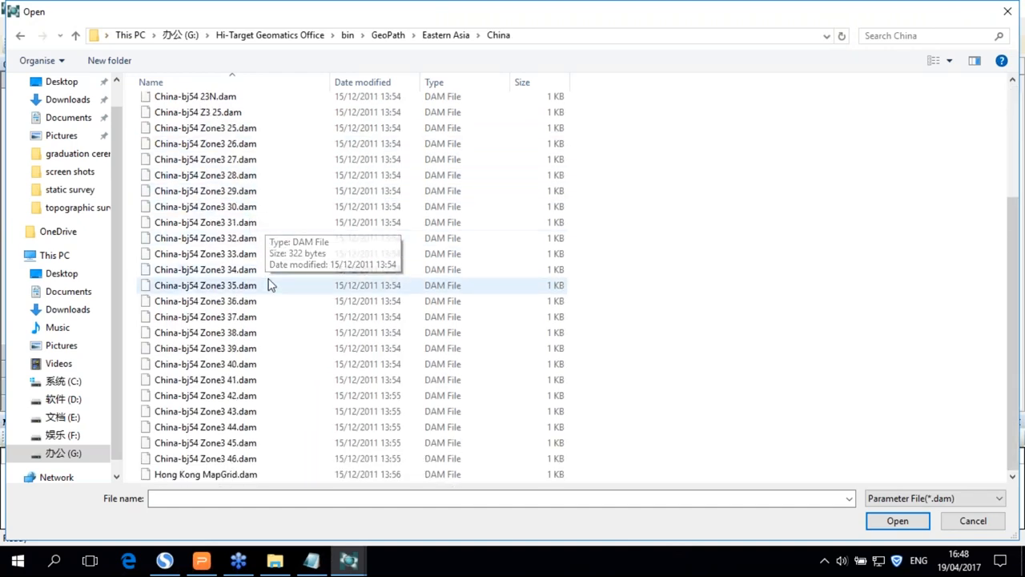
pyautogui.click(897, 521)
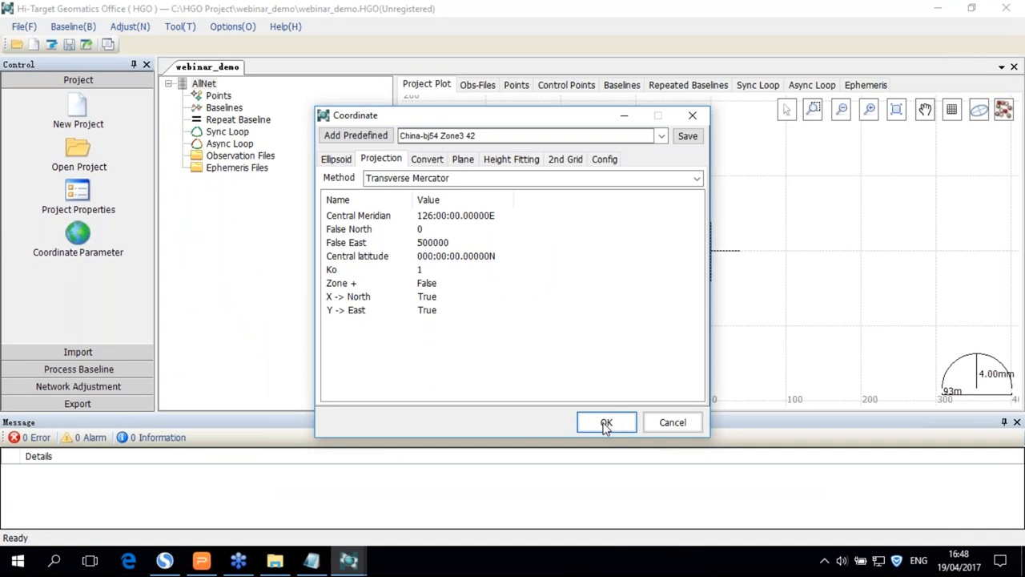
pyautogui.click(607, 422)
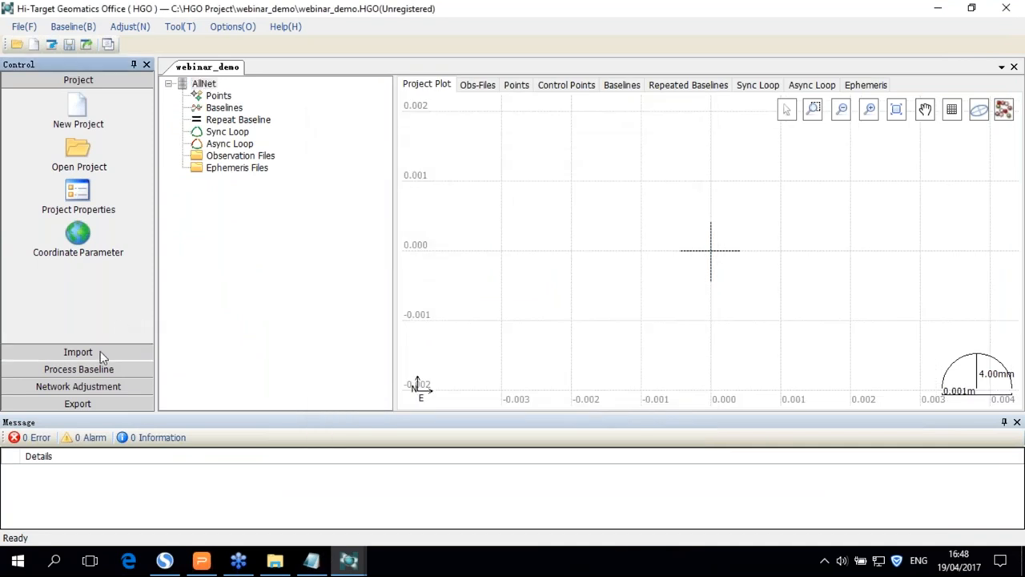
# - Import all nine ZHD observation files from Desktop > static survey into the project
pyautogui.click(77, 351)
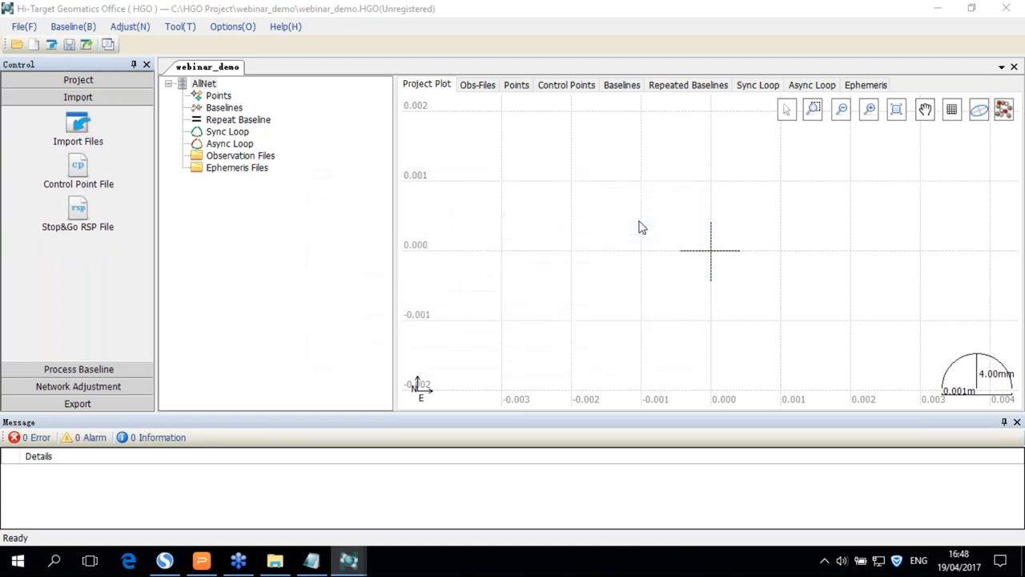
pyautogui.click(78, 141)
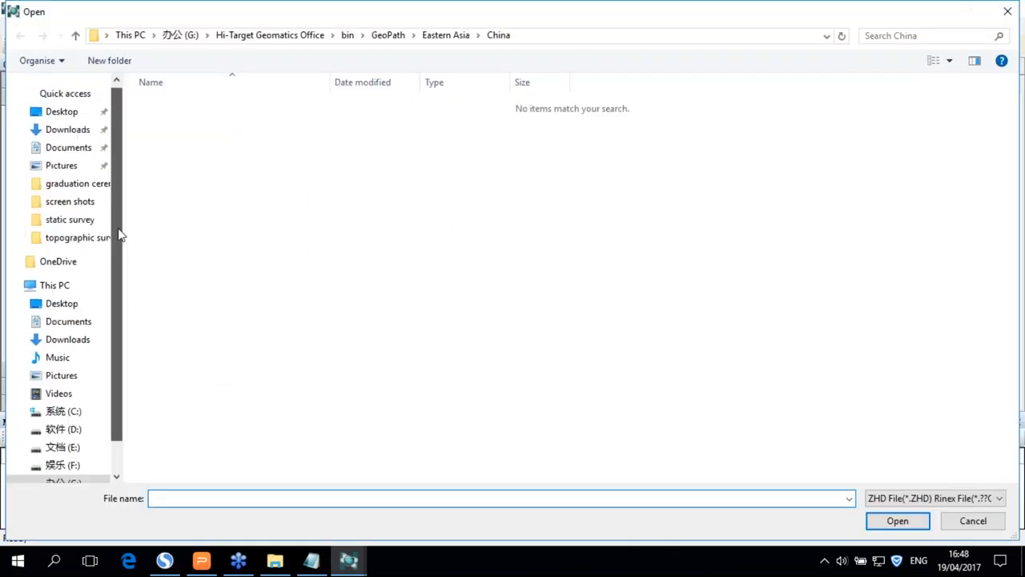
pyautogui.click(62, 111)
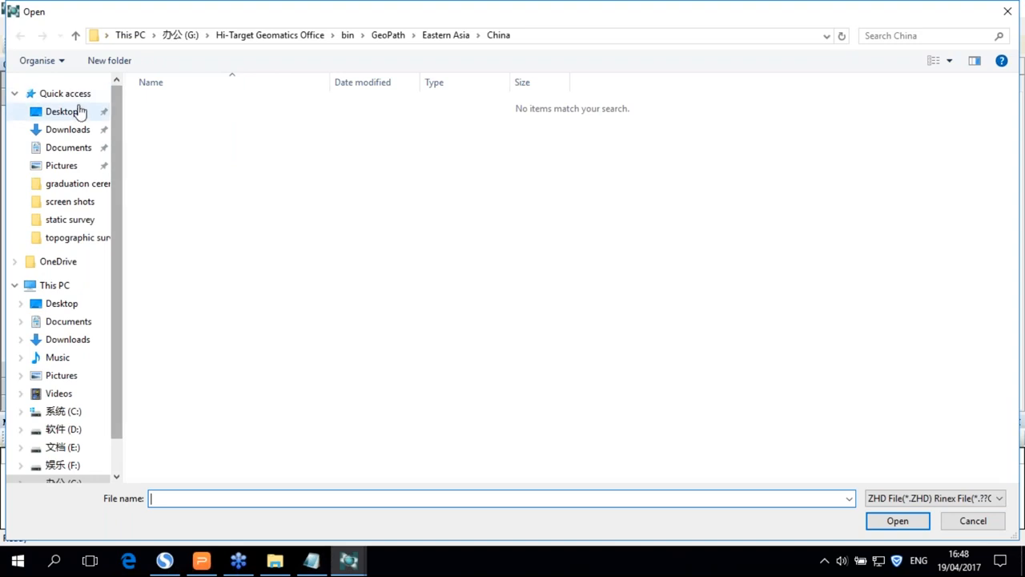
pyautogui.click(61, 111)
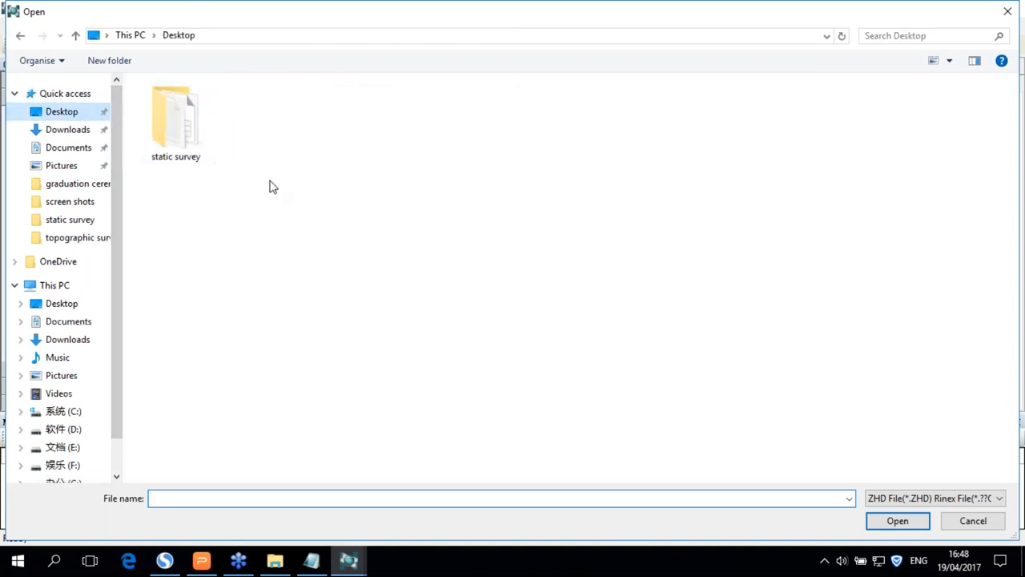
pyautogui.doubleClick(175, 120)
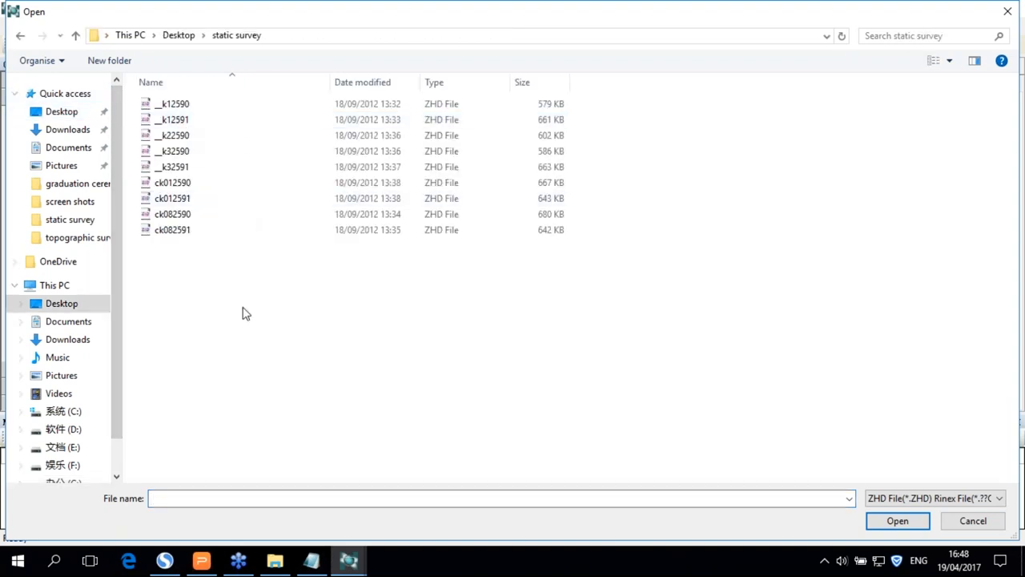
pyautogui.click(897, 521)
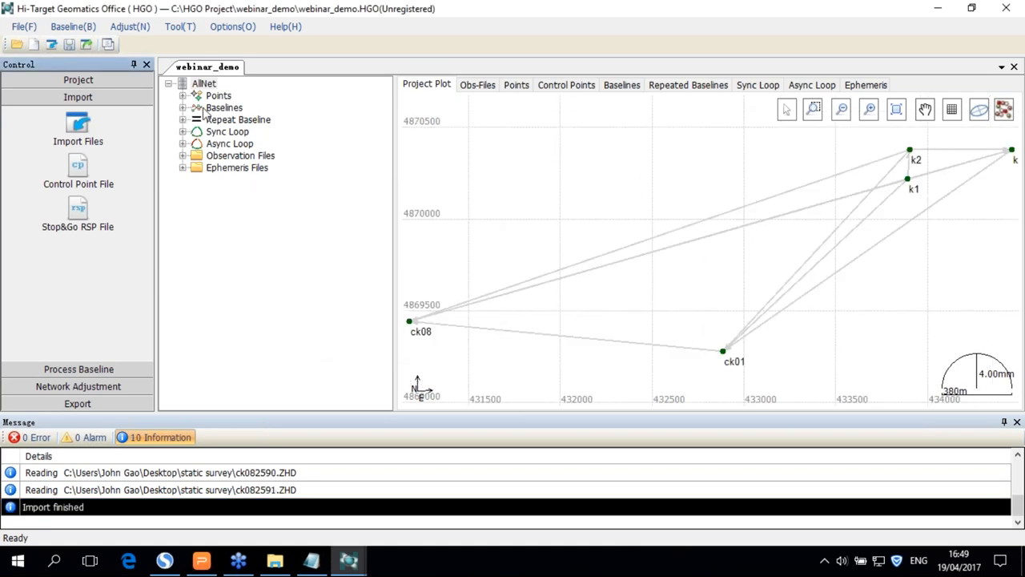
# - Expand the observation files in the network tree and show the Obs-Files table
pyautogui.click(203, 84)
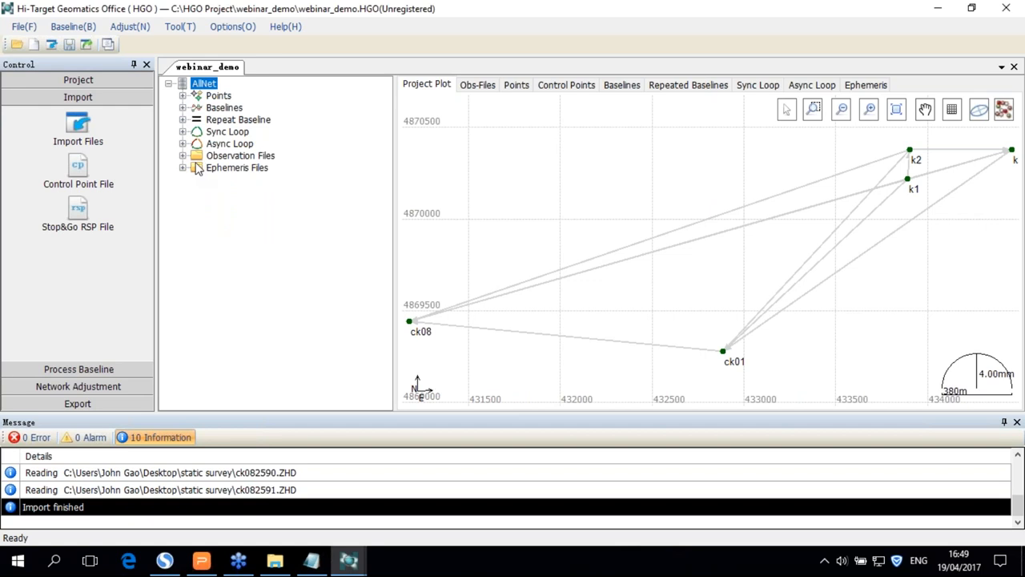
pyautogui.click(182, 155)
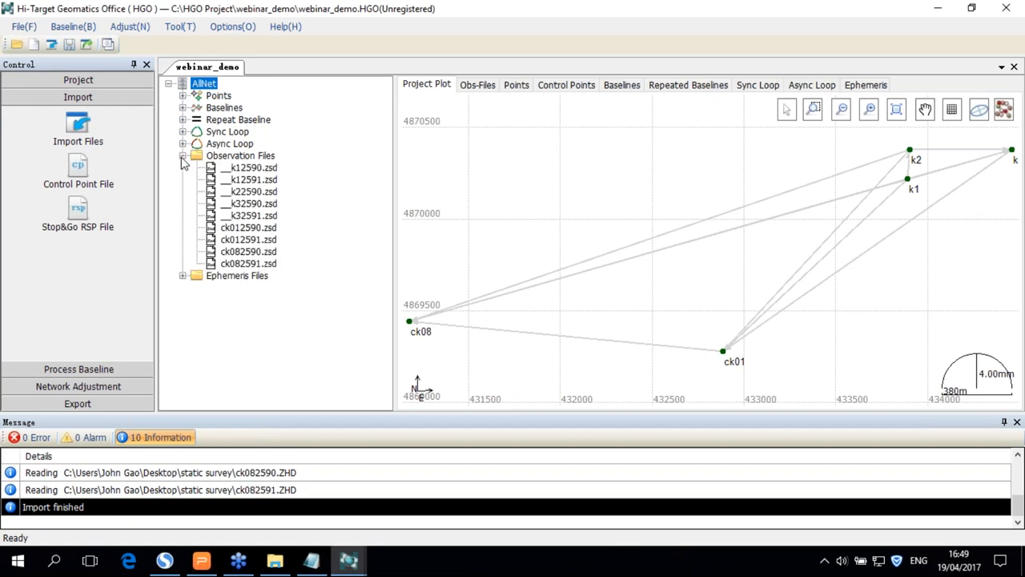
pyautogui.click(249, 179)
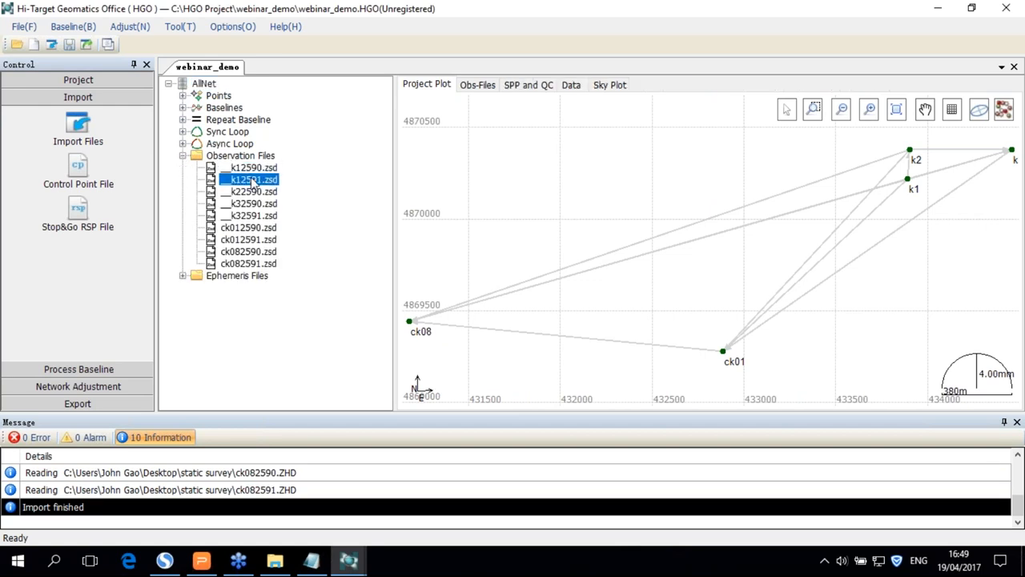
pyautogui.click(249, 203)
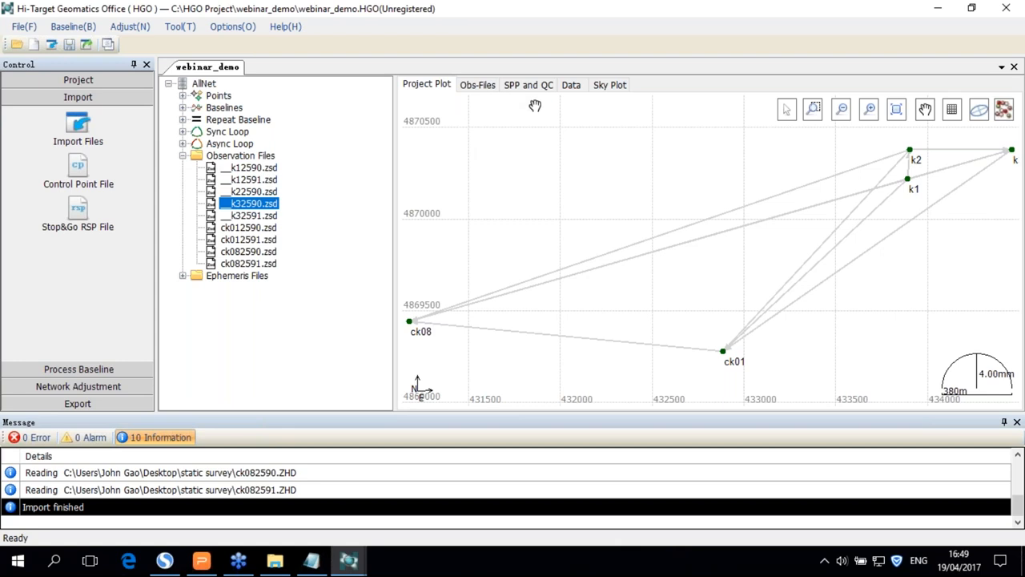
pyautogui.click(248, 168)
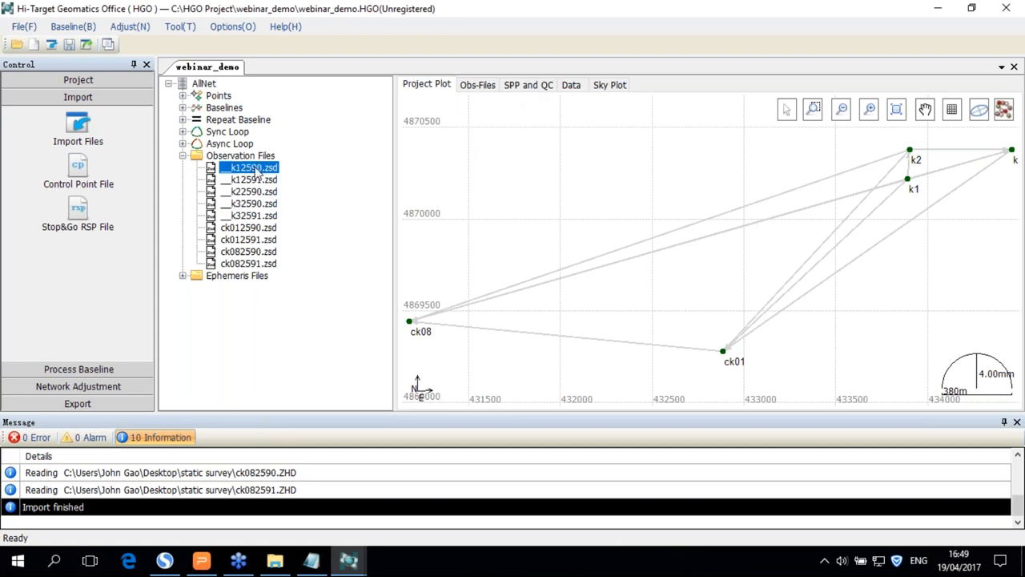
pyautogui.click(477, 84)
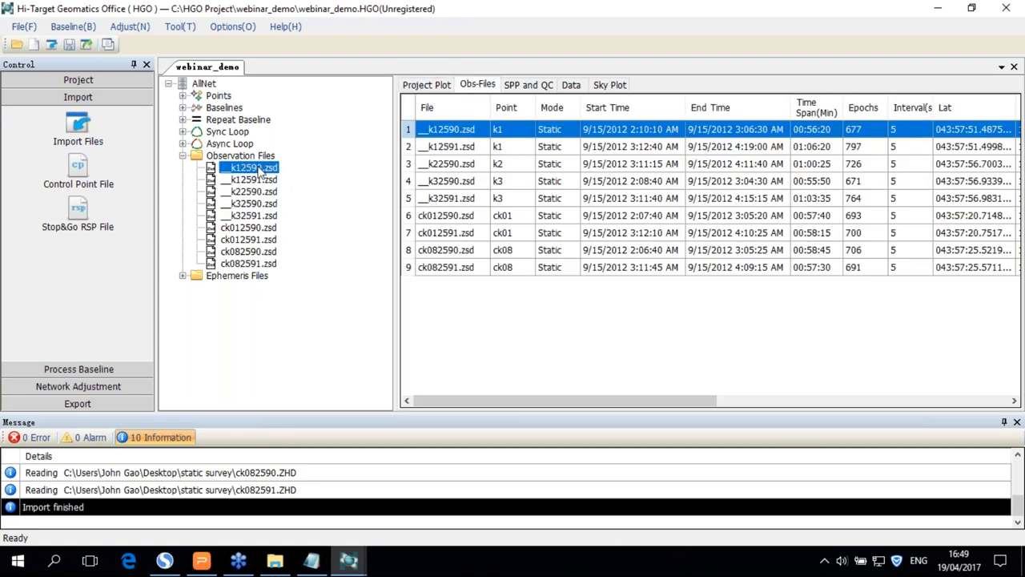
# - Check the Basic and Antenna properties of __k12590.zsd, then expand the survey points list
pyautogui.doubleClick(250, 167)
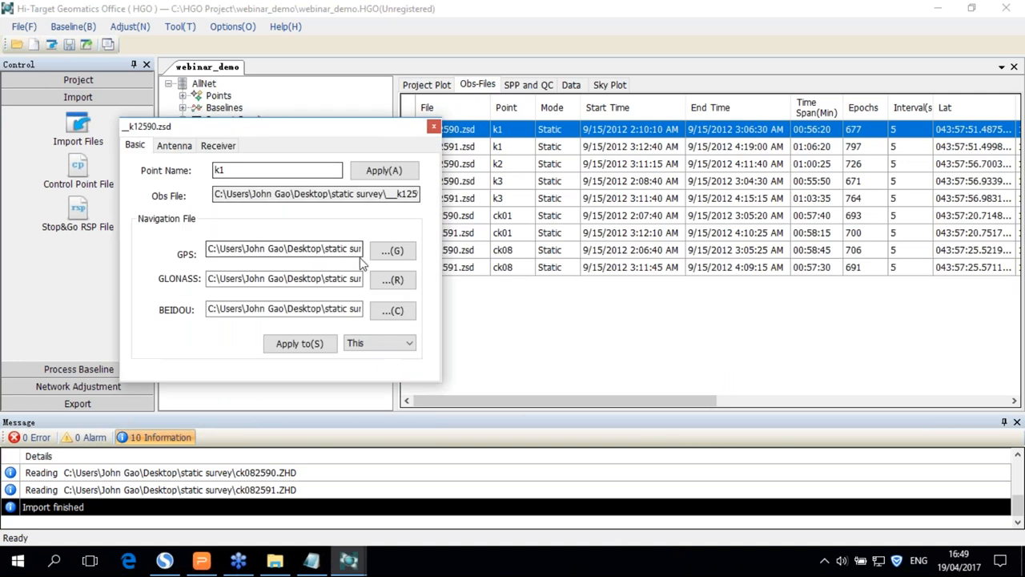
pyautogui.click(174, 145)
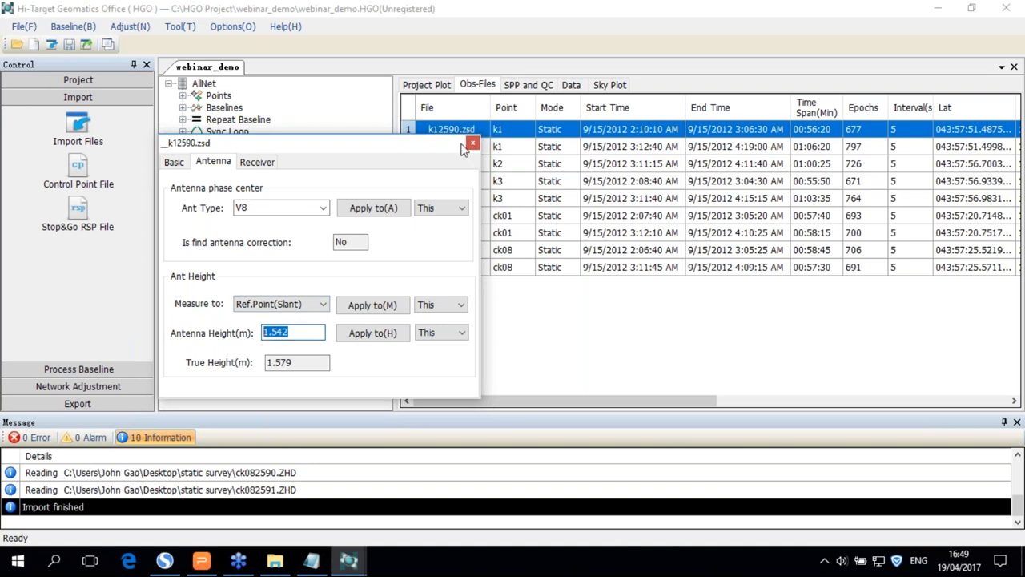
pyautogui.rightClick(251, 215)
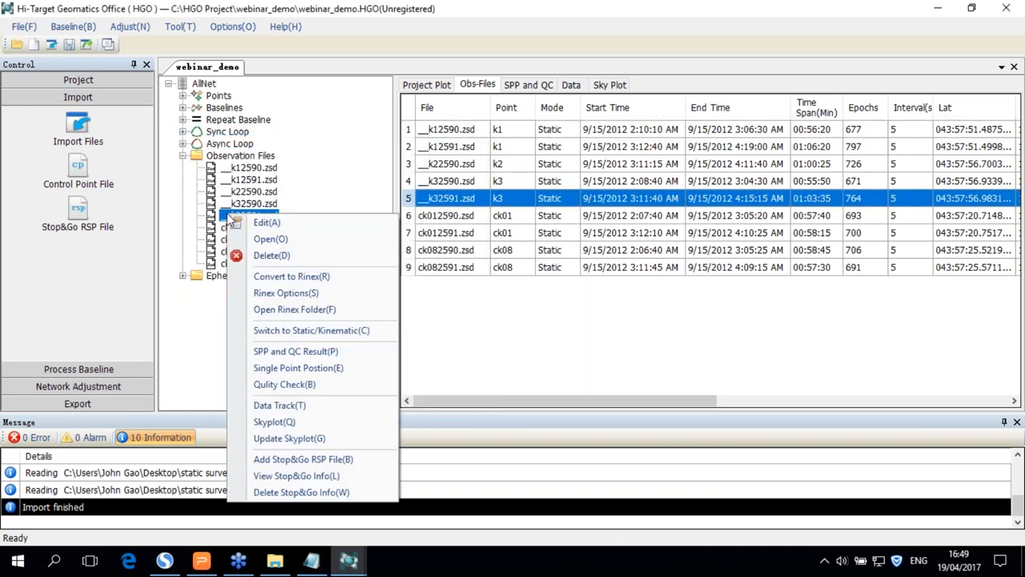
pyautogui.click(267, 222)
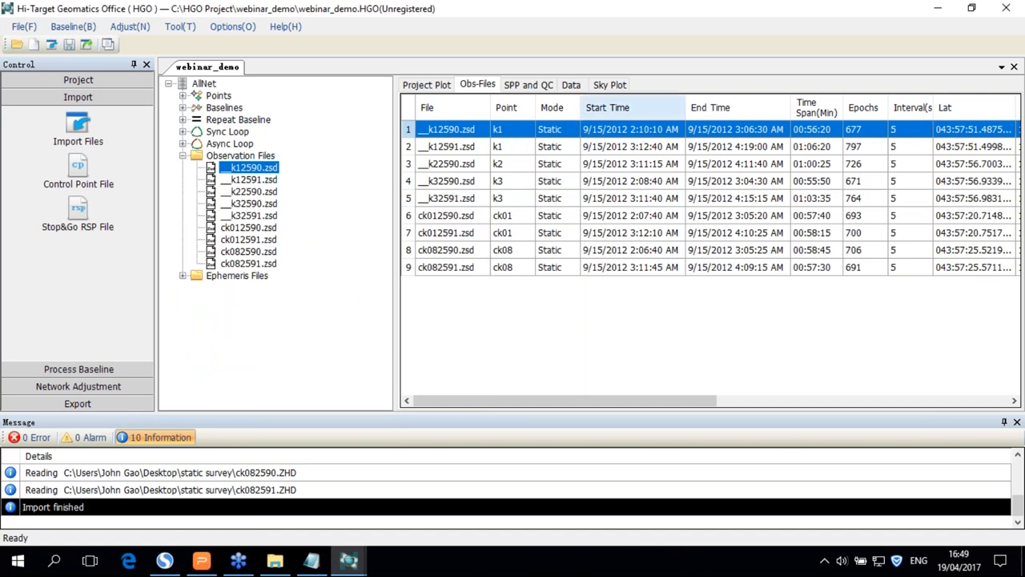
pyautogui.click(426, 84)
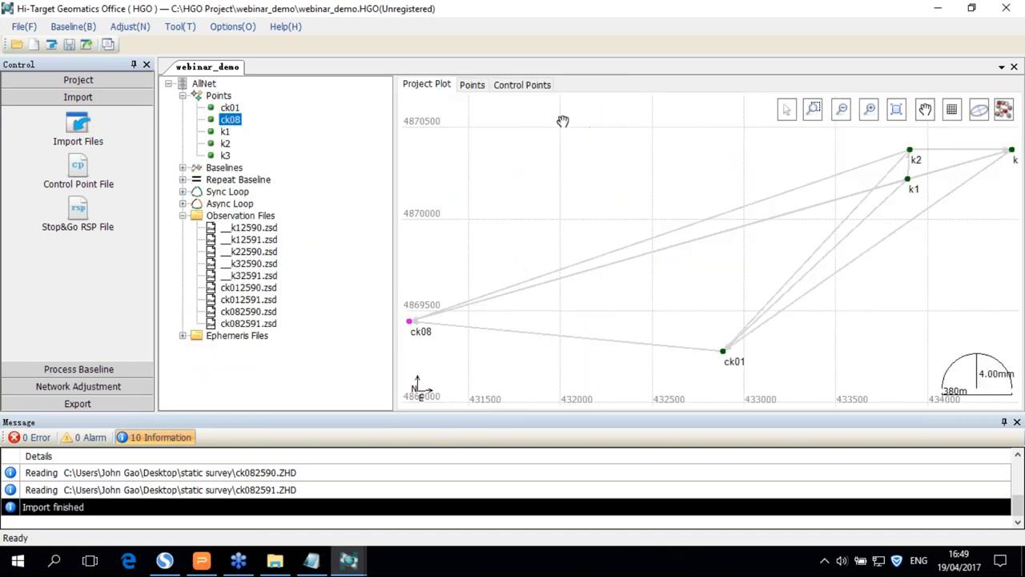
# - Make point ck01 a control point from the point coordinates table
pyautogui.click(472, 84)
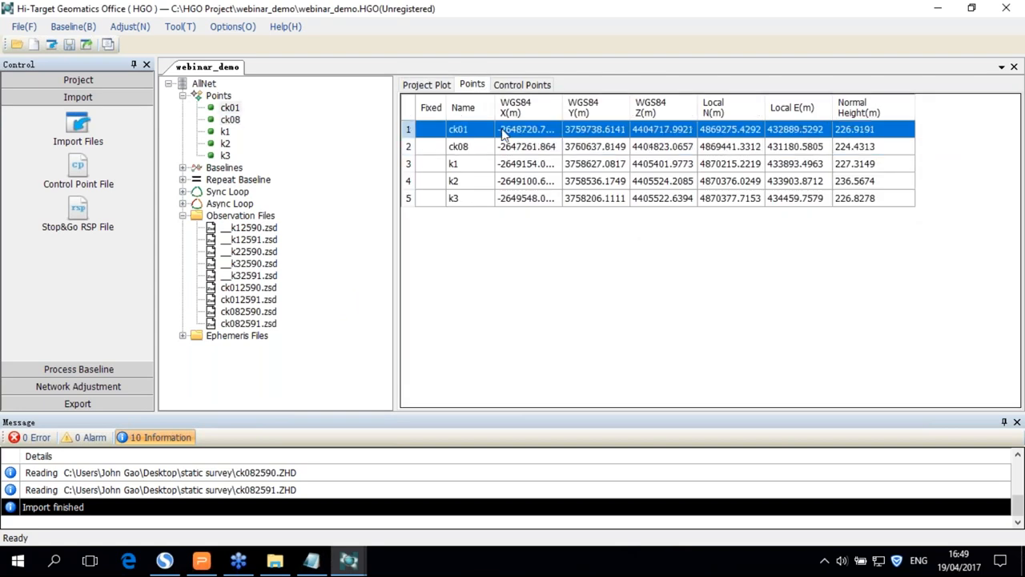
pyautogui.moveTo(459, 146)
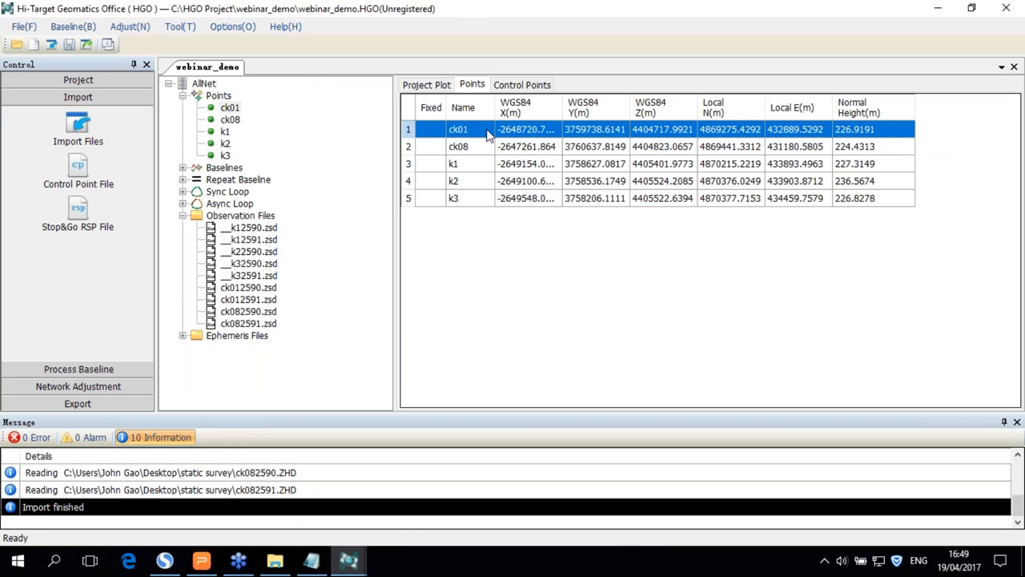
pyautogui.rightClick(459, 129)
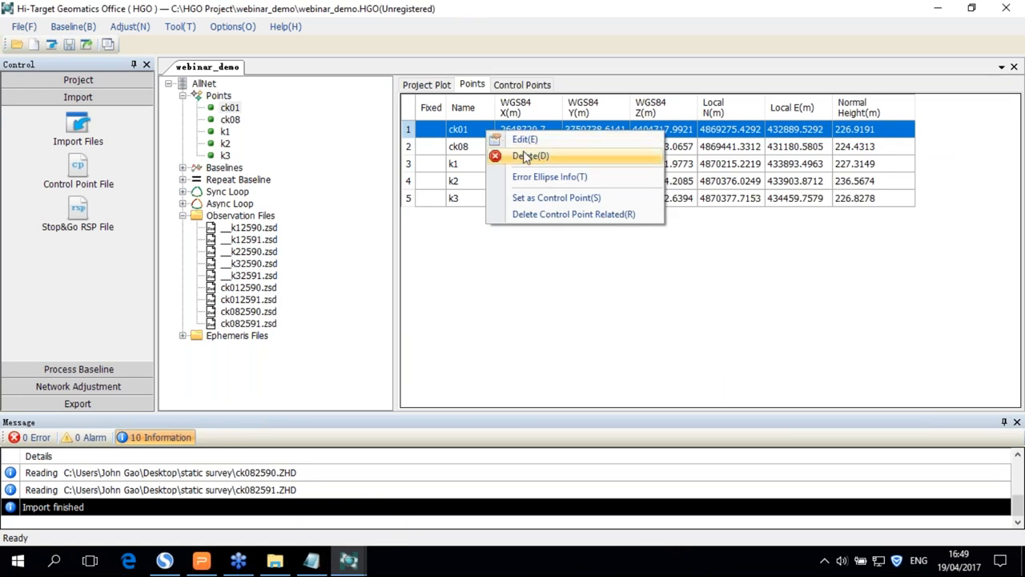
pyautogui.moveTo(557, 198)
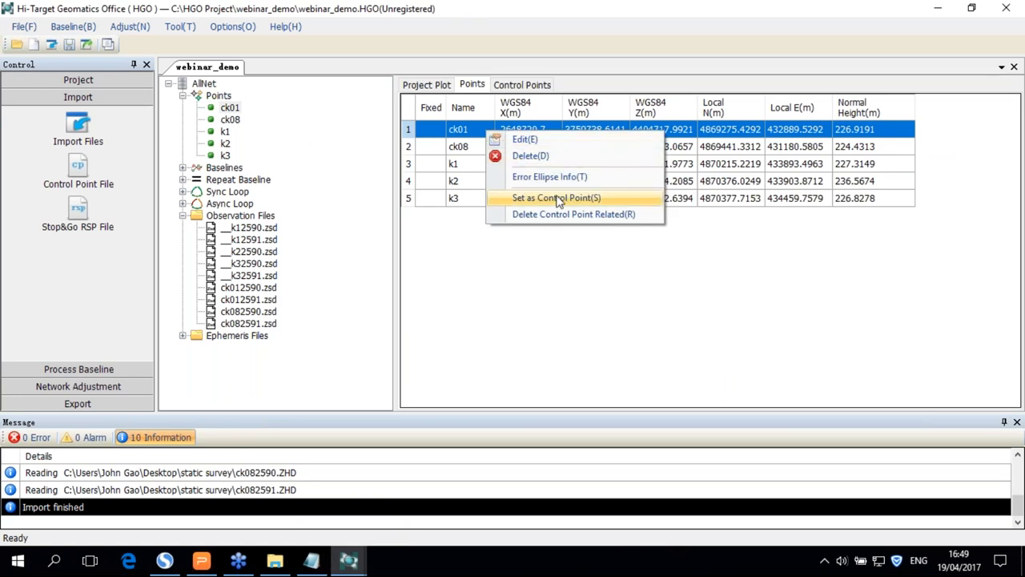
pyautogui.click(556, 198)
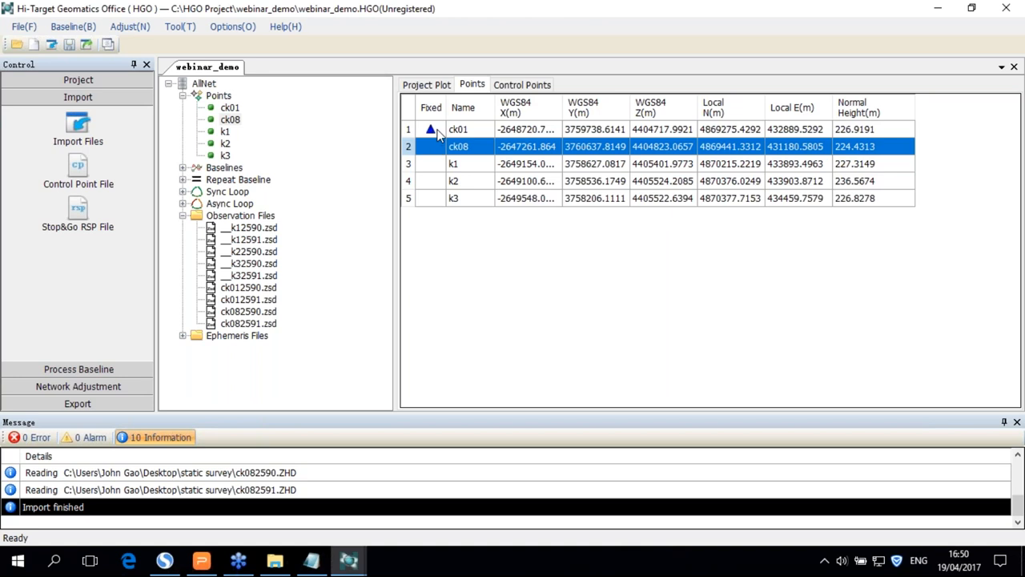
pyautogui.click(522, 84)
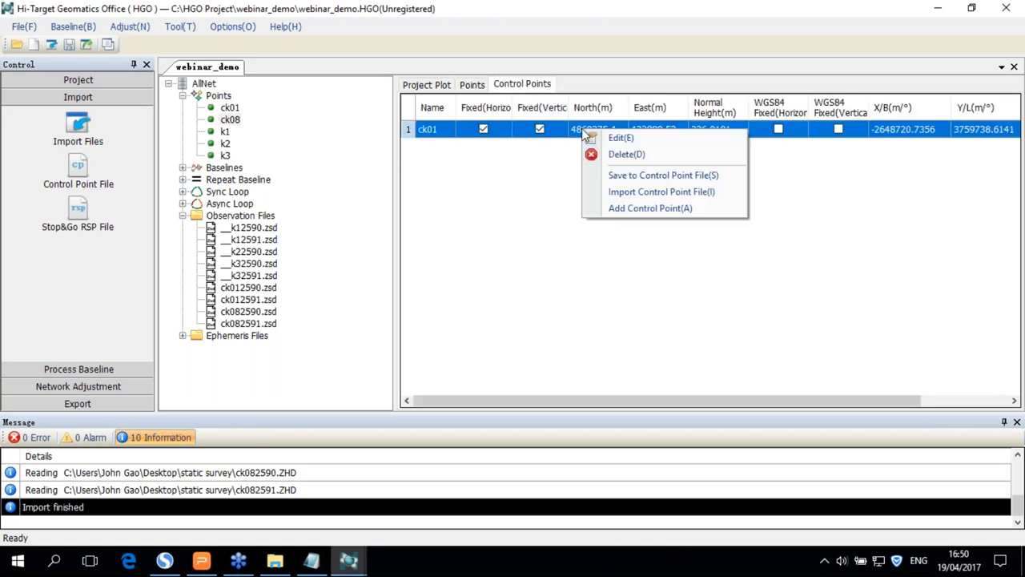
# - Set ck01's North coordinate to 4869275.4292 and view the survey network plot
pyautogui.click(621, 137)
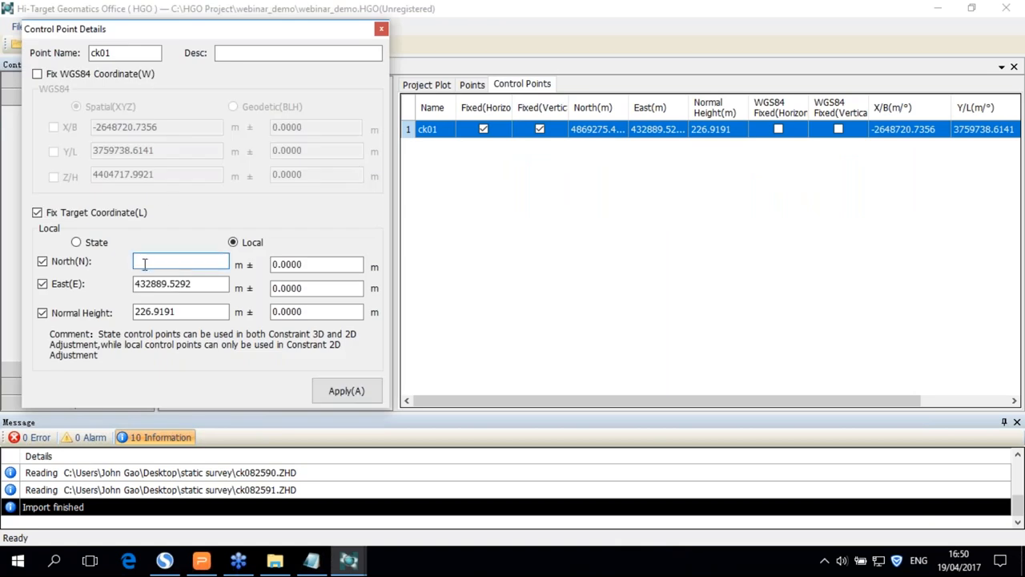
pyautogui.write('4869275.4292')
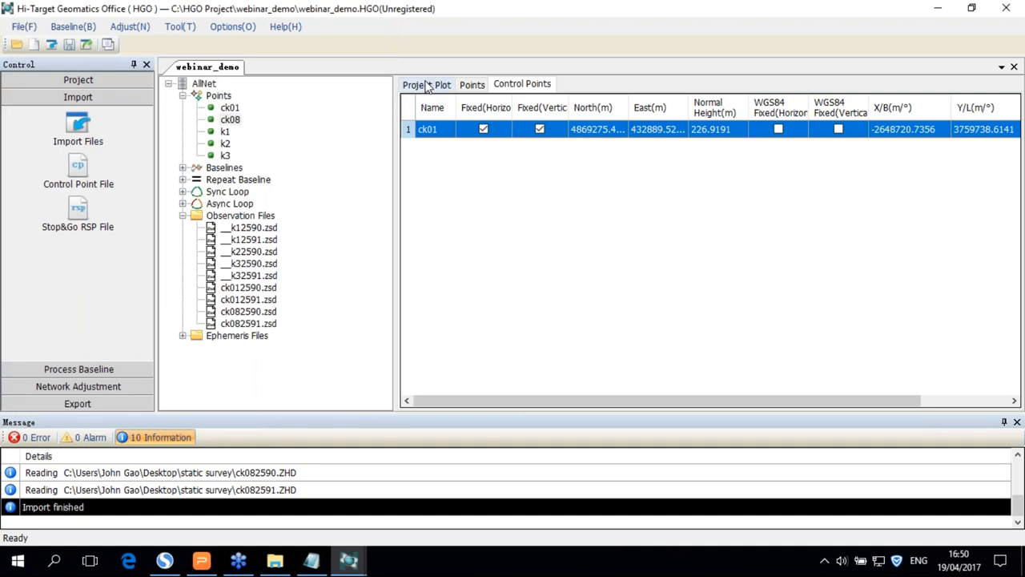
pyautogui.rightClick(568, 129)
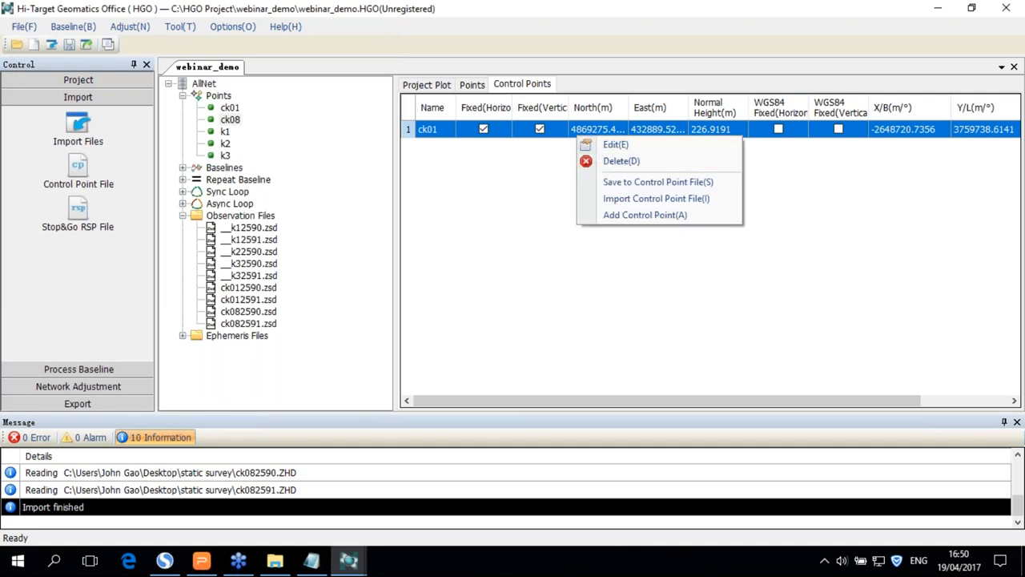
pyautogui.click(426, 85)
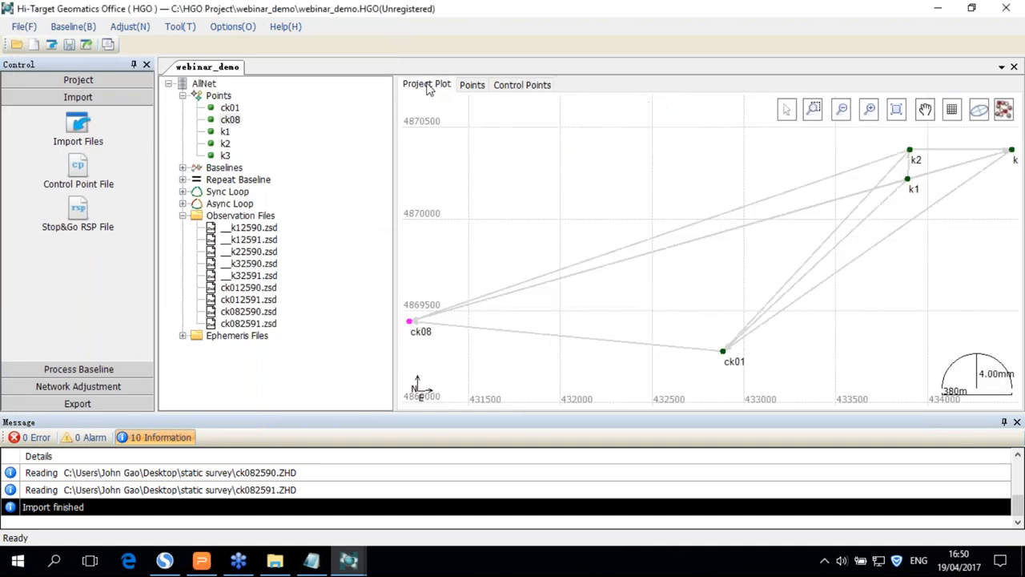
# - Start a control point file import in Point_North_East_Elev_Desc format
pyautogui.click(521, 84)
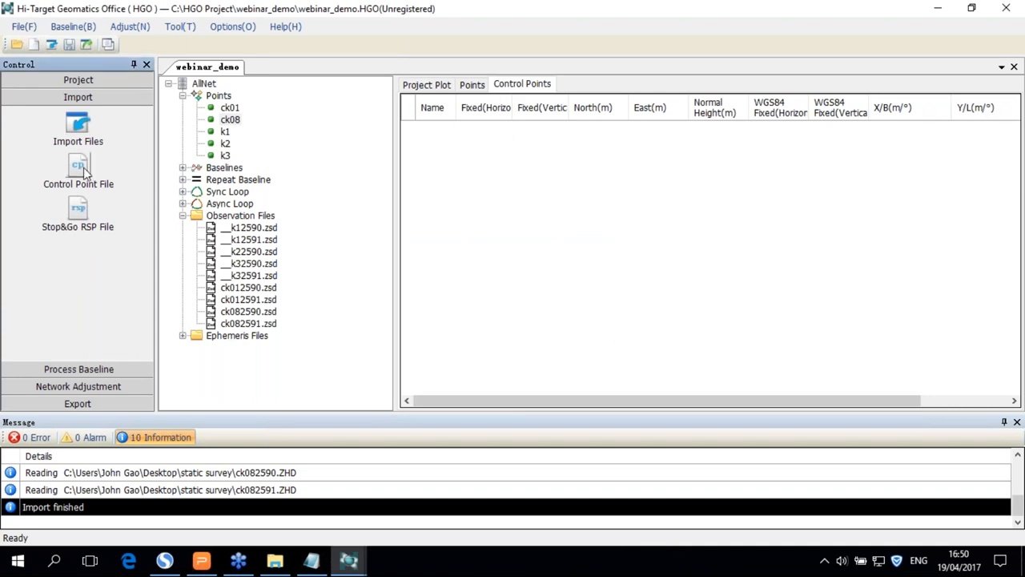
pyautogui.click(78, 168)
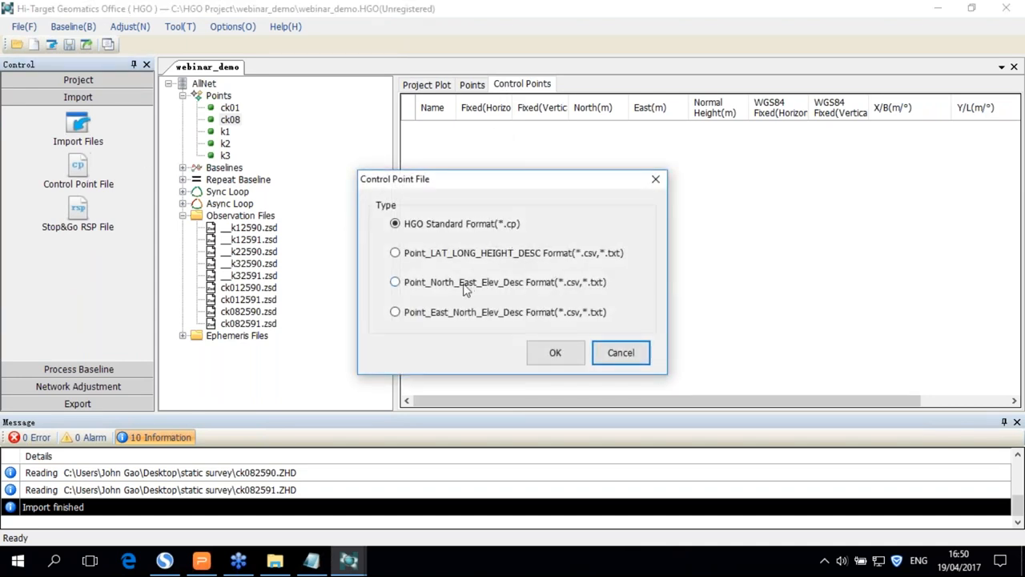
pyautogui.click(395, 282)
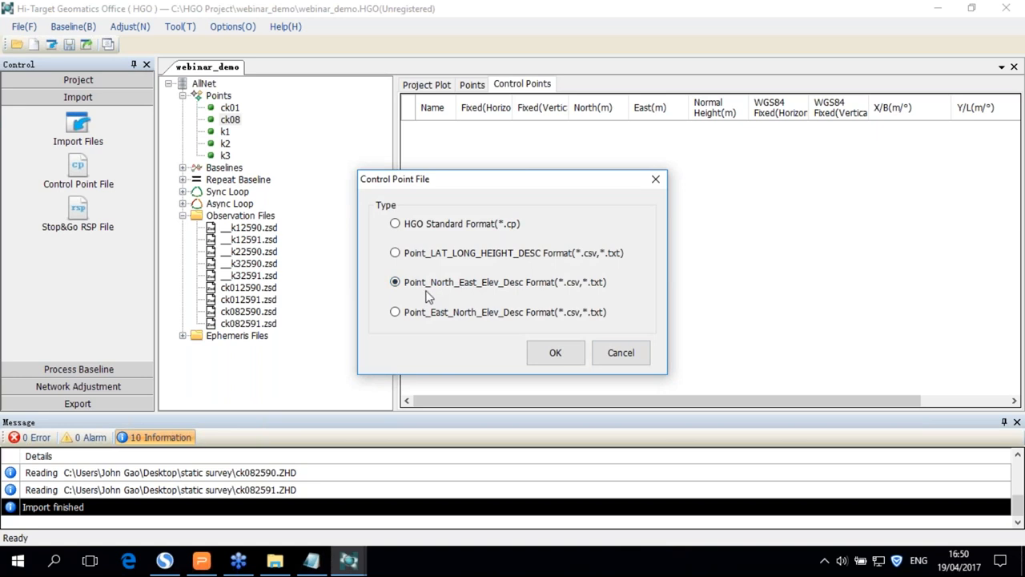
pyautogui.moveTo(495, 288)
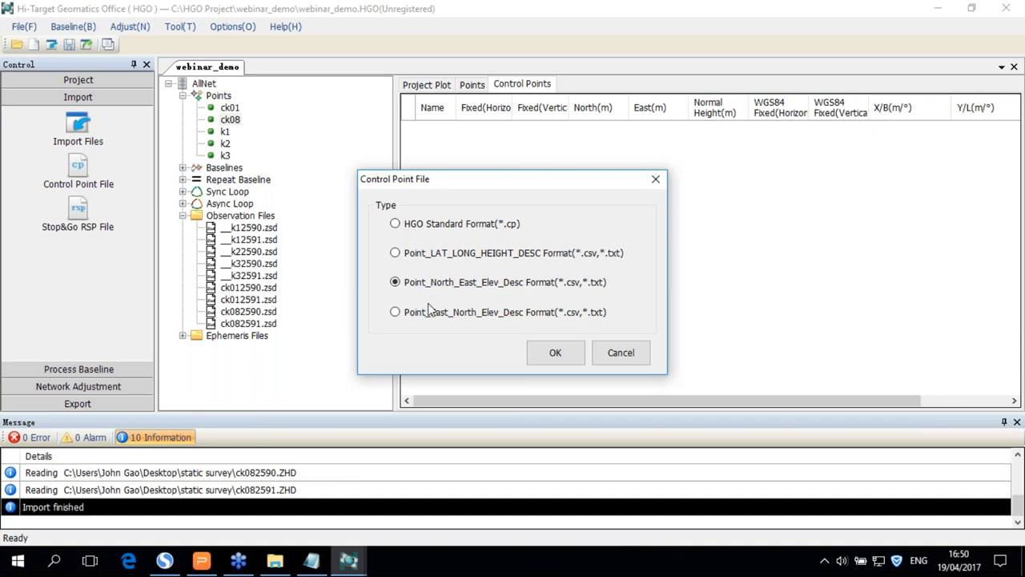
pyautogui.click(395, 312)
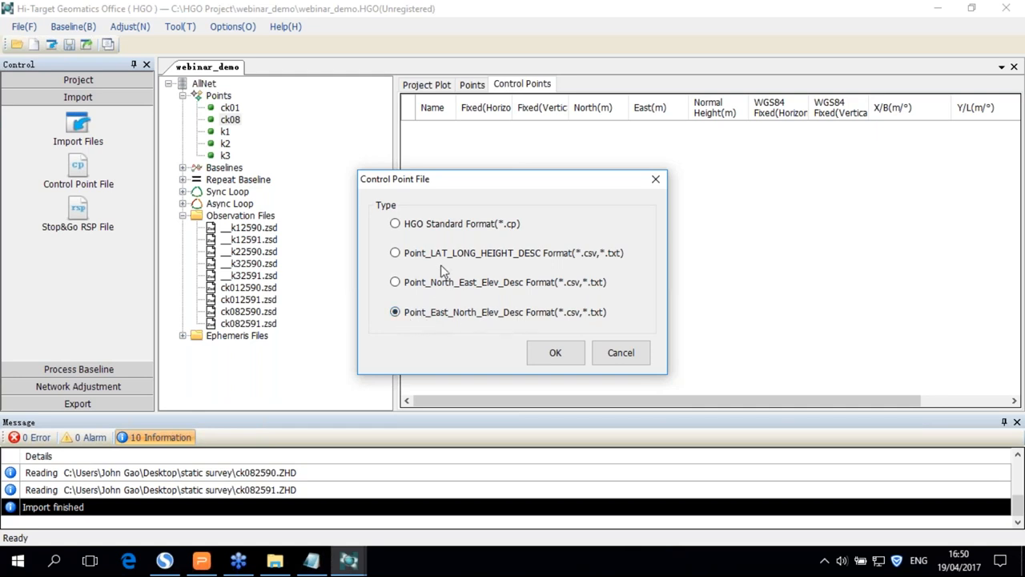
pyautogui.click(395, 282)
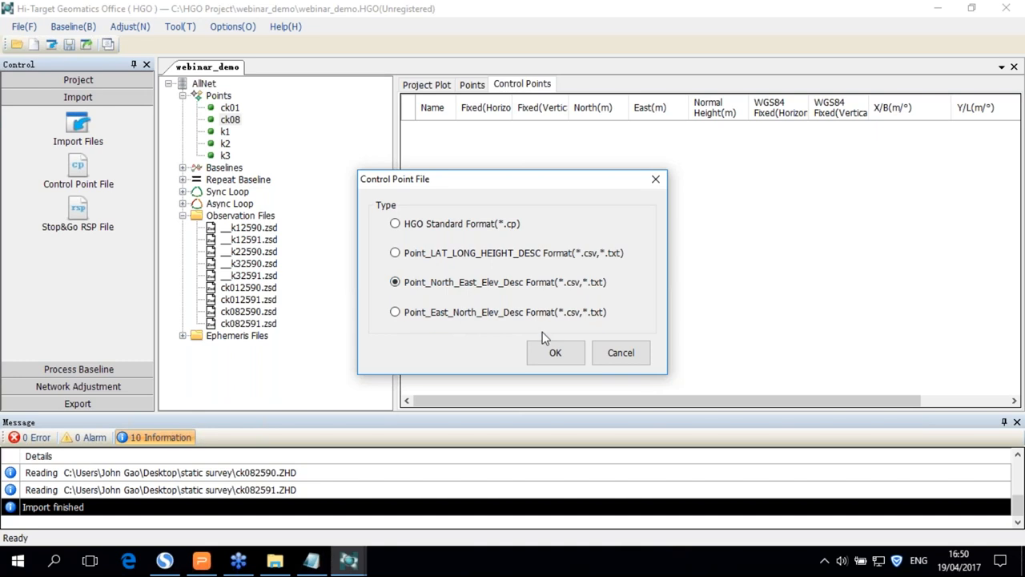
# - Confirm the format and choose the 'control points data' file in the Open dialog
pyautogui.click(555, 353)
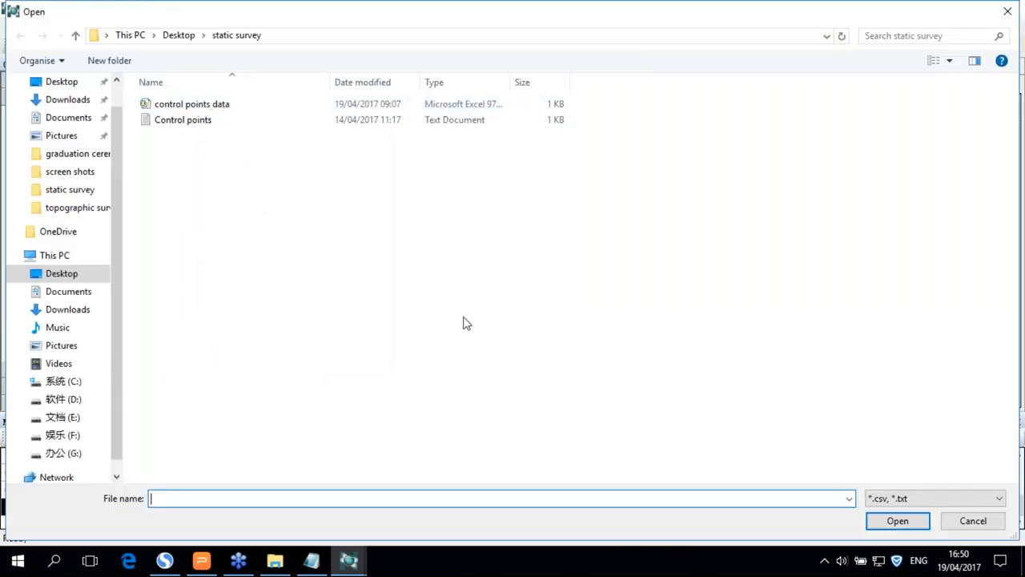
pyautogui.click(192, 104)
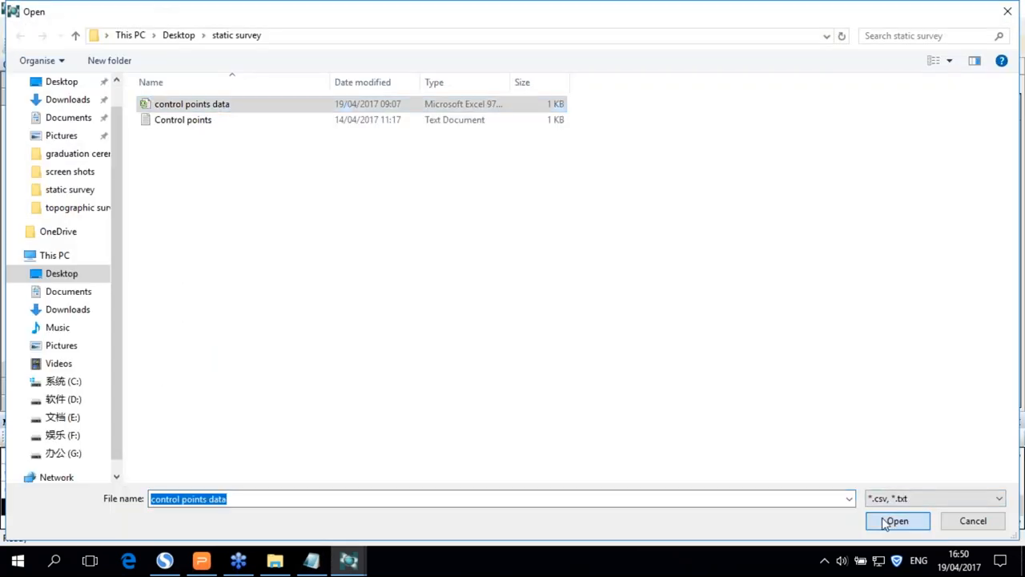
# - Import ck01 and ck08, set ck08's coordinates to Local and apply, then check ck01's details
pyautogui.click(897, 520)
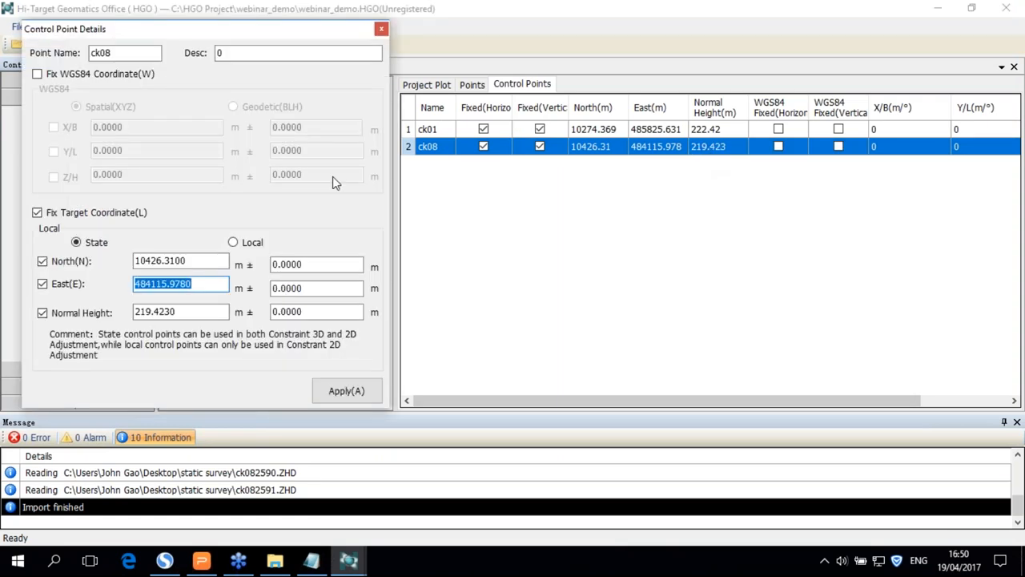
pyautogui.click(232, 241)
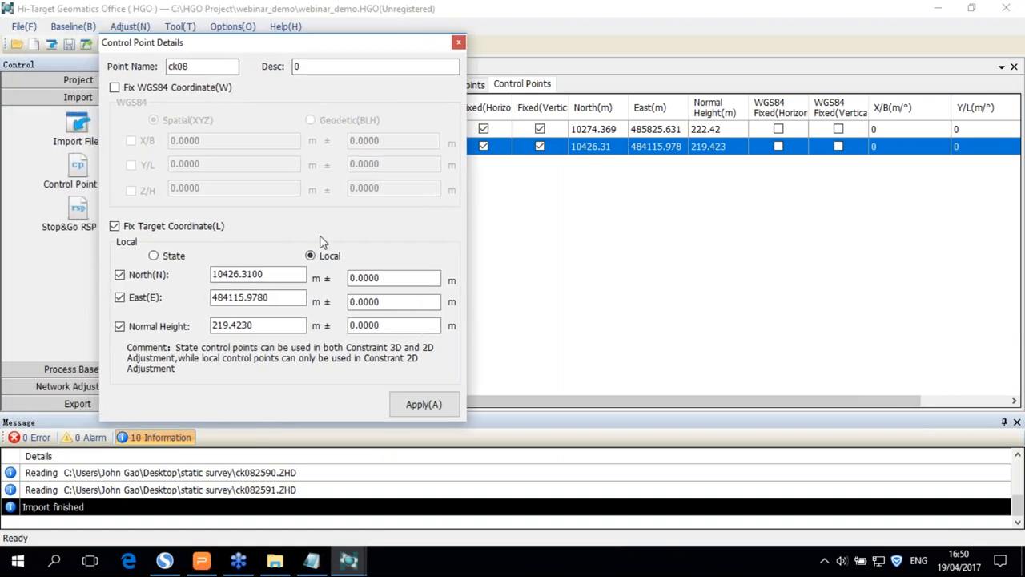
pyautogui.click(424, 404)
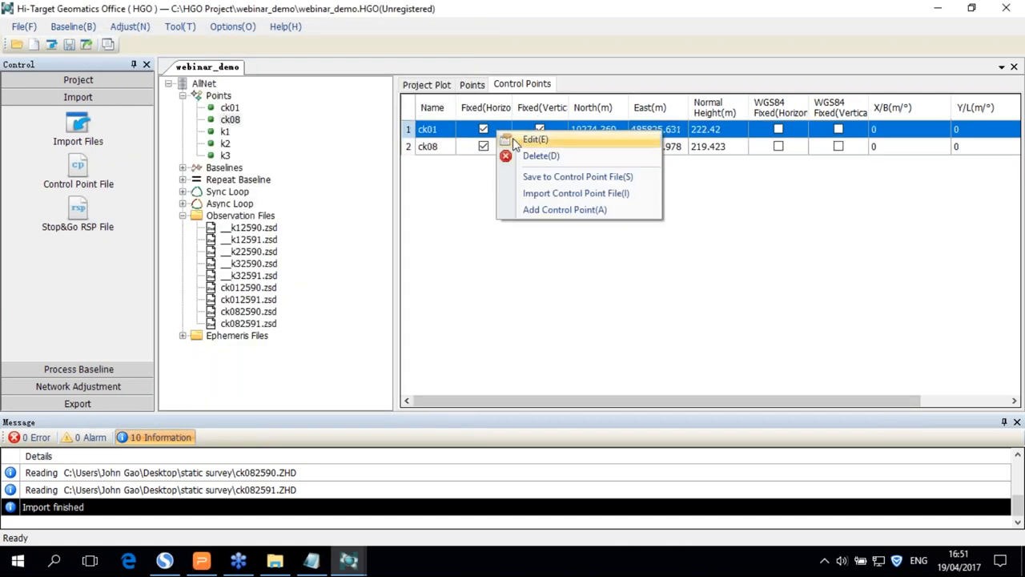
pyautogui.click(534, 138)
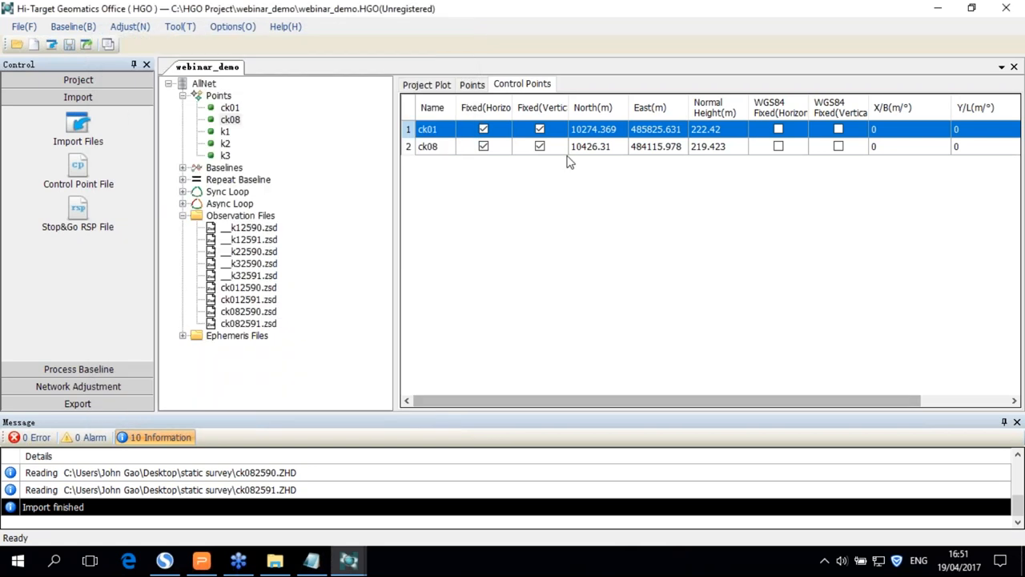
pyautogui.moveTo(185, 158)
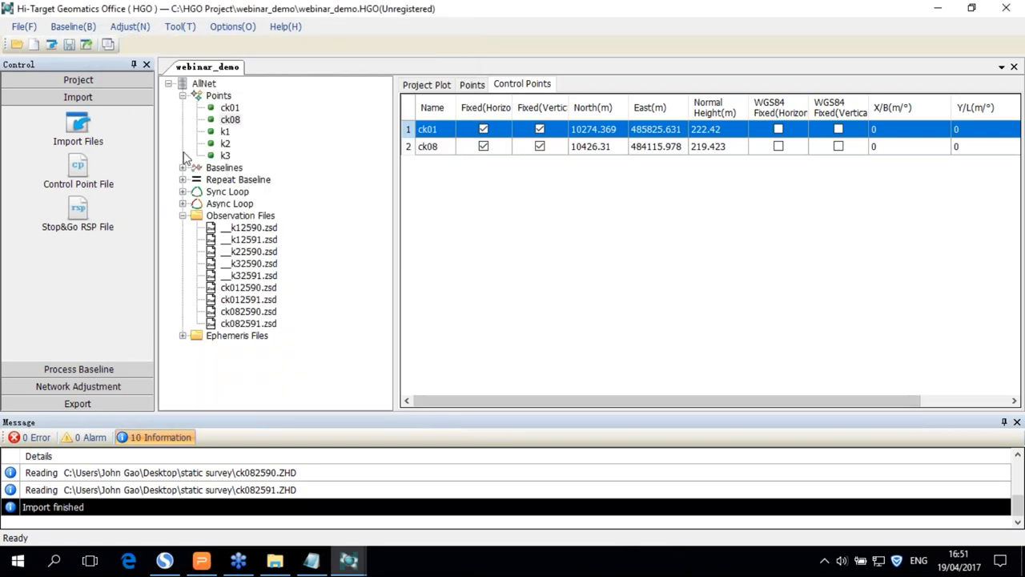
pyautogui.moveTo(132, 366)
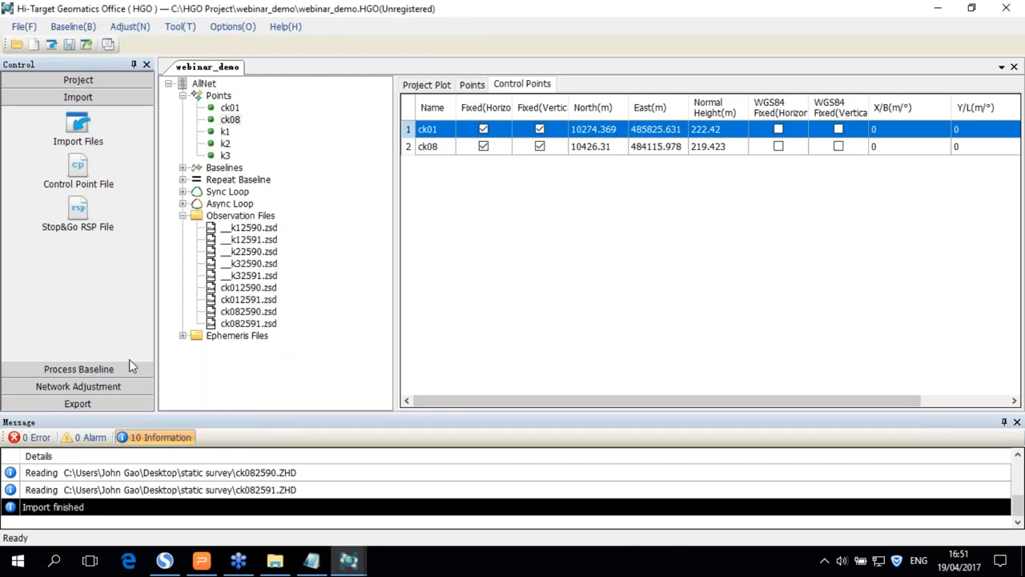
pyautogui.moveTo(303, 288)
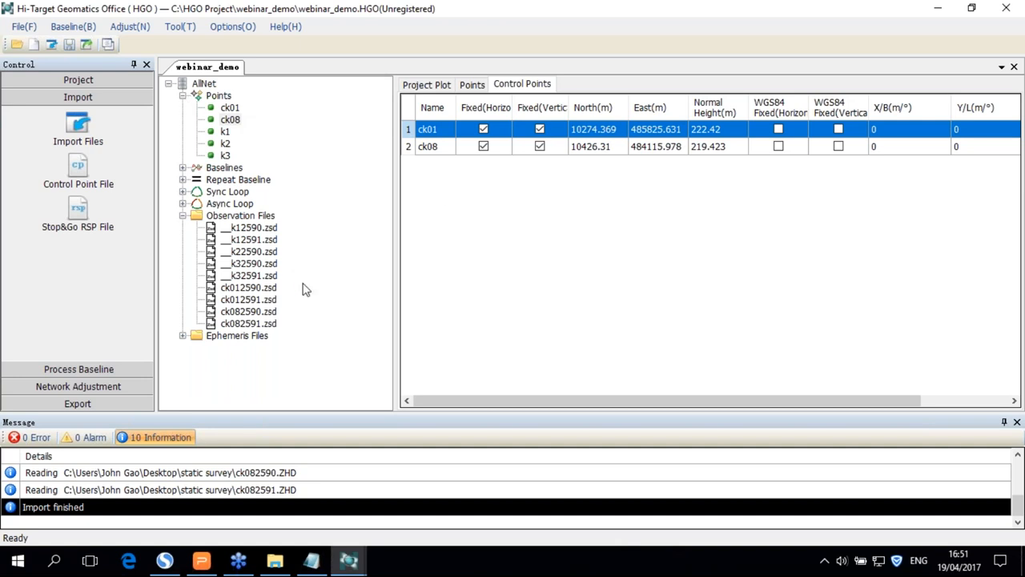
# - Review the points list including k1 and view the fixed control points on the network plot
pyautogui.click(427, 84)
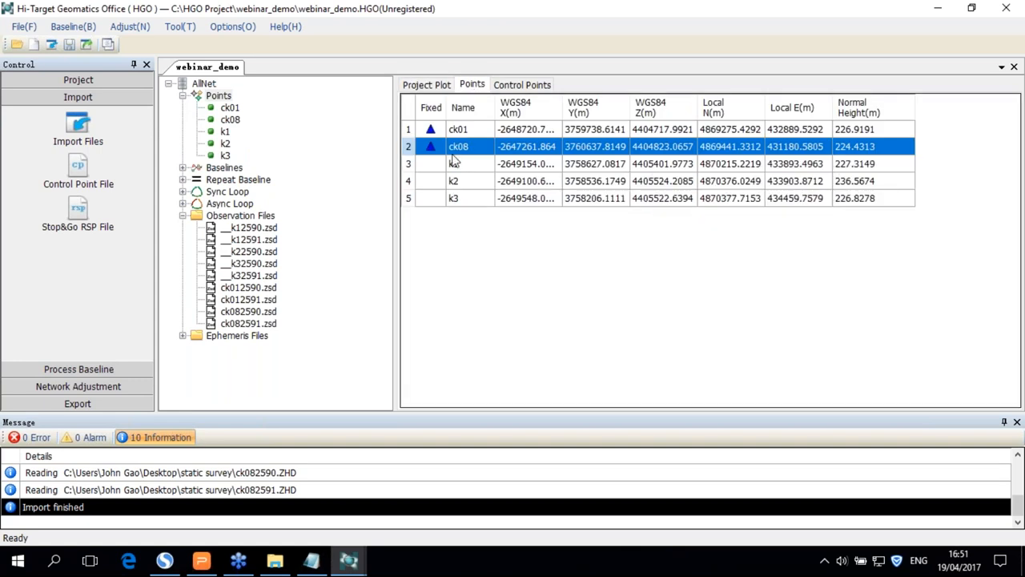
pyautogui.click(454, 163)
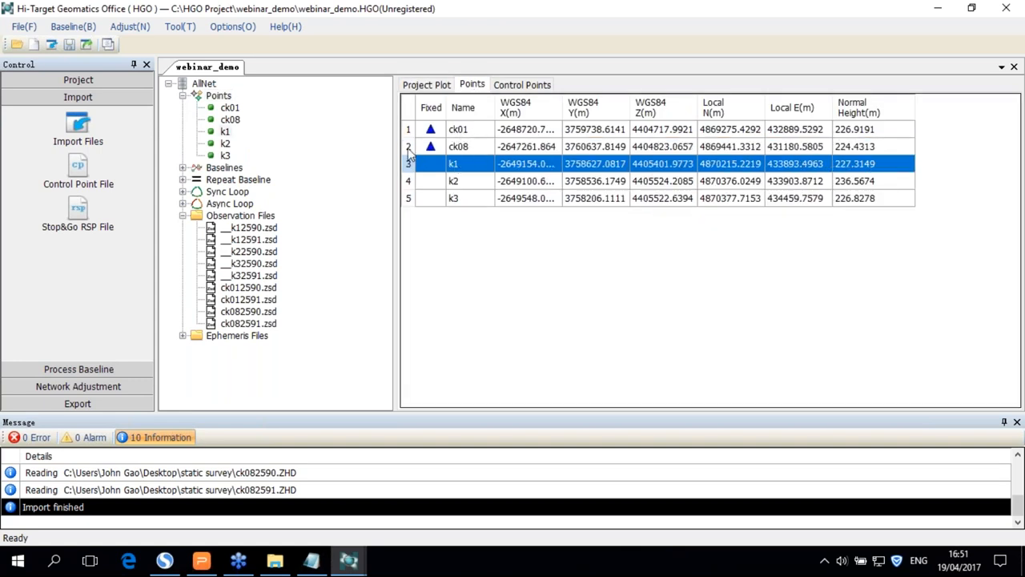
pyautogui.click(427, 84)
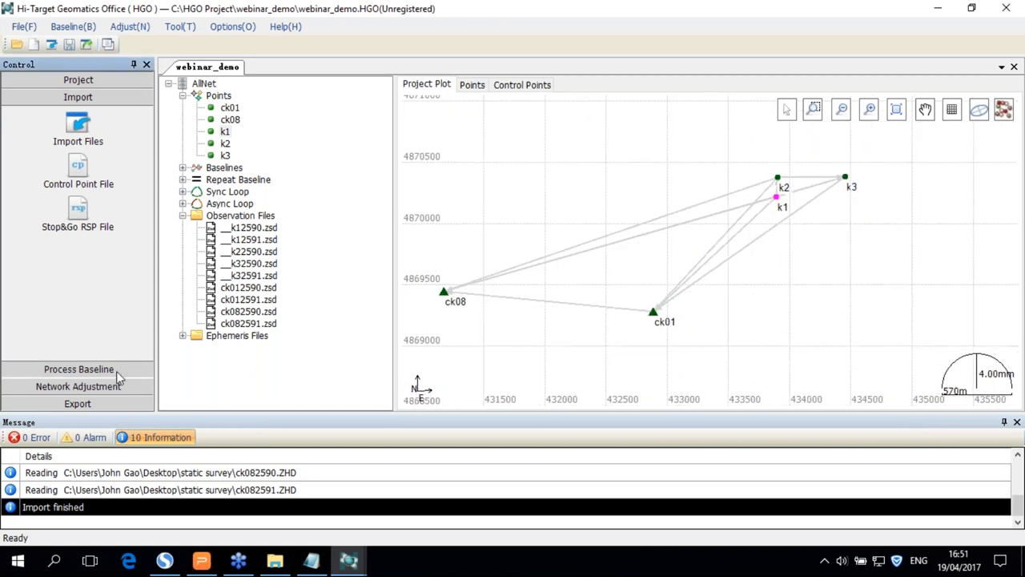
# - Review the baseline processing settings and run Process All to solve all 16 baselines
pyautogui.click(78, 369)
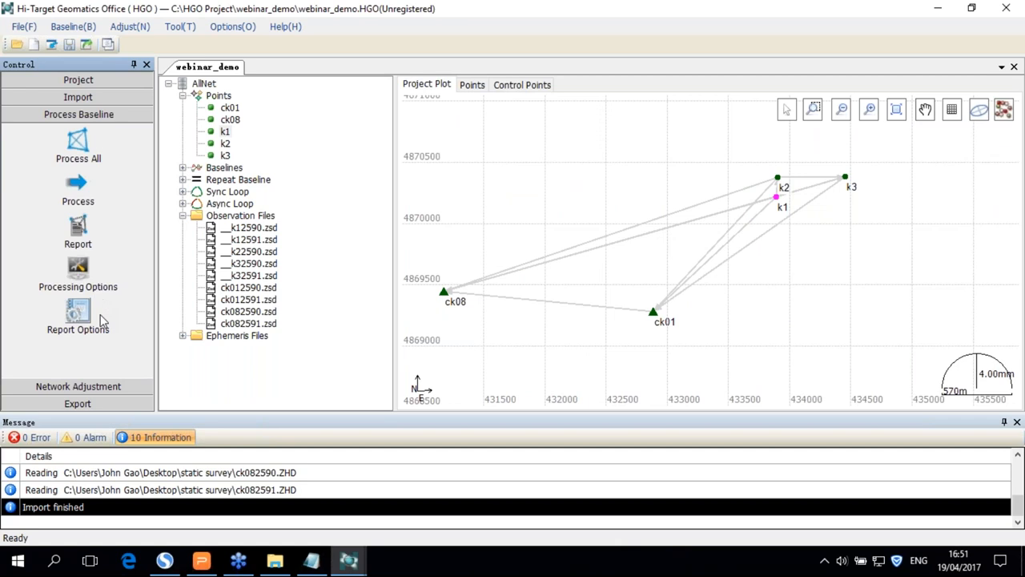
pyautogui.moveTo(78, 268)
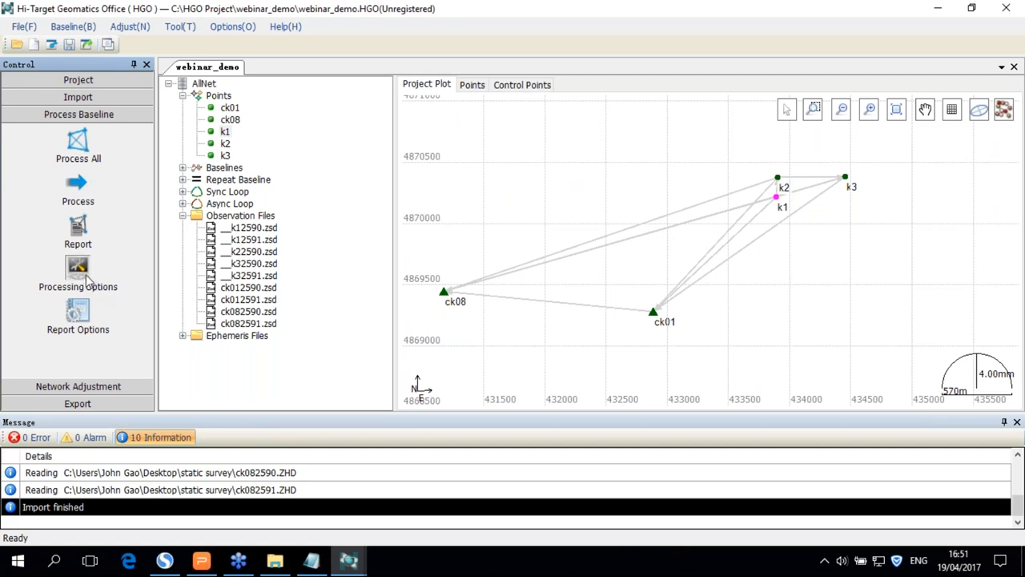
pyautogui.click(77, 273)
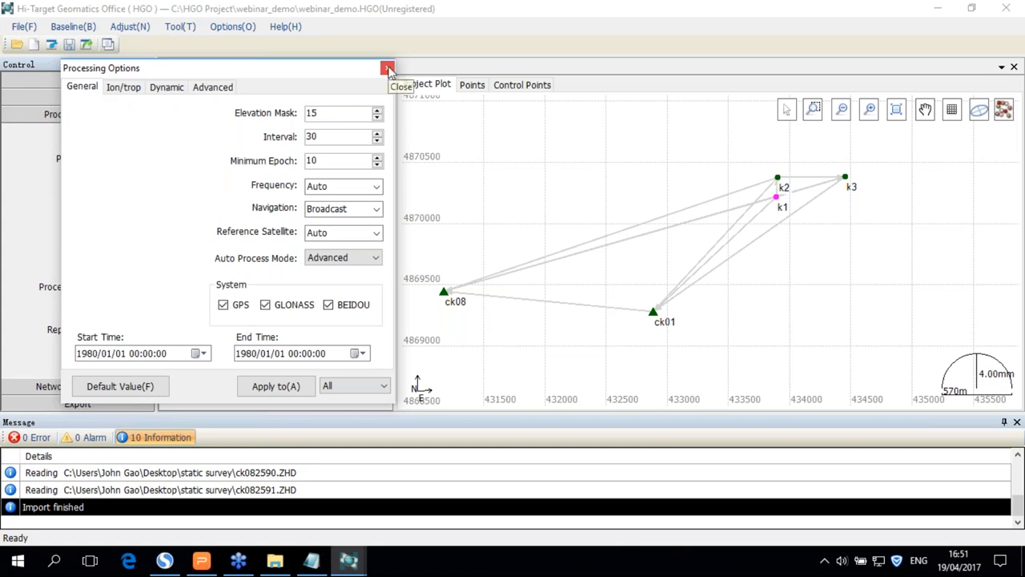
pyautogui.click(388, 67)
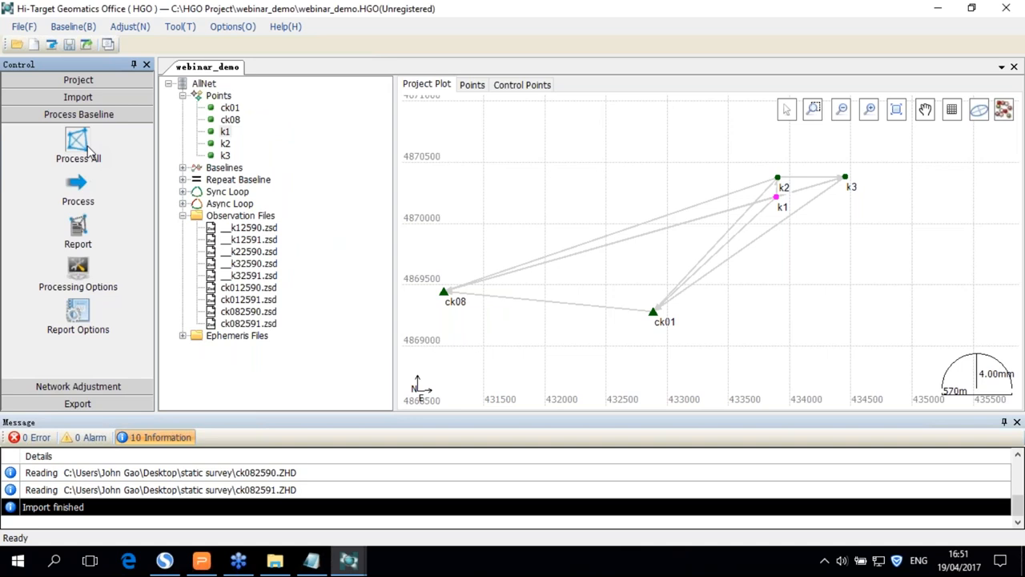
pyautogui.click(78, 144)
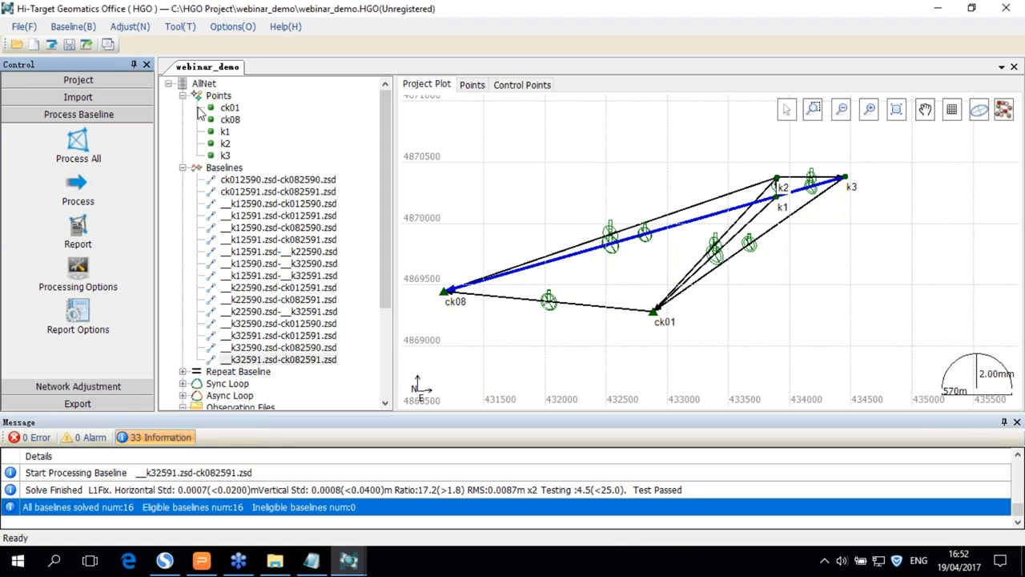
# - Review the processed baselines table, observation data plot and repeated baseline checks
pyautogui.click(224, 107)
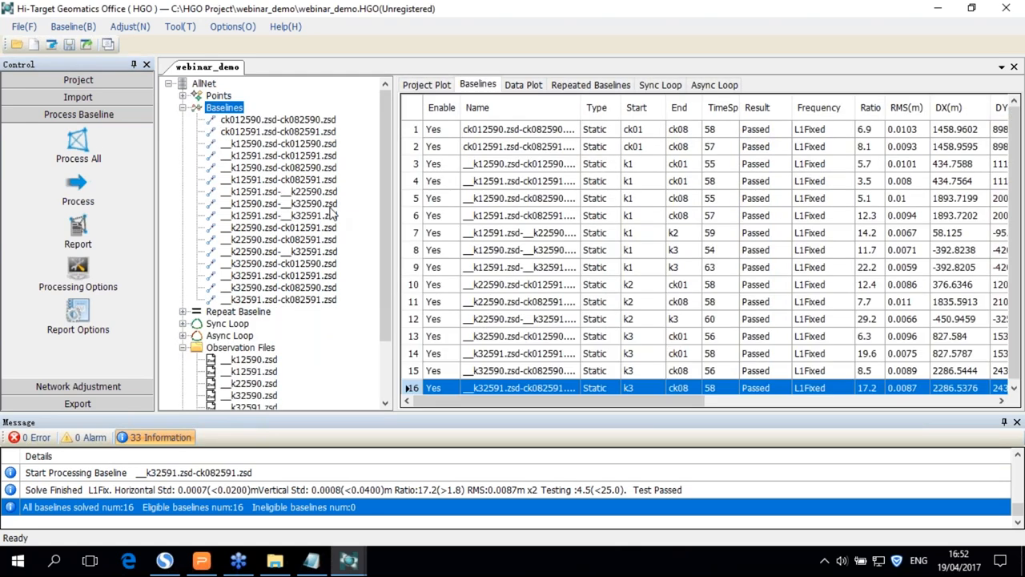
pyautogui.scroll(-3)
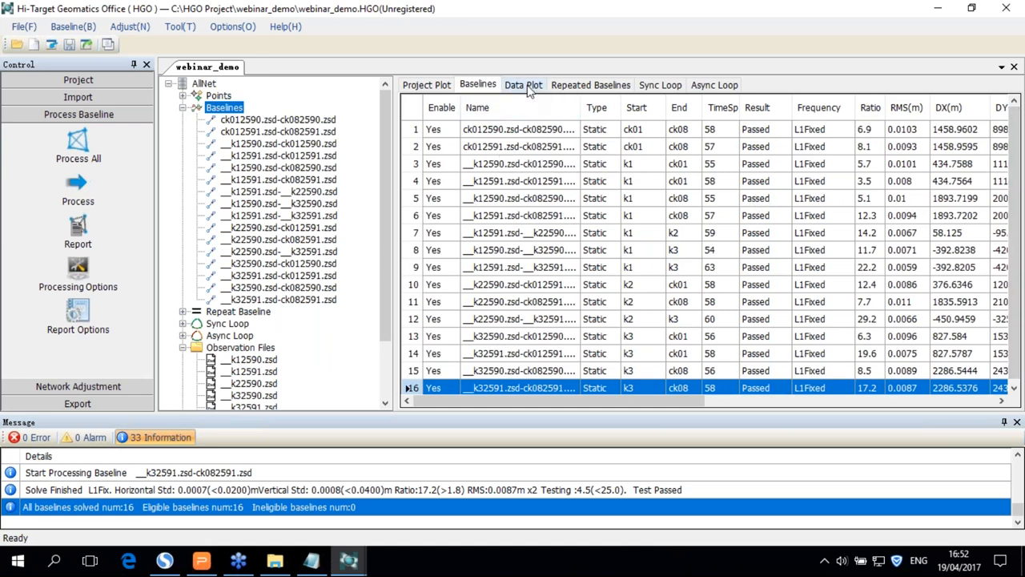
pyautogui.click(523, 84)
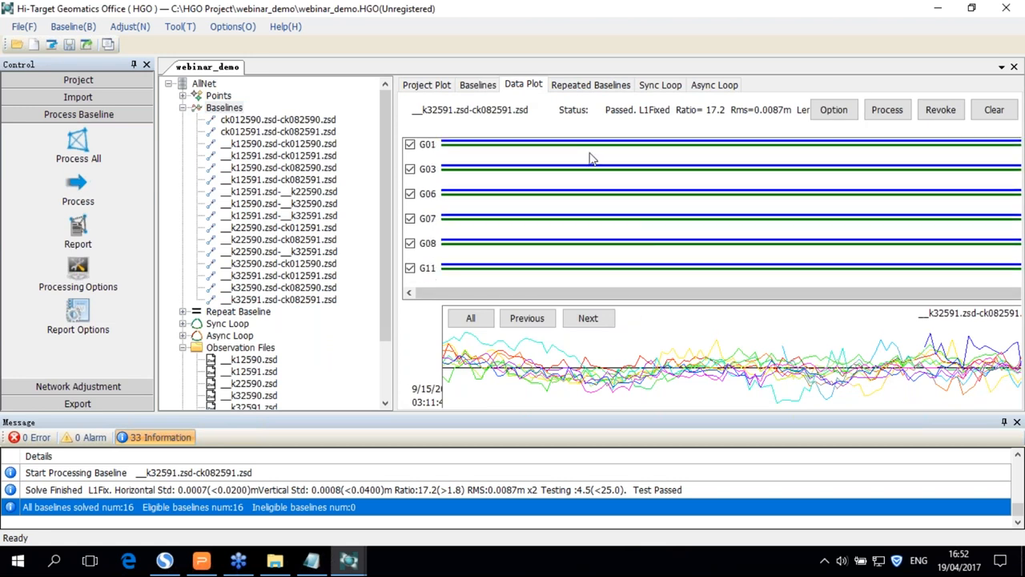
pyautogui.click(590, 84)
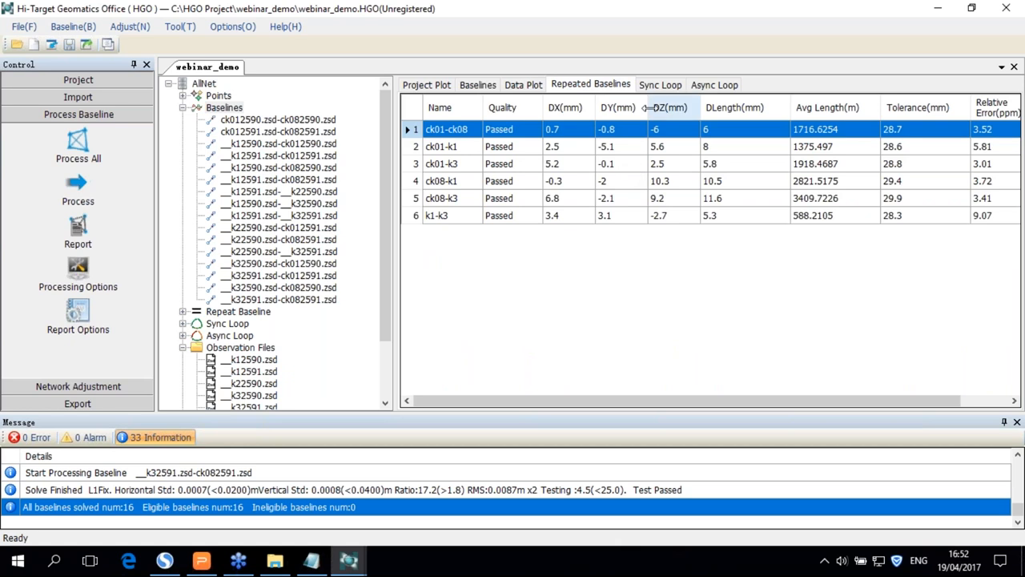
# - Check the synchronous and asynchronous loop closures, ending on the Sync Loop table with two ineligible loops
pyautogui.click(661, 84)
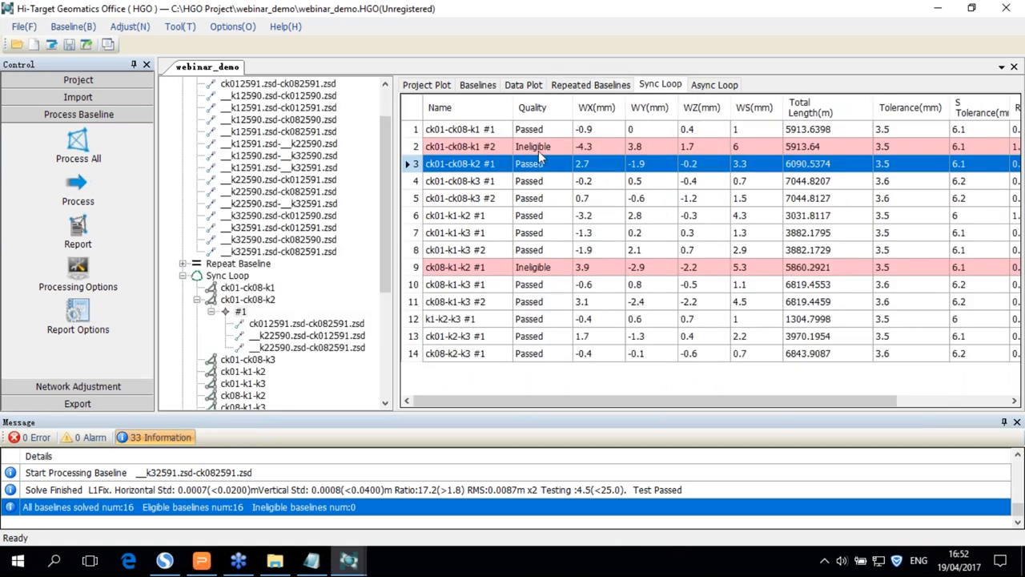
pyautogui.moveTo(557, 271)
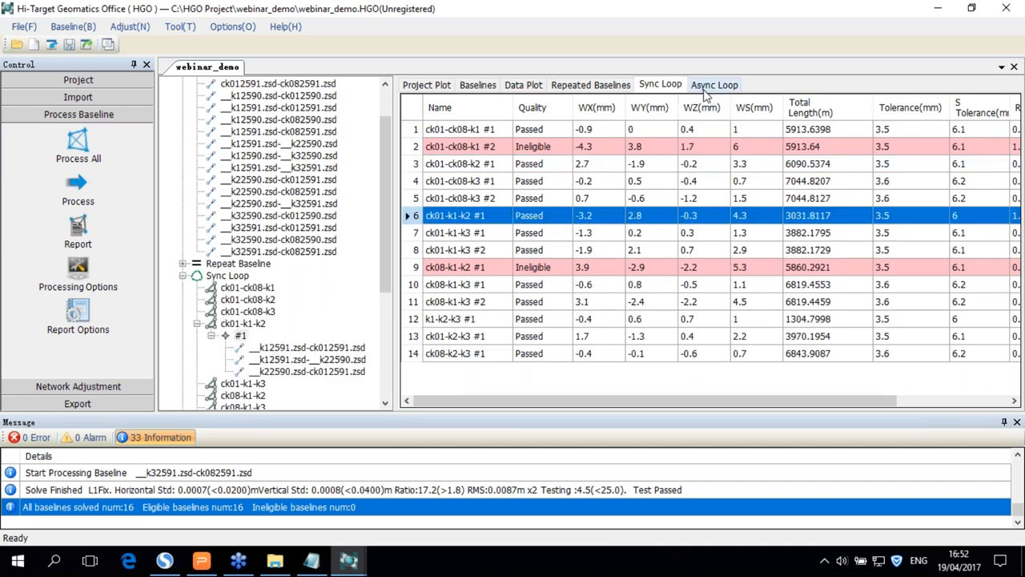
pyautogui.click(714, 84)
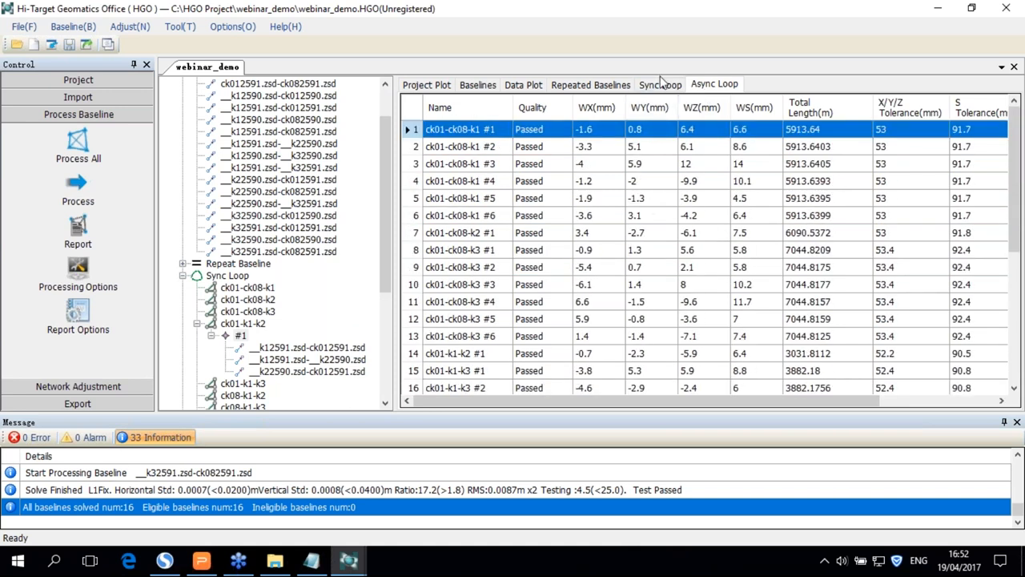
pyautogui.click(660, 84)
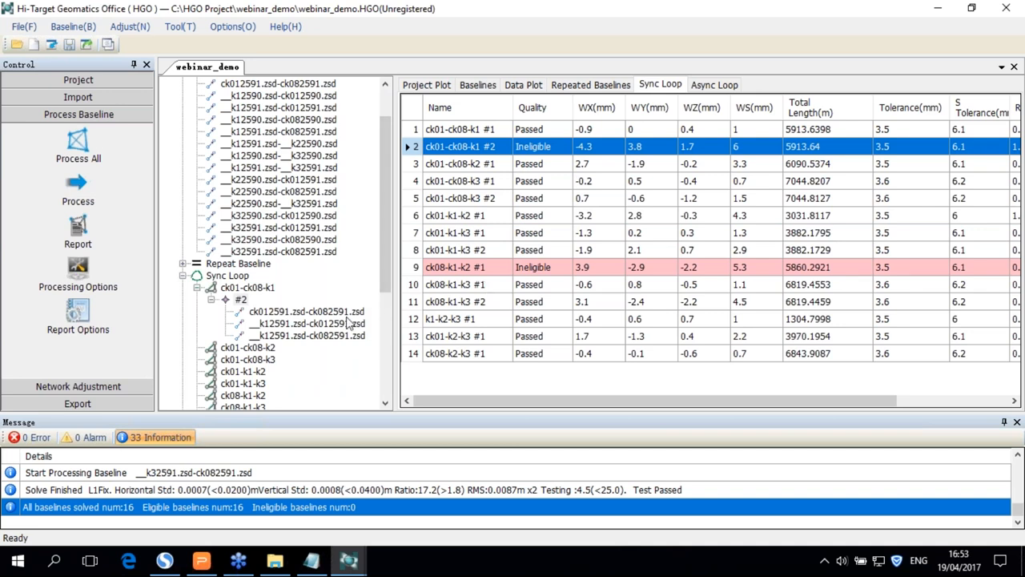
# - Inspect the k1–ck01, k1–ck08 and ck01–ck08 baselines of ineligible loop ck01-ck08-k1 #2 in the baselines table
pyautogui.click(308, 323)
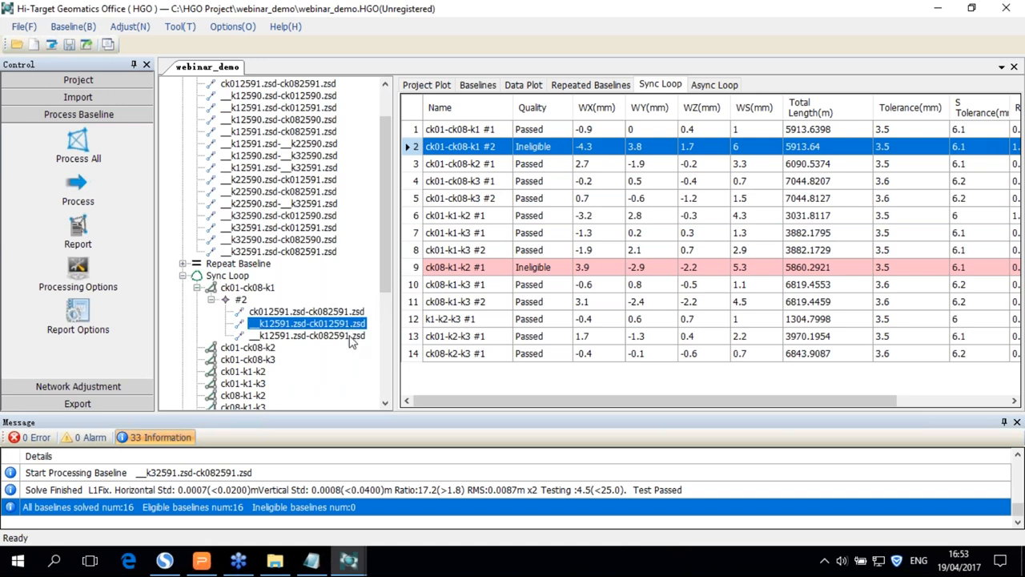
pyautogui.click(308, 334)
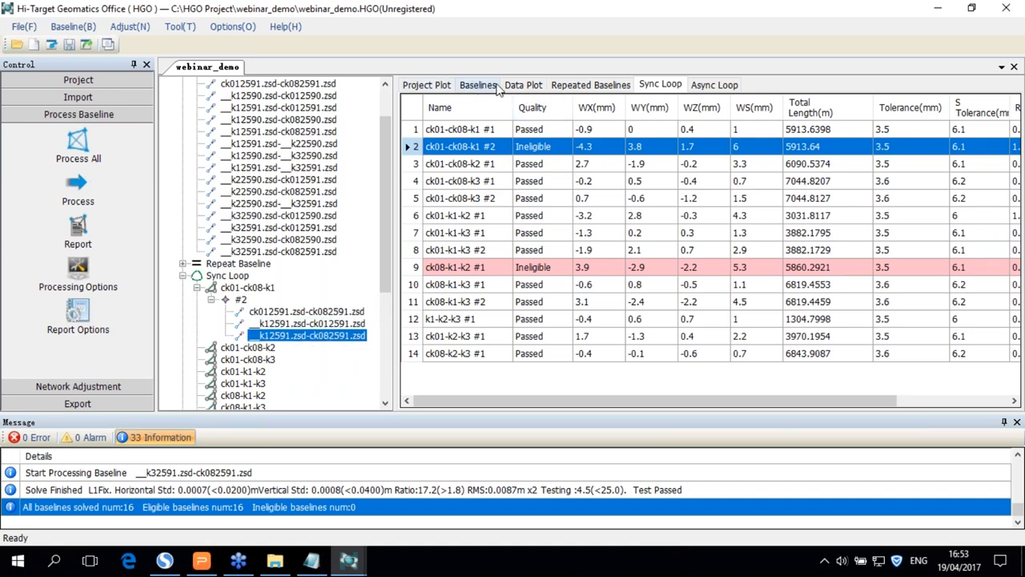
pyautogui.click(478, 84)
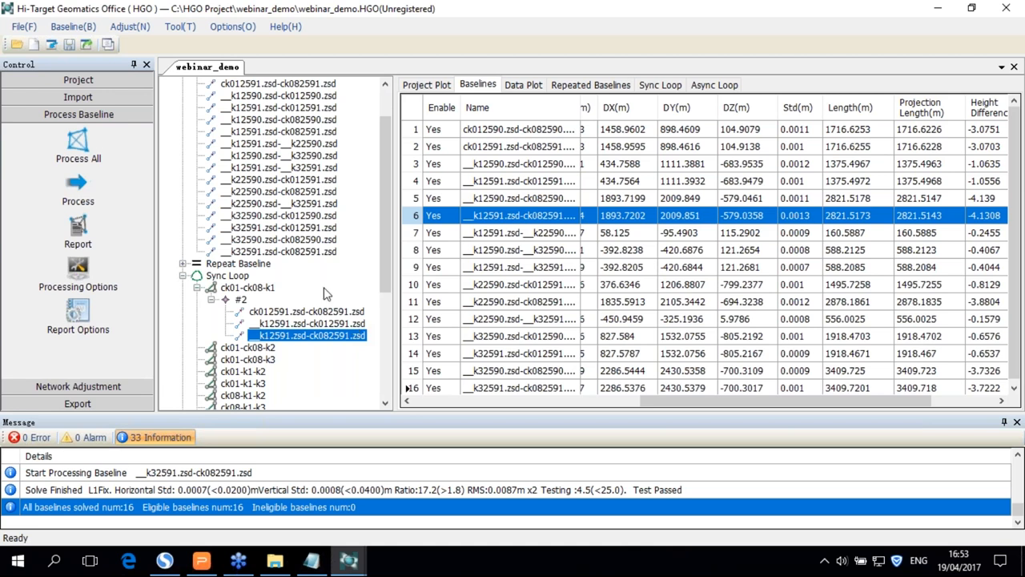
pyautogui.click(306, 311)
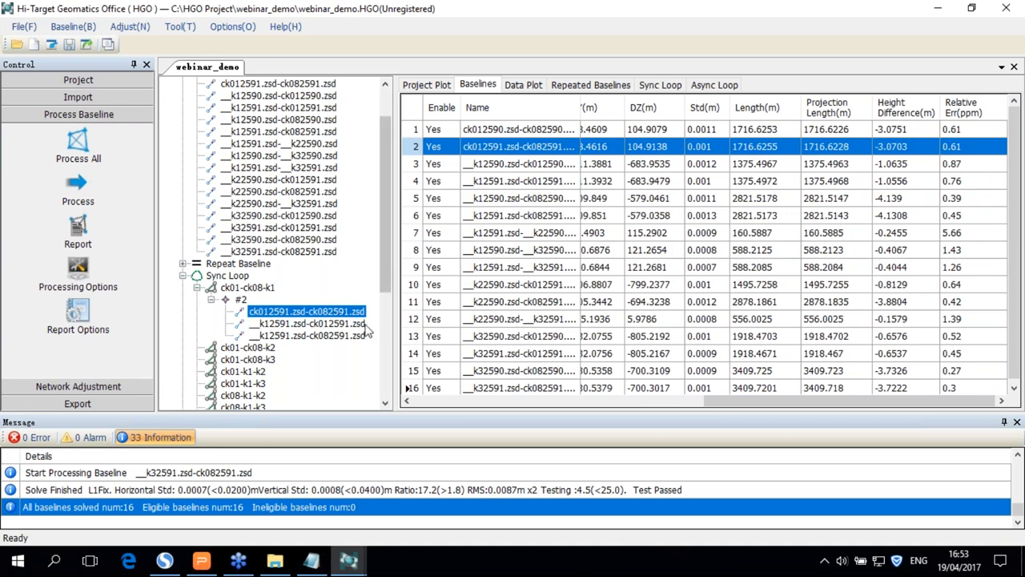
pyautogui.click(306, 322)
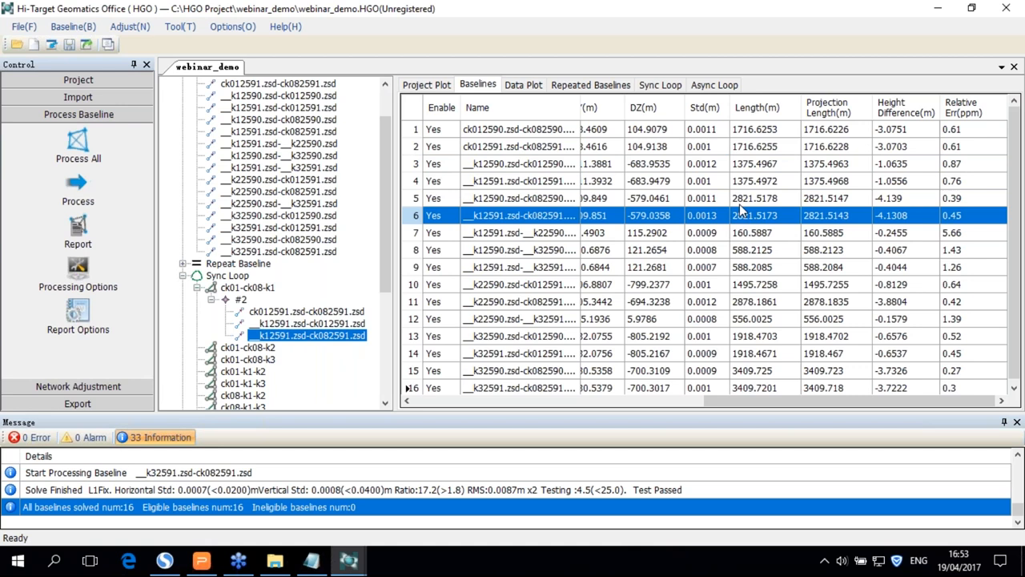
pyautogui.moveTo(724, 222)
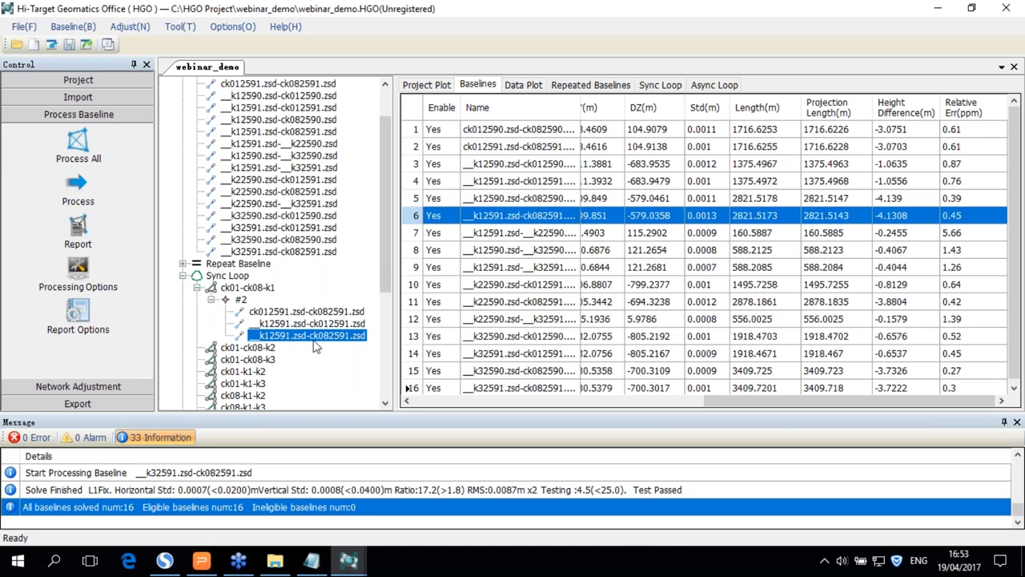
# - Raise the k1–ck08 baseline's elevation mask from 15 to 20 and reprocess it
pyautogui.rightClick(311, 335)
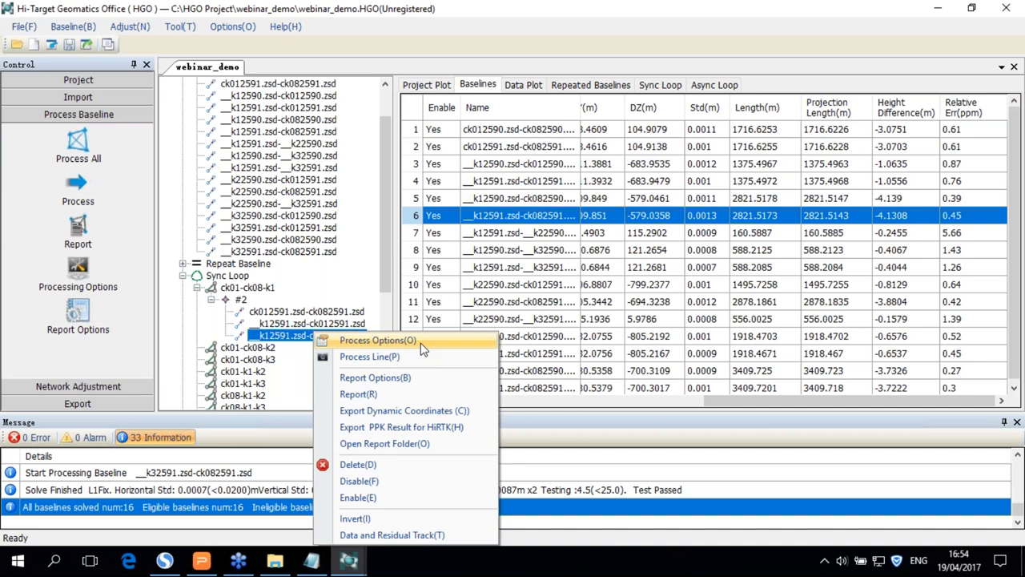
pyautogui.click(377, 340)
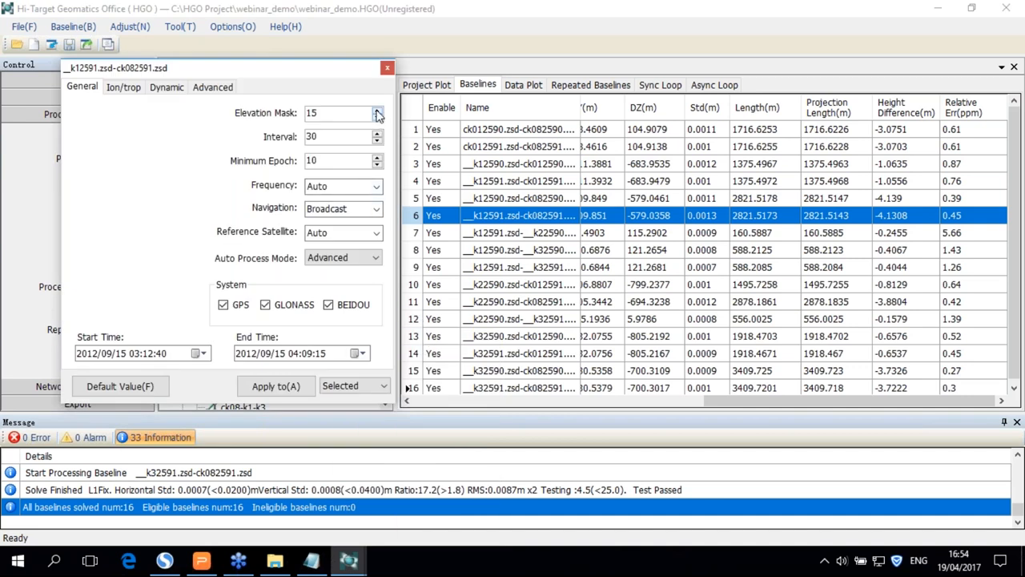
pyautogui.moveTo(289, 124)
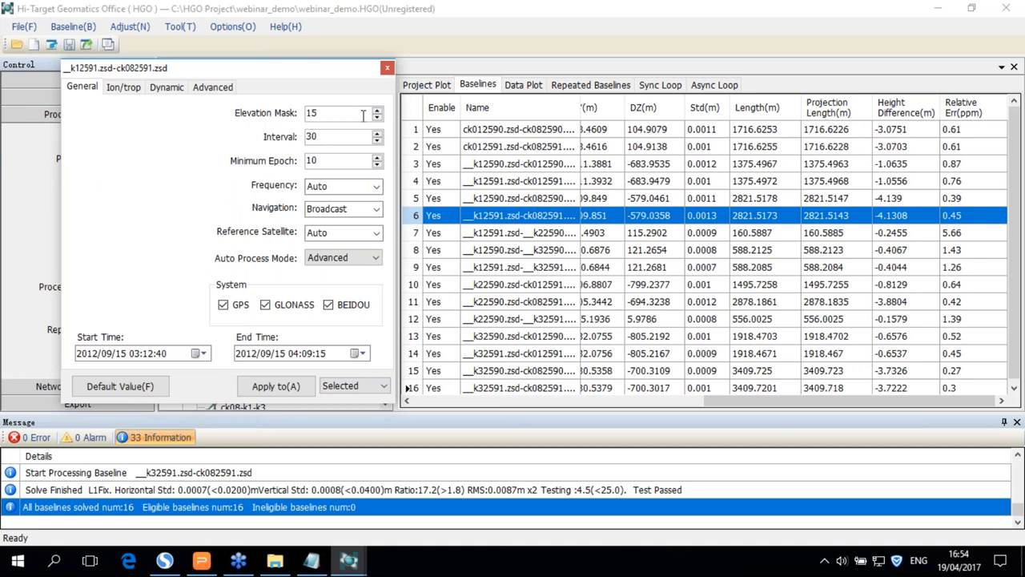
pyautogui.click(377, 109)
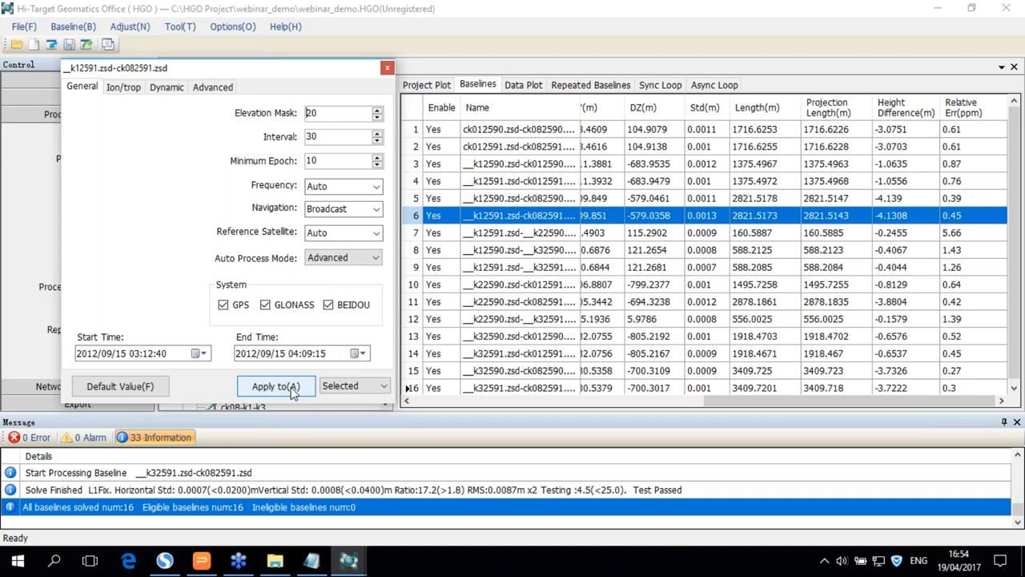
pyautogui.click(276, 387)
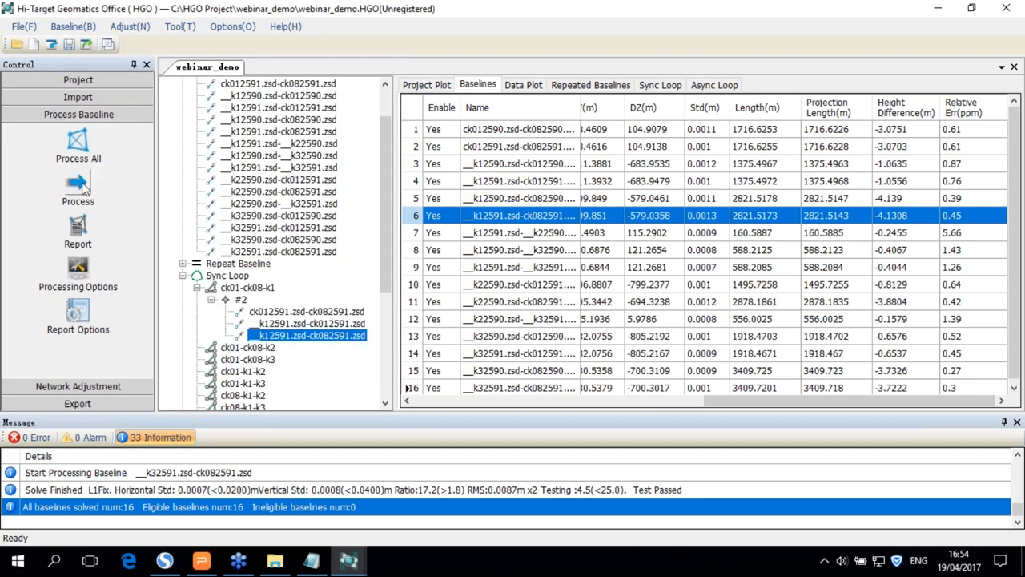
pyautogui.click(78, 188)
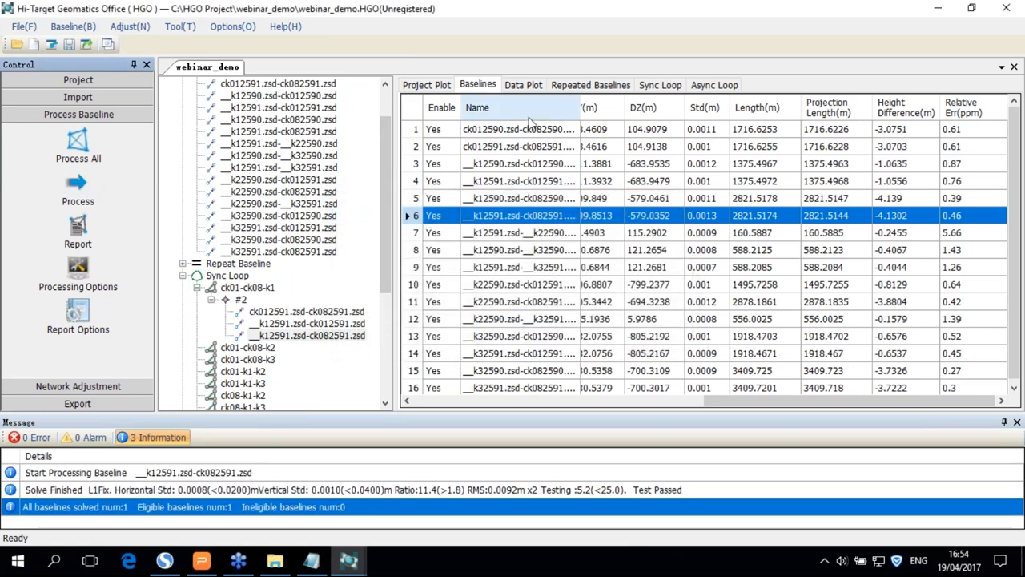
# - Check repeated baselines and sync loops, then select the __k12591.zsd-ck082591.zsd baseline in loop ck01-ck08-k1 #2
pyautogui.click(590, 84)
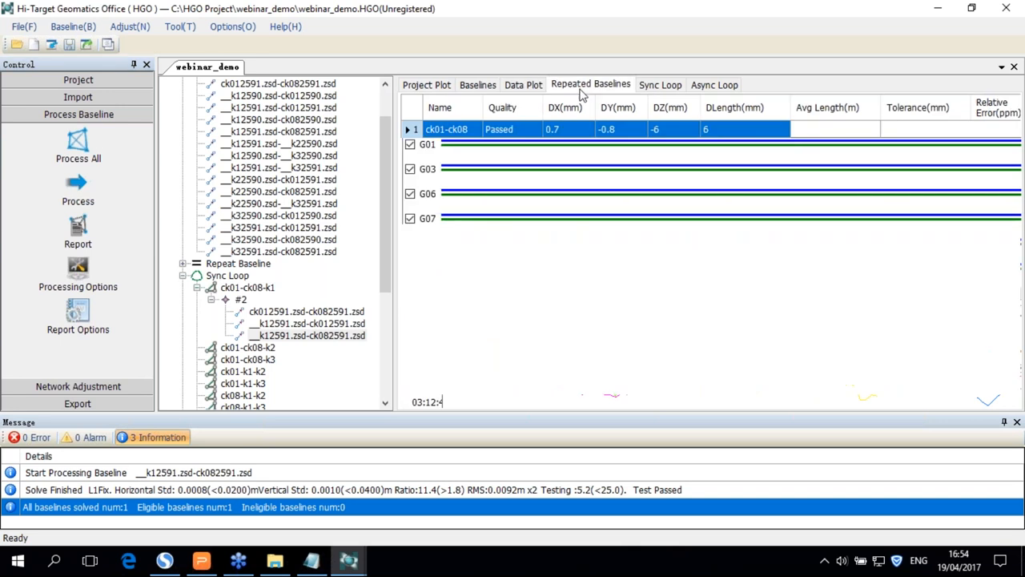
pyautogui.click(660, 84)
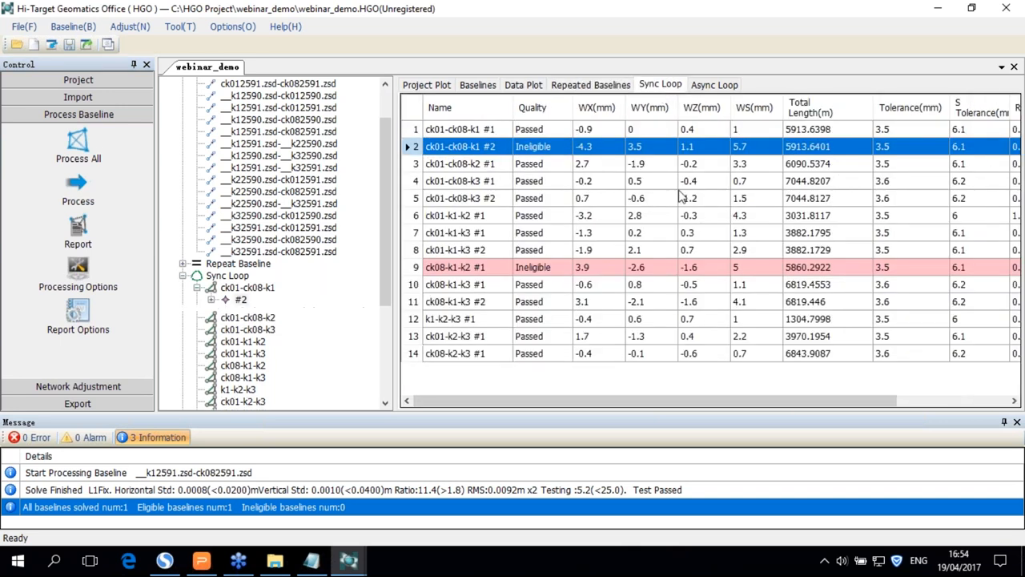
pyautogui.click(213, 299)
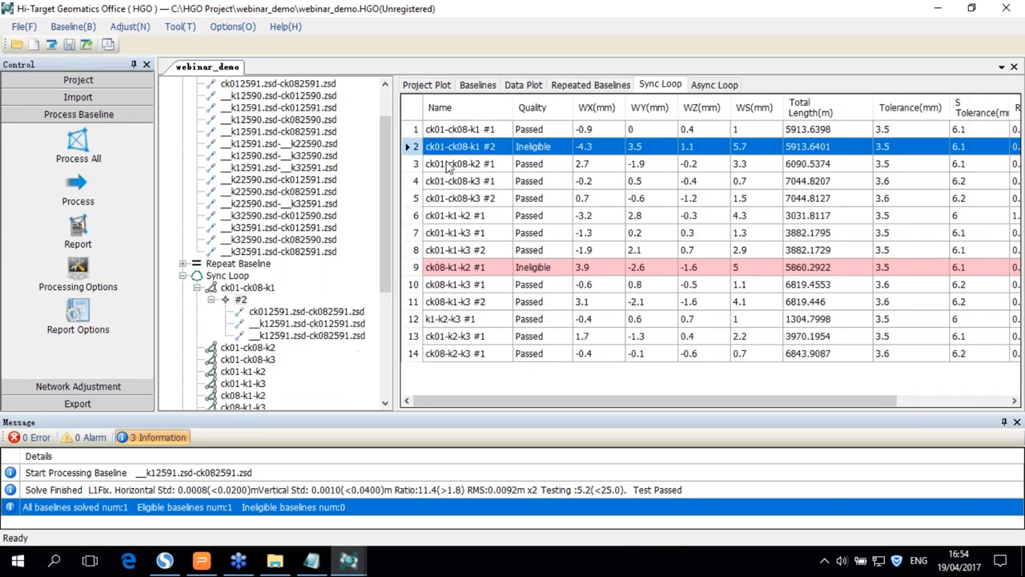
pyautogui.click(478, 84)
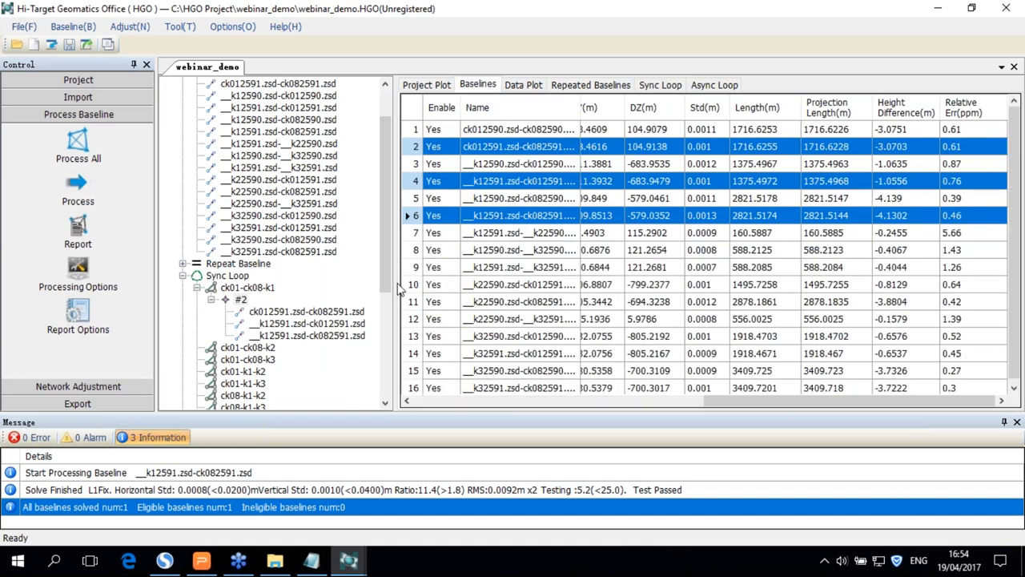
pyautogui.click(311, 335)
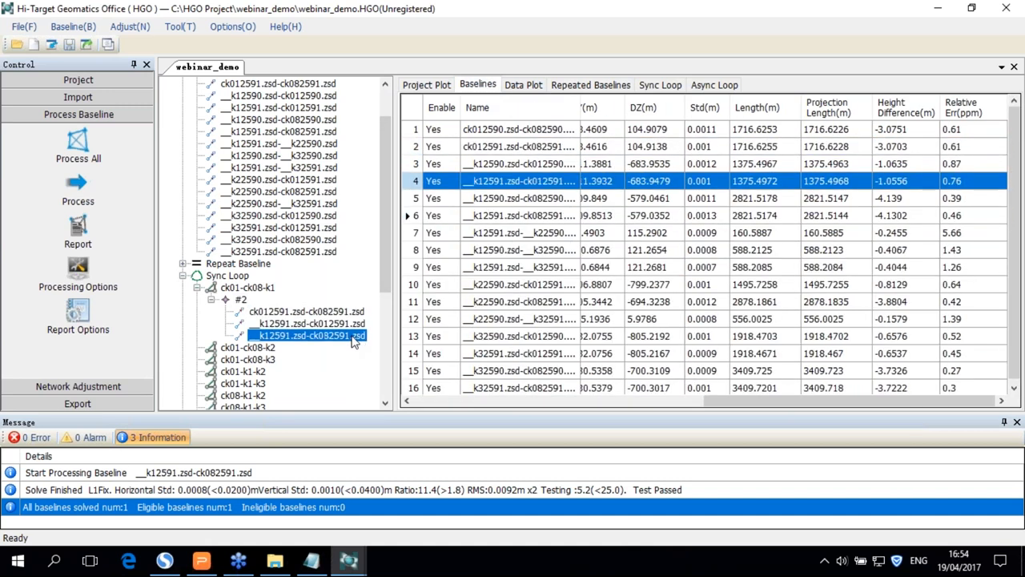
# - Apply a 25° elevation mask to the baseline, reprocess it, and show the sync loop closures
pyautogui.rightClick(312, 334)
pyautogui.write('25')
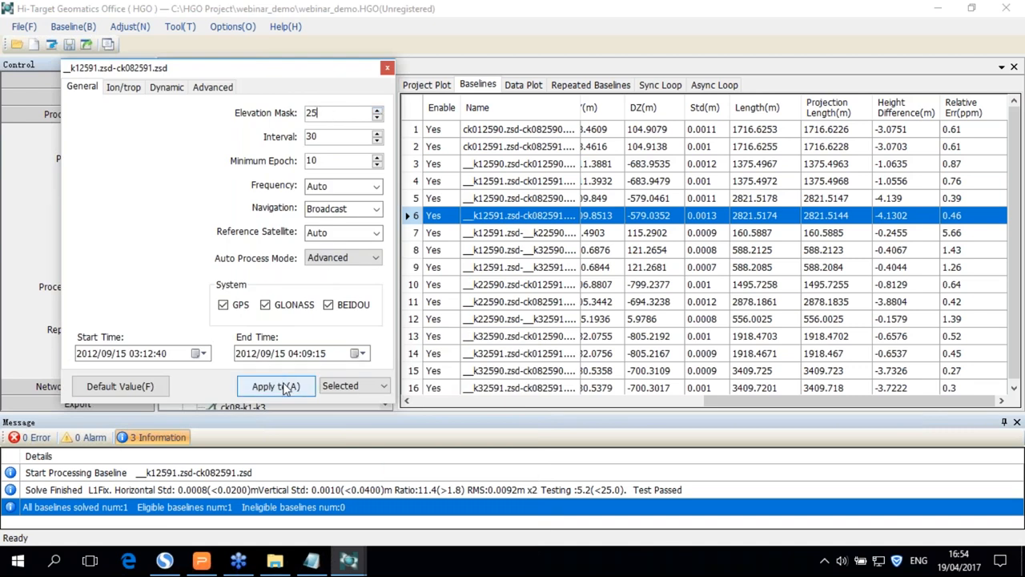
pyautogui.click(276, 385)
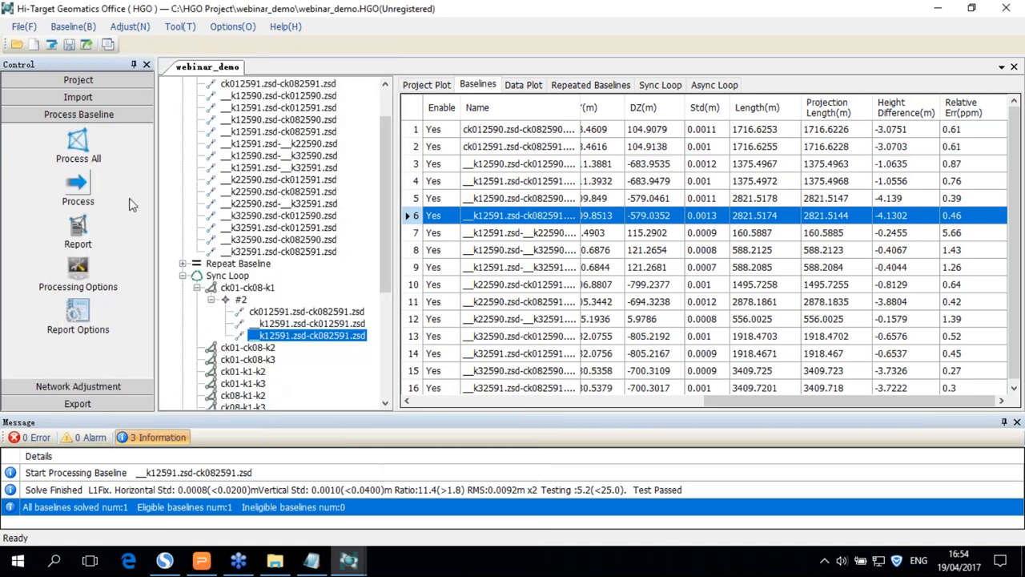
pyautogui.click(78, 185)
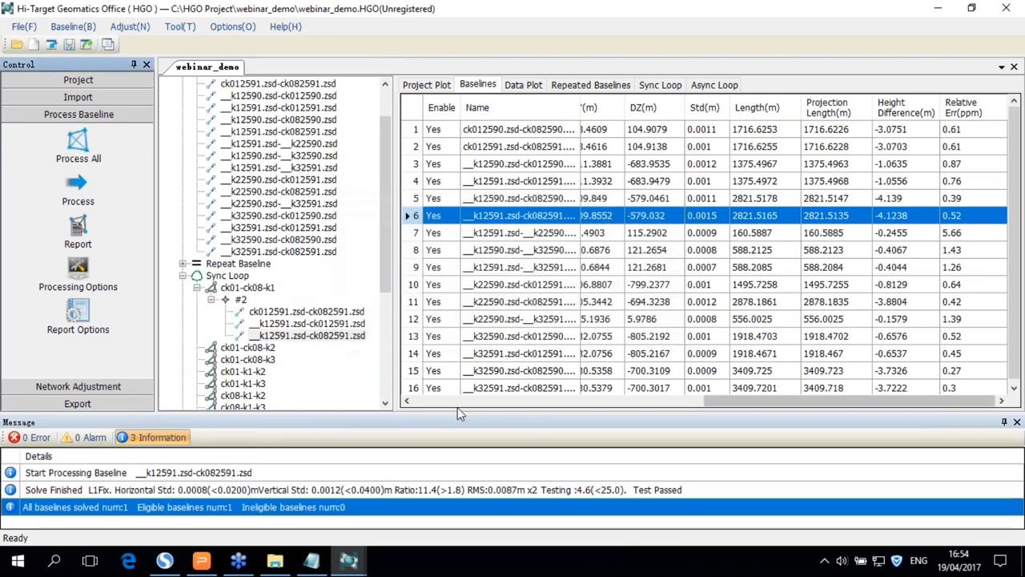
pyautogui.click(660, 84)
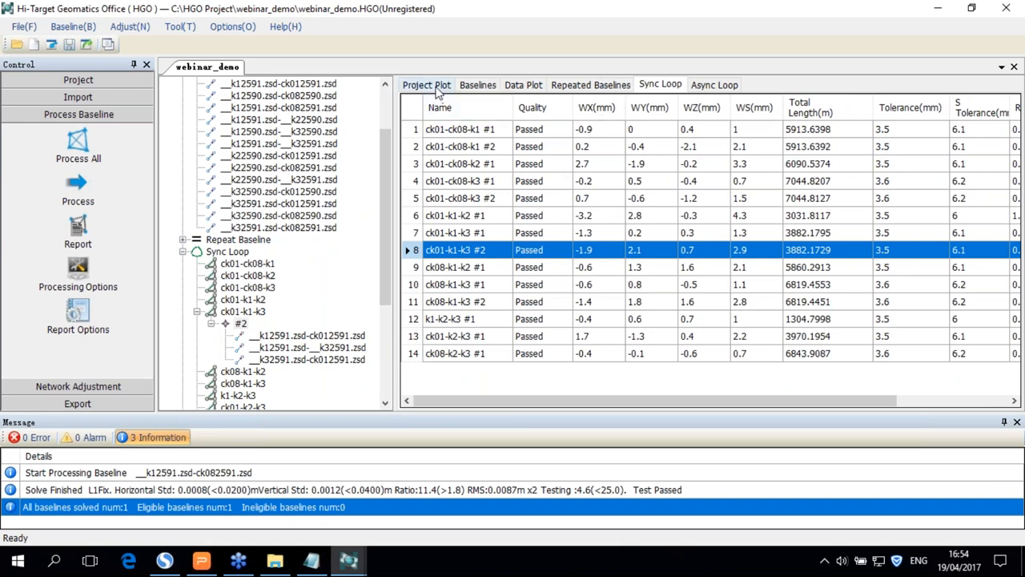
# - Review the data plot, repeated baselines and asynchronous and synchronous loop closure results
pyautogui.click(478, 84)
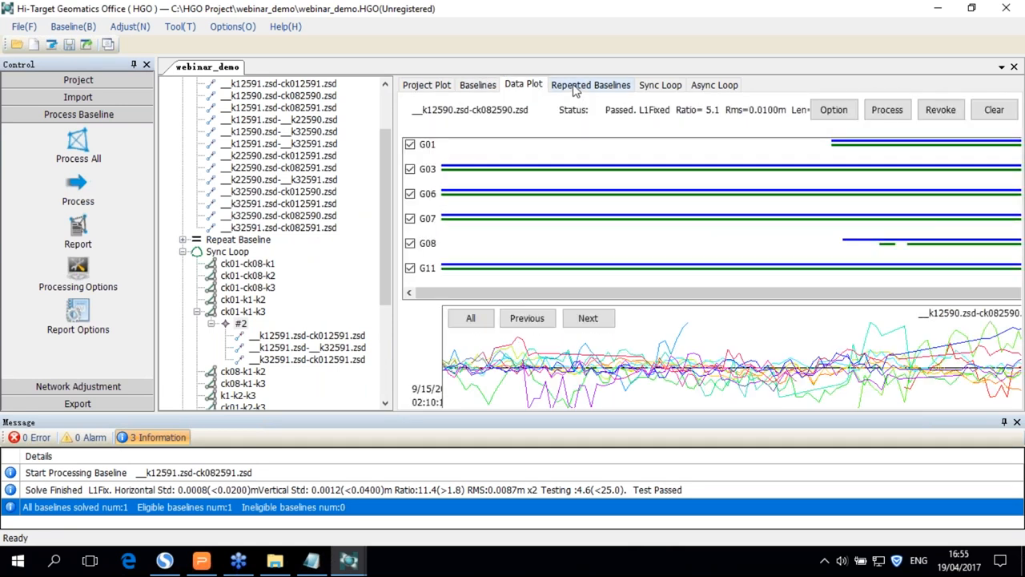
pyautogui.click(660, 84)
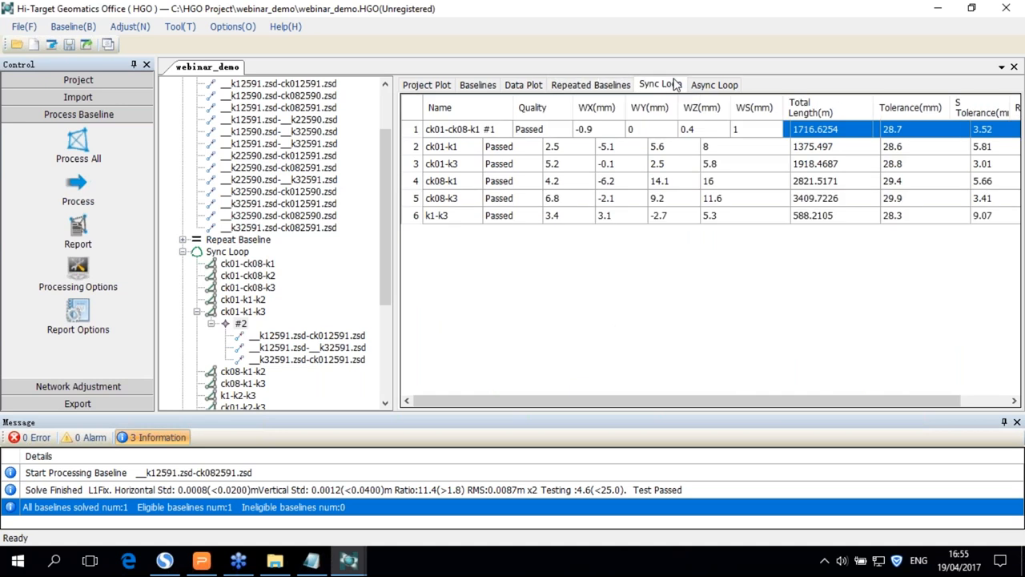
pyautogui.click(714, 85)
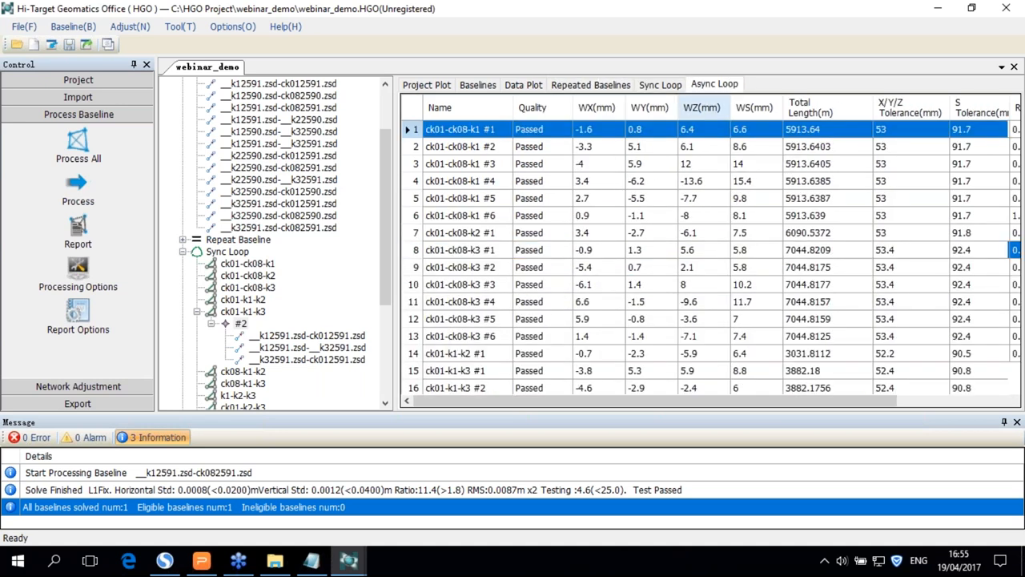
pyautogui.scroll(-3)
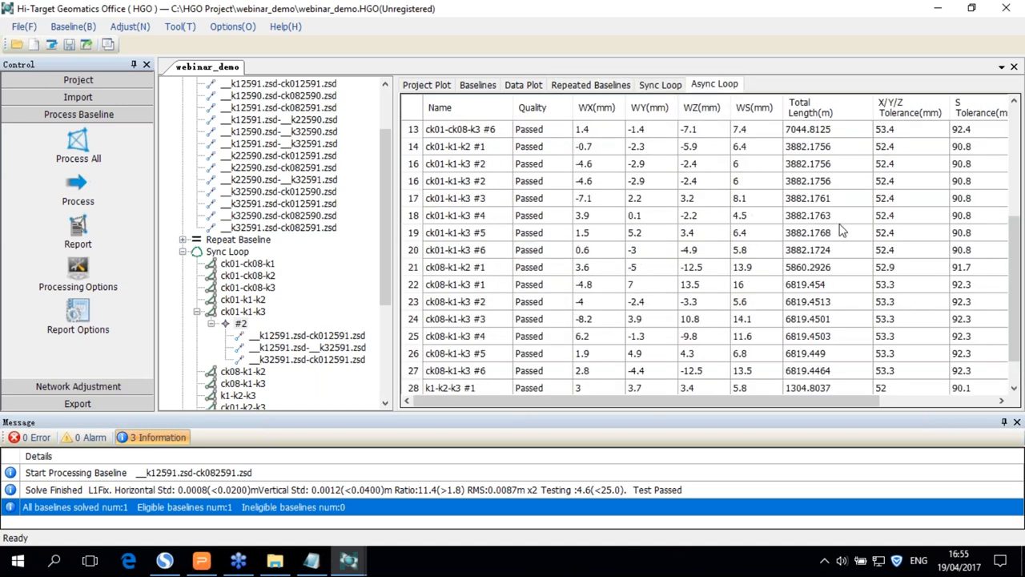
pyautogui.click(660, 84)
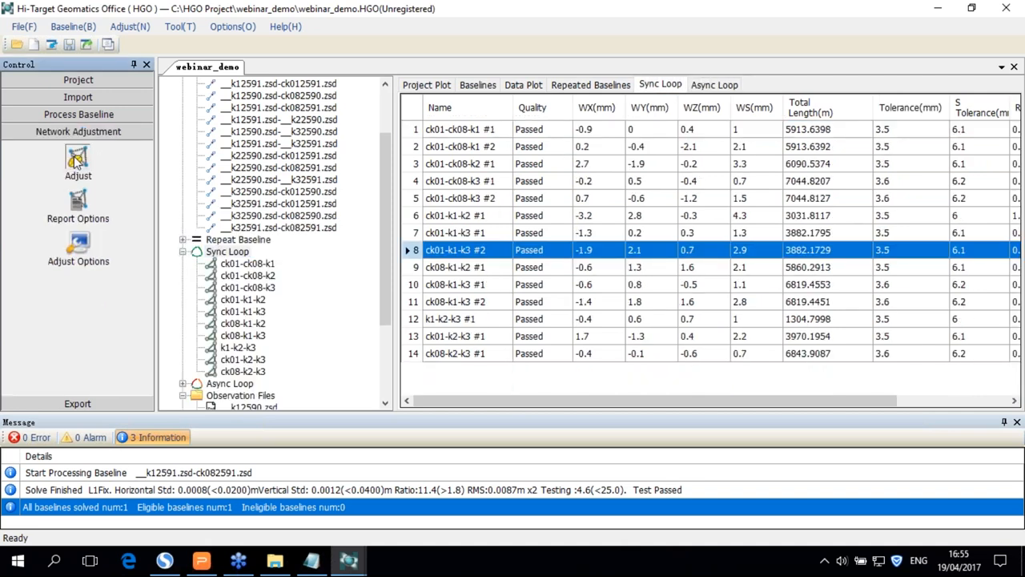
# - Run an automatic free network adjustment, select the Free 3D result and read the height-fitting warning
pyautogui.click(77, 160)
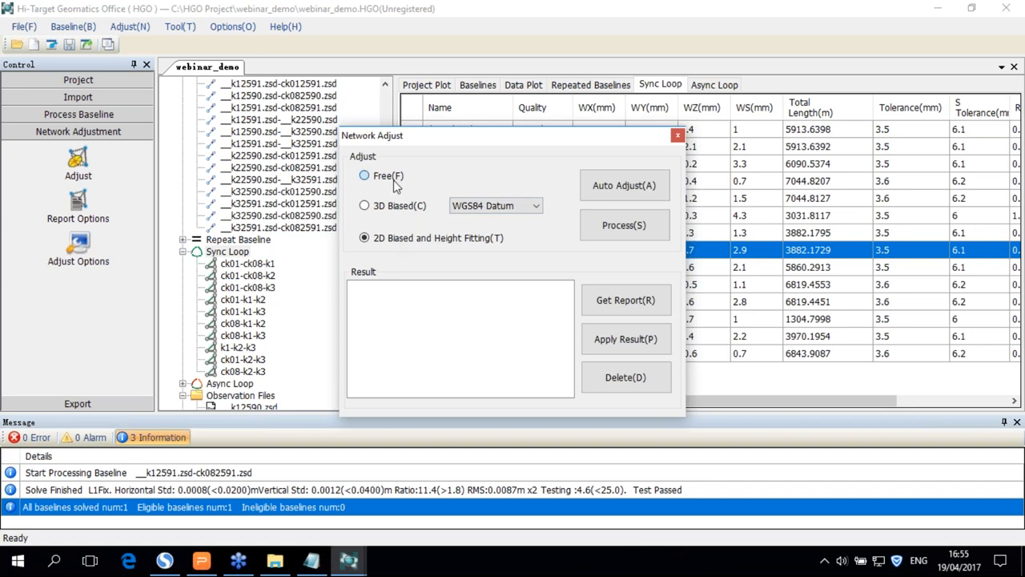
pyautogui.click(534, 206)
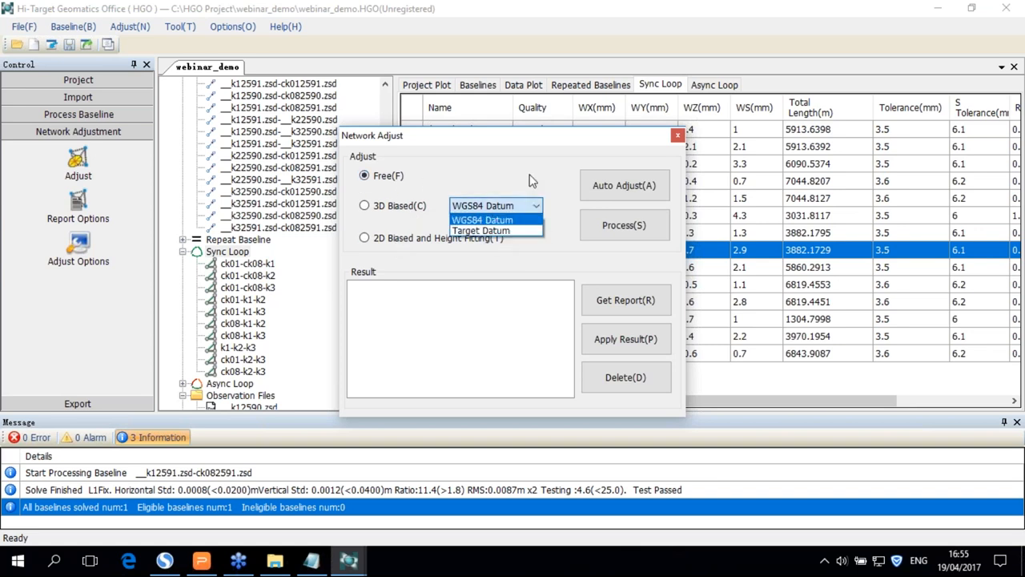
pyautogui.click(364, 205)
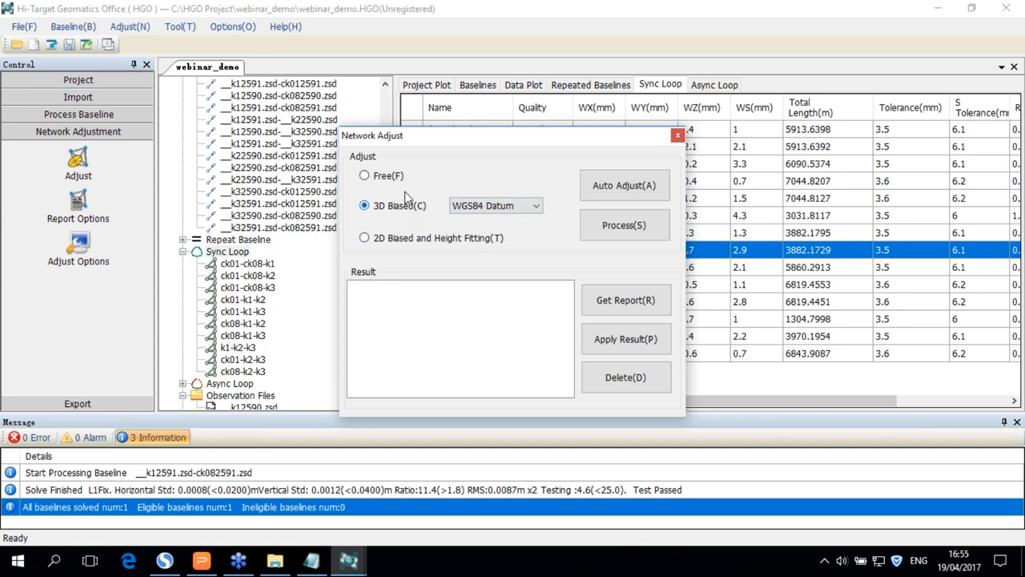
pyautogui.click(365, 175)
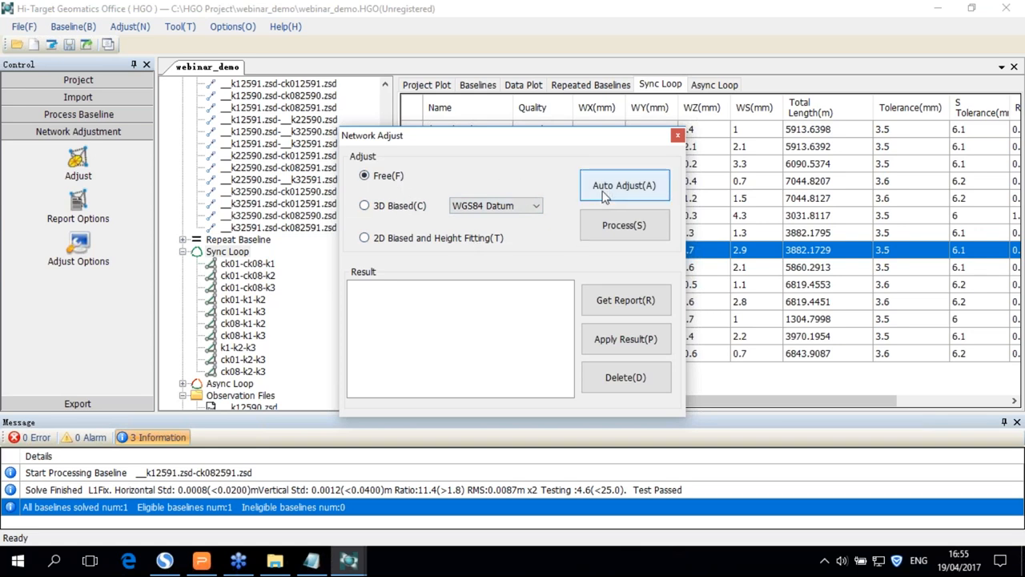
pyautogui.click(624, 185)
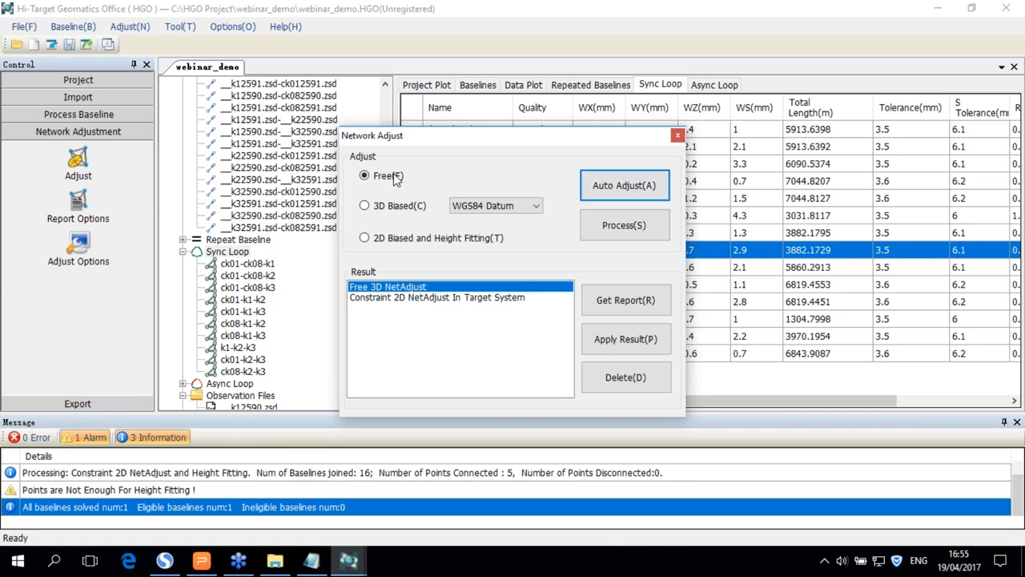
pyautogui.click(624, 225)
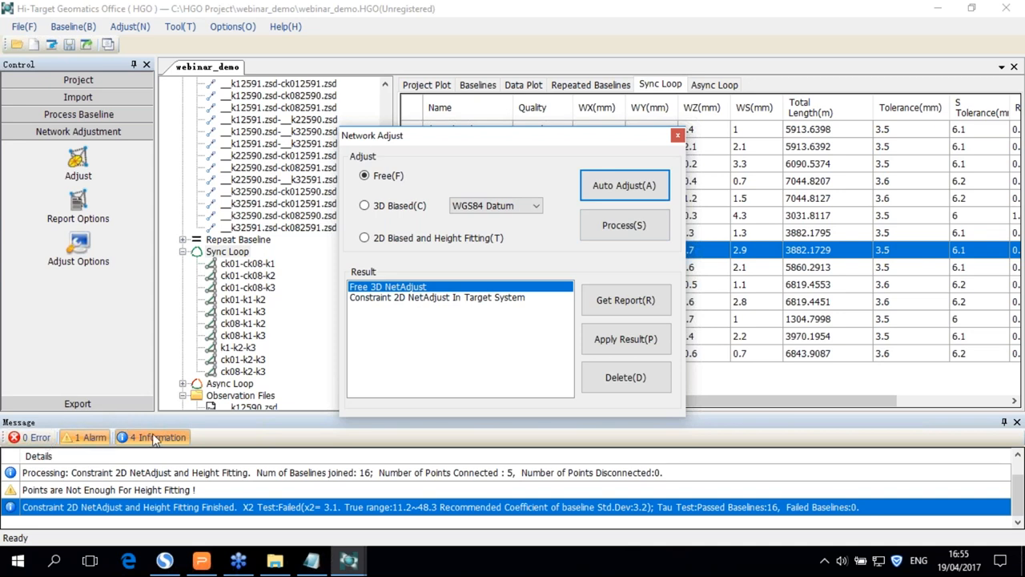
pyautogui.click(84, 437)
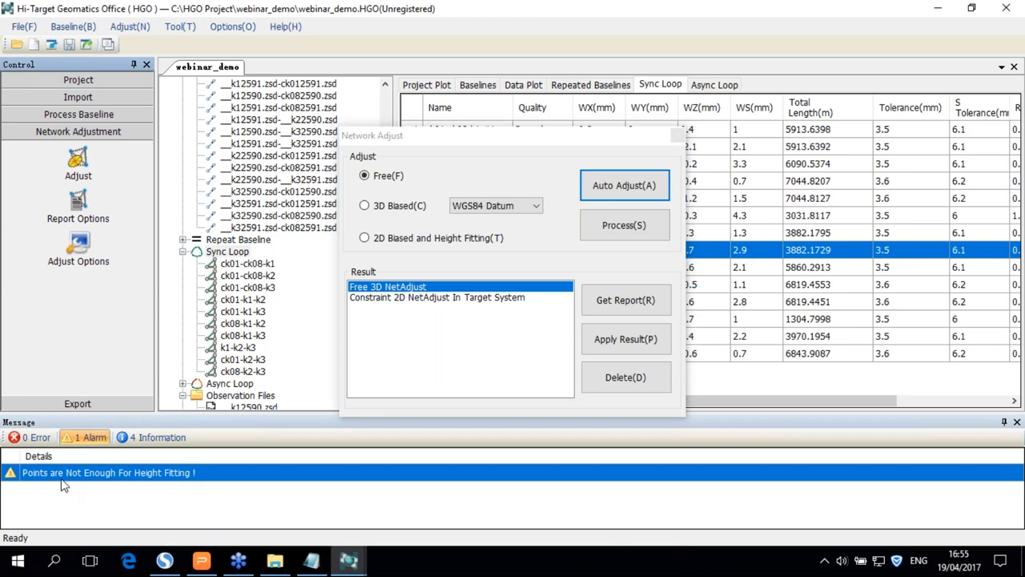
pyautogui.moveTo(99, 492)
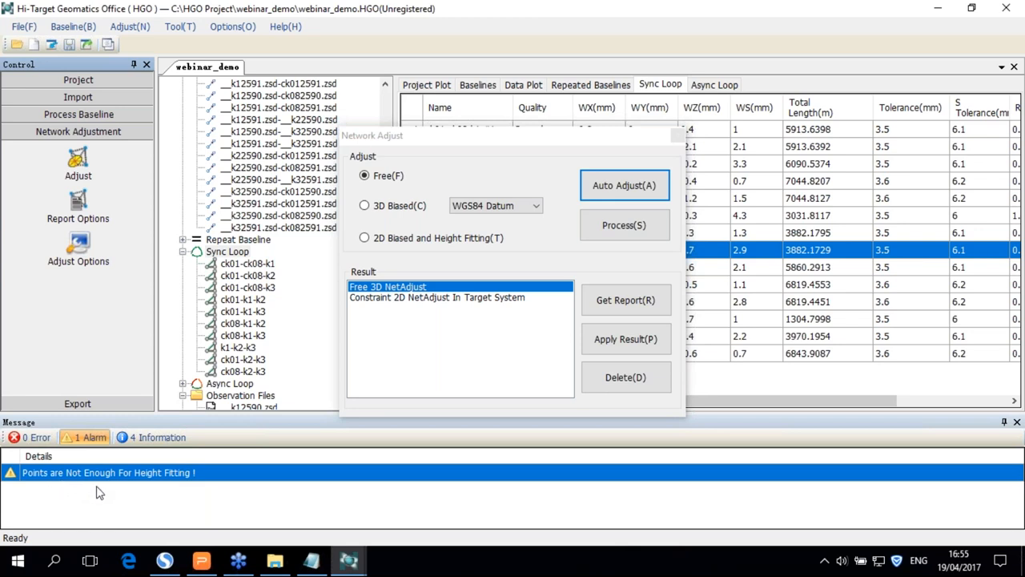
pyautogui.moveTo(199, 493)
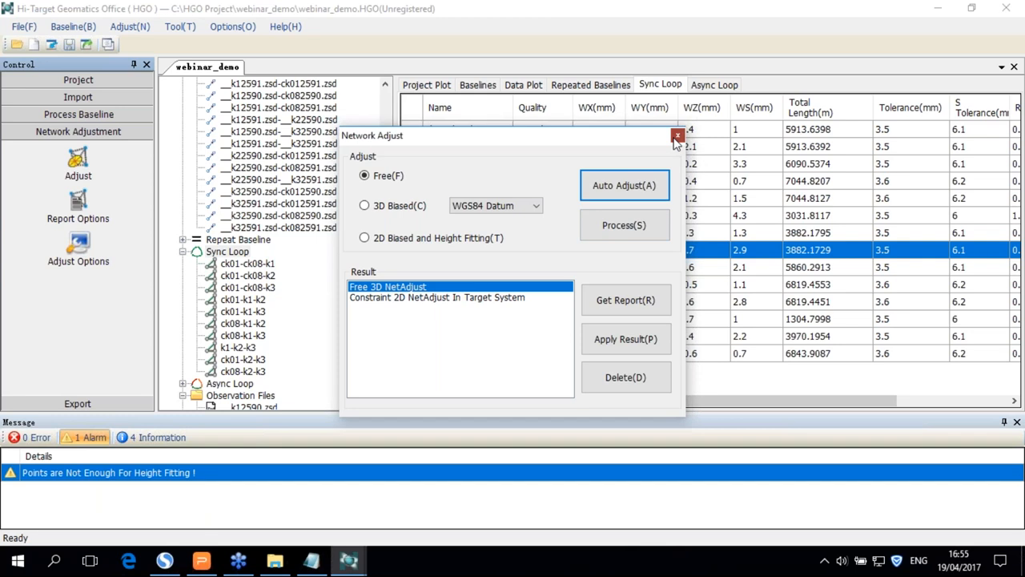
# - Leave the adjustment dialog and show the points table with adjusted coordinates and heights
pyautogui.click(677, 135)
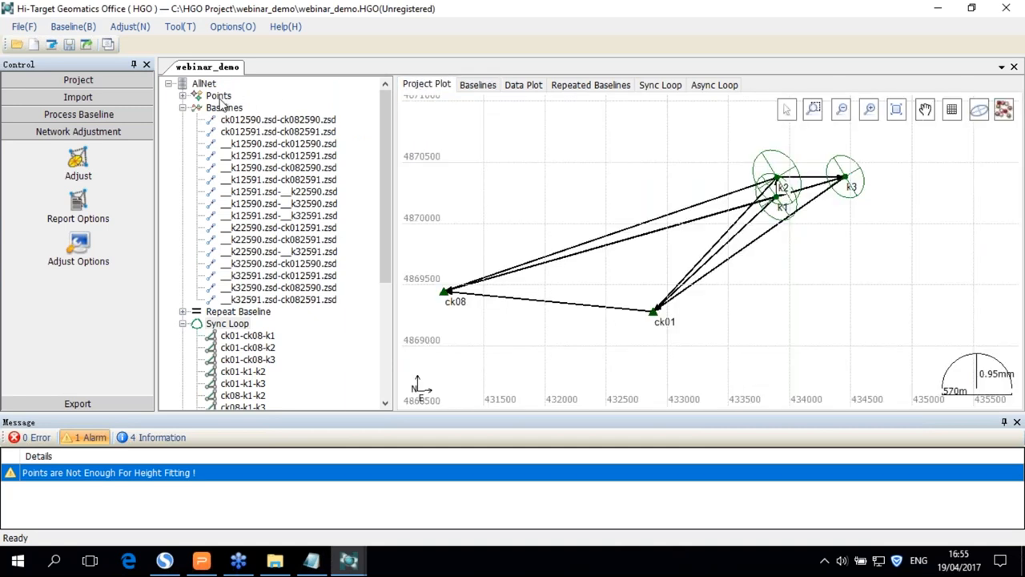
pyautogui.click(217, 95)
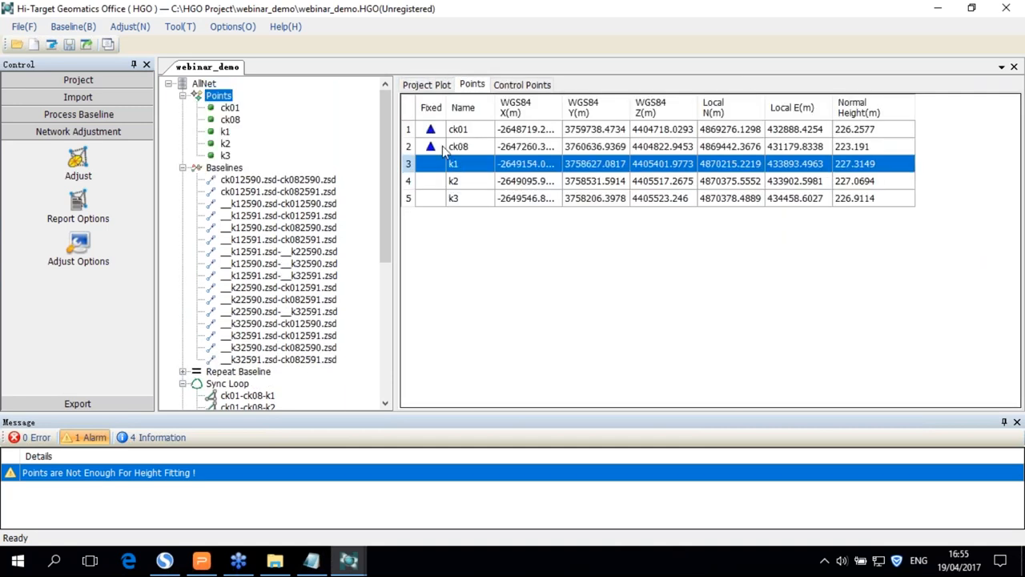
pyautogui.click(427, 84)
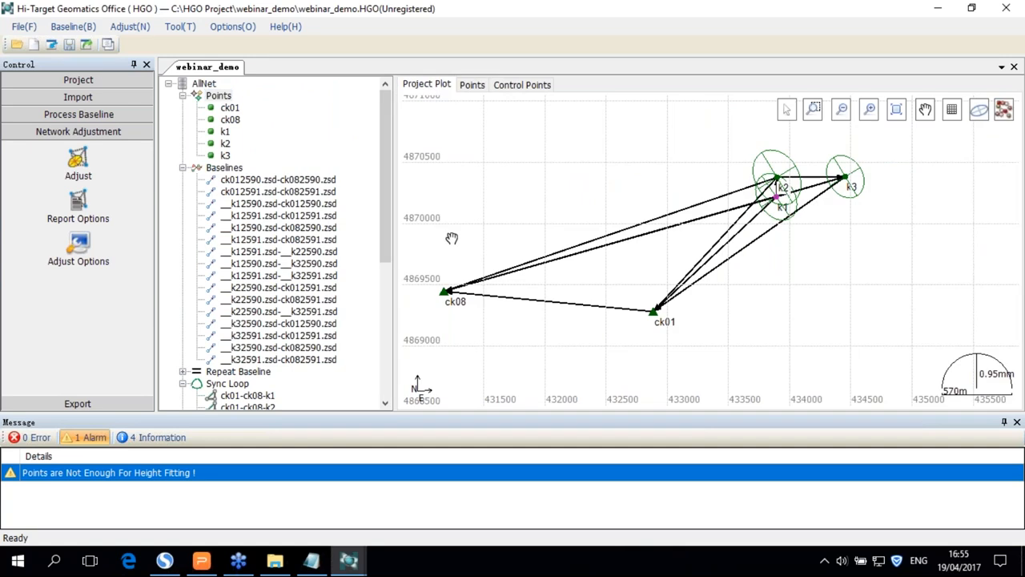
pyautogui.moveTo(698, 167)
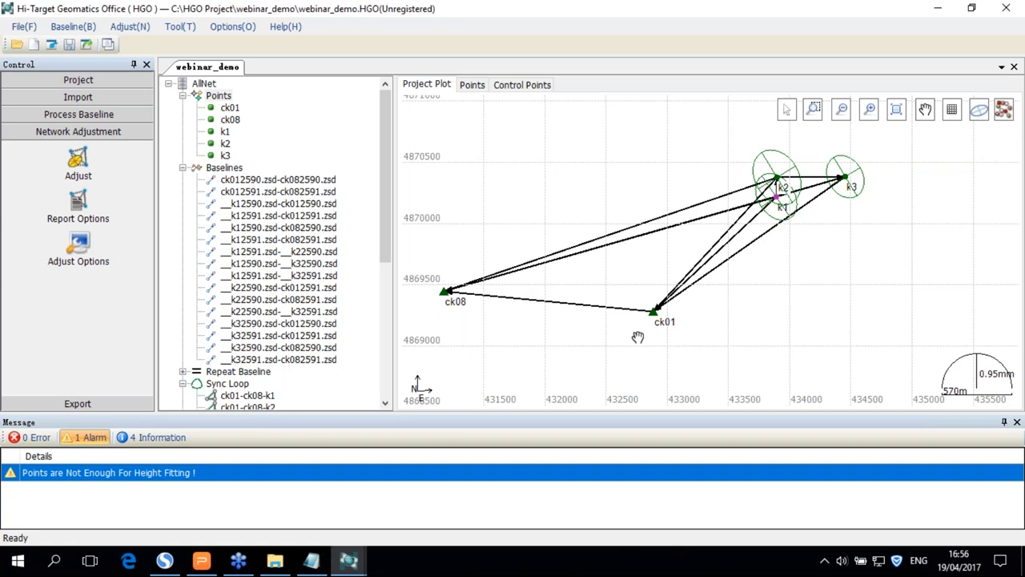
pyautogui.moveTo(627, 343)
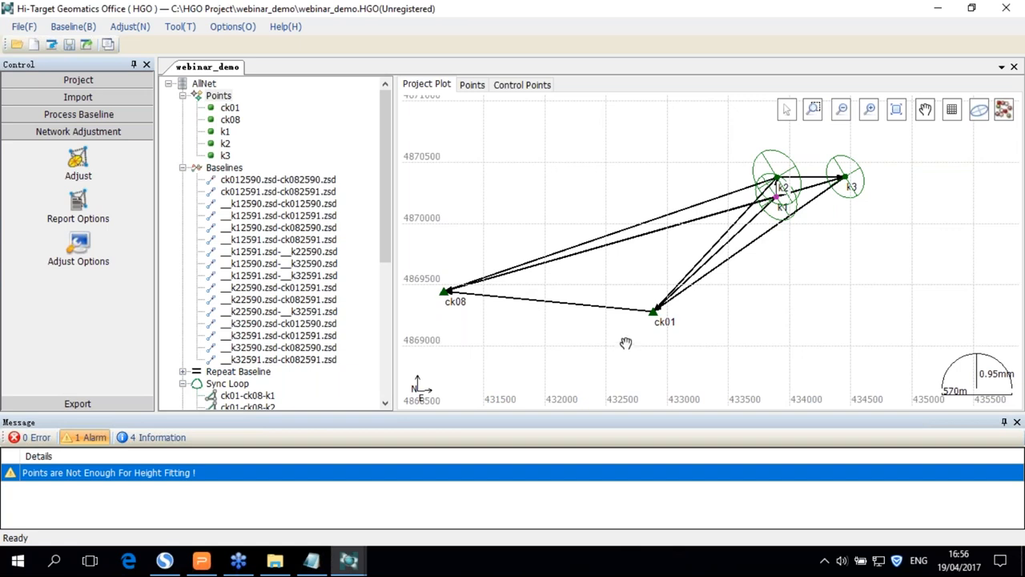
pyautogui.moveTo(546, 353)
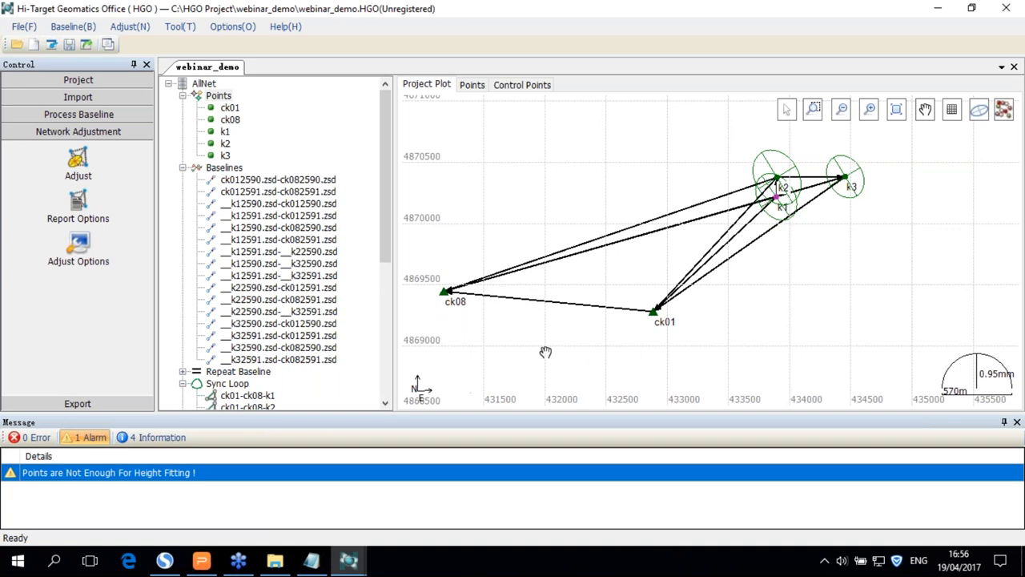
pyautogui.moveTo(606, 321)
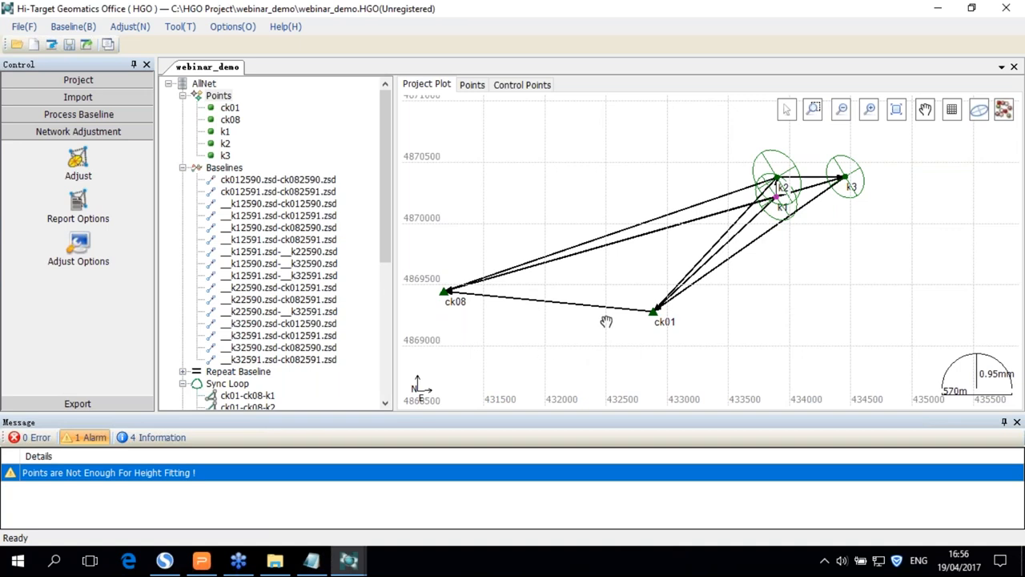
pyautogui.moveTo(601, 322)
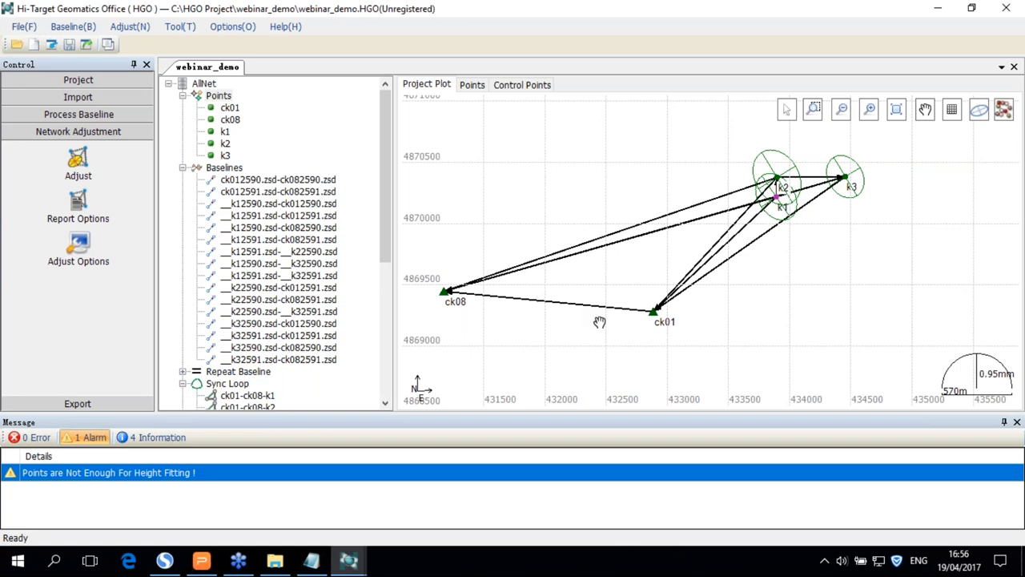
pyautogui.moveTo(592, 323)
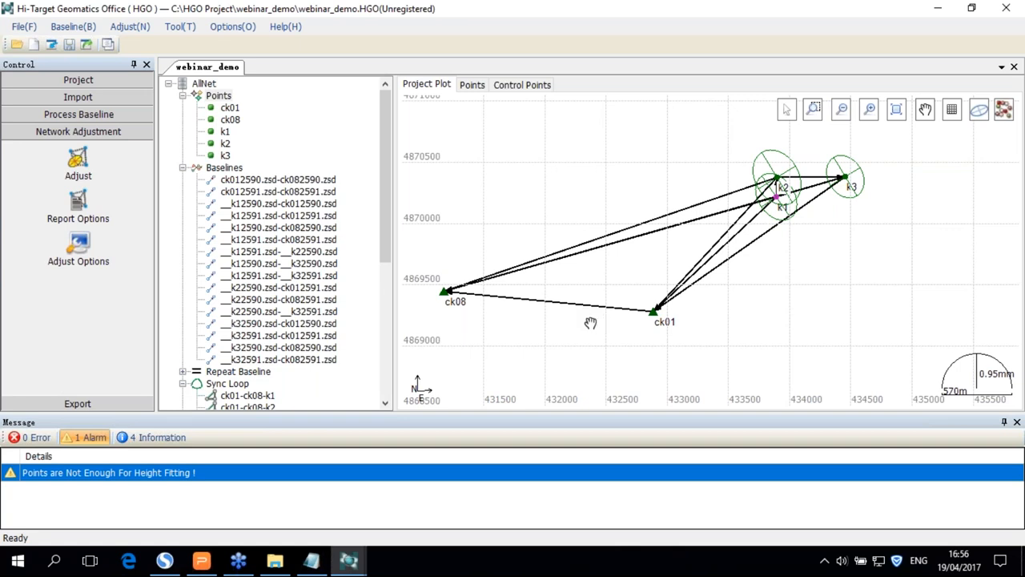
pyautogui.moveTo(586, 315)
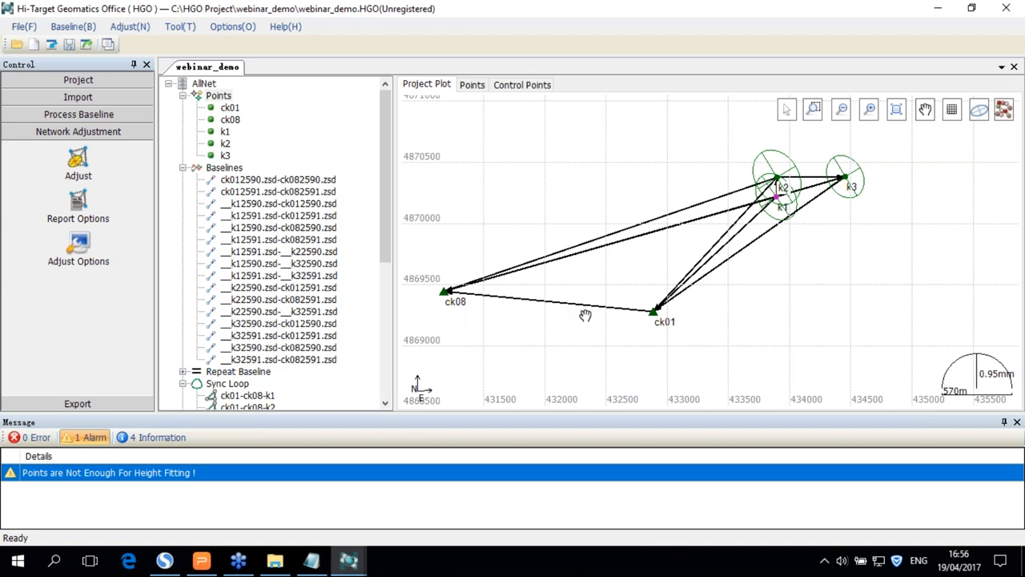
pyautogui.moveTo(586, 314)
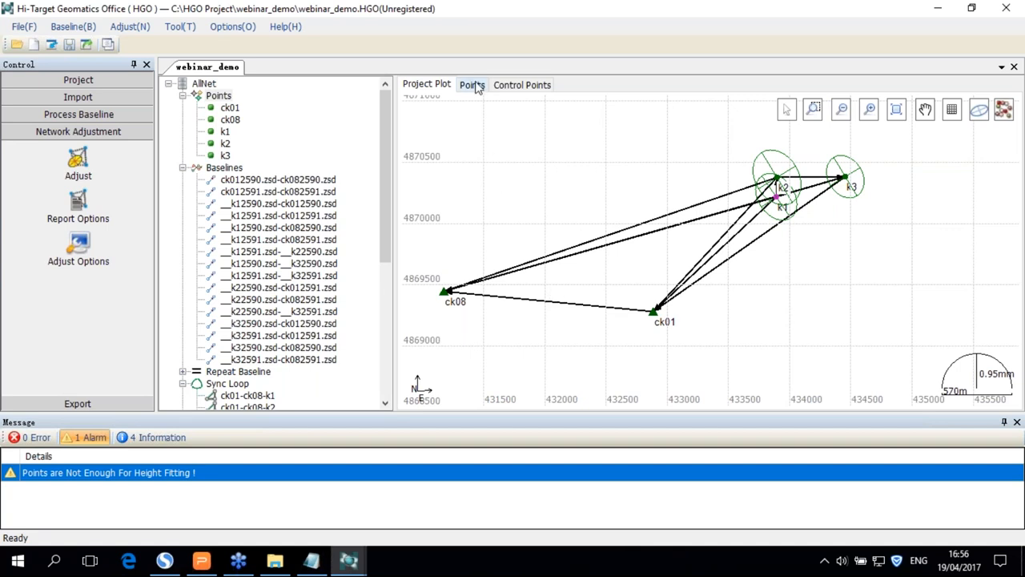
pyautogui.click(522, 85)
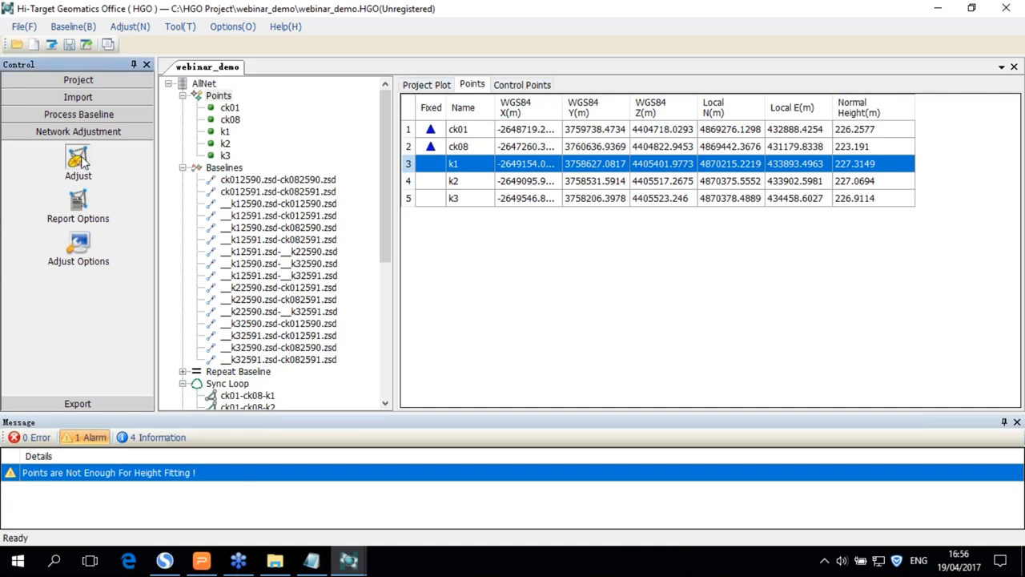
# - Generate the report for the Constraint 2D NetAdjust In Target System result
pyautogui.click(78, 164)
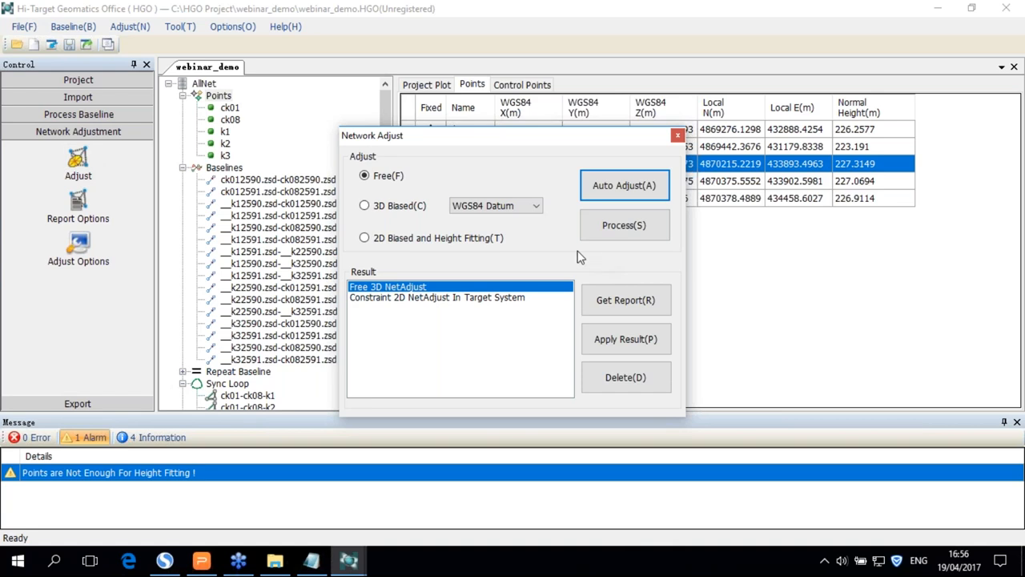
pyautogui.click(436, 298)
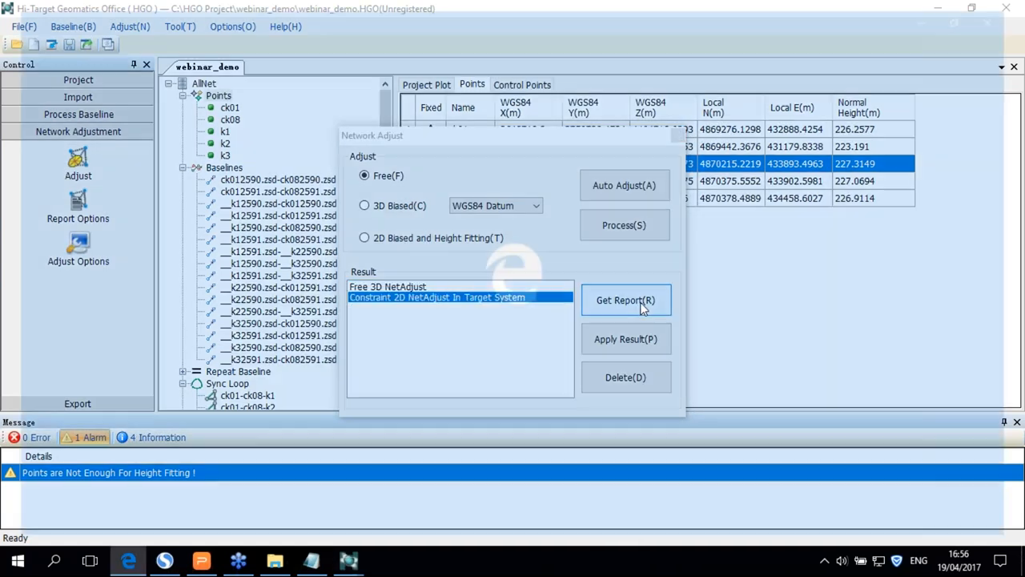
pyautogui.click(626, 299)
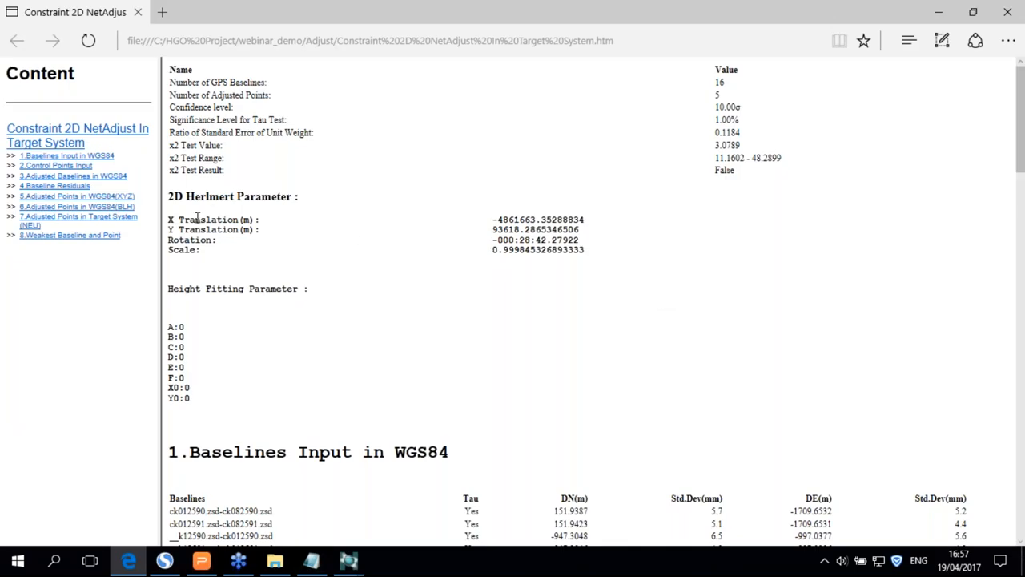
pyautogui.moveTo(608, 254)
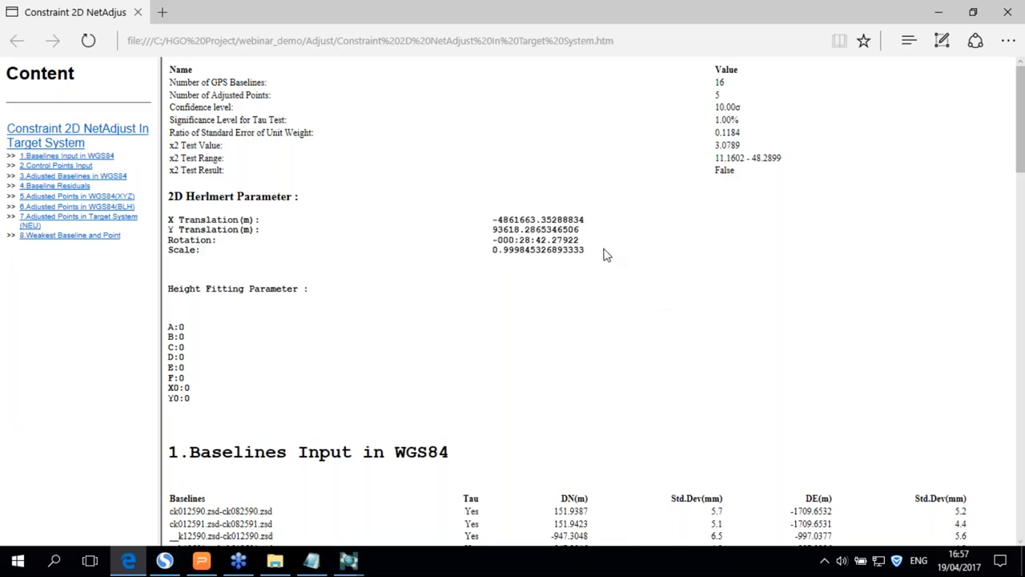
# - Scroll to sections 7 and 8: target-system NEU coordinates, weakest baseline k1–k2 and weakest point k2
pyautogui.scroll(-3)
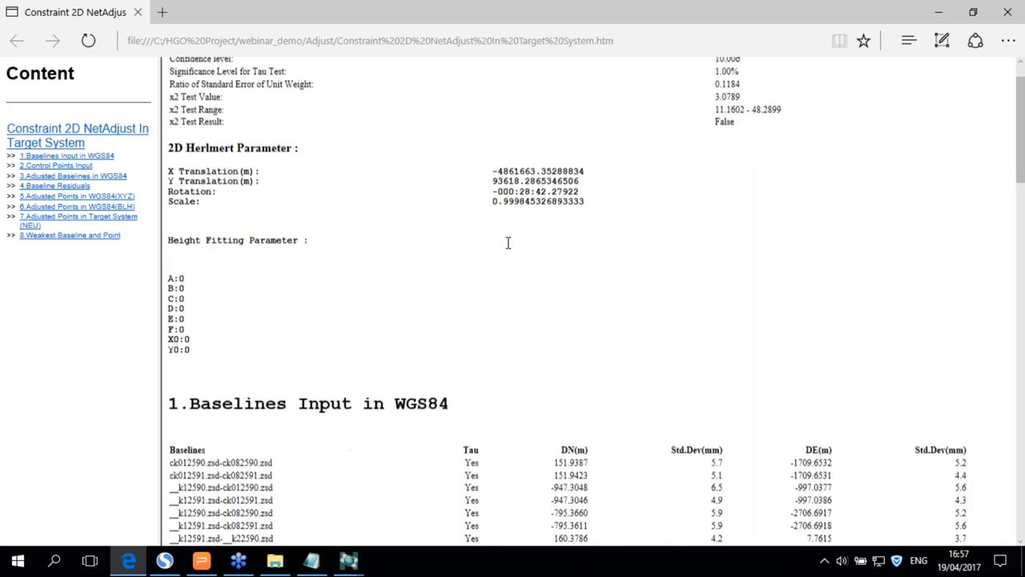
pyautogui.scroll(-3)
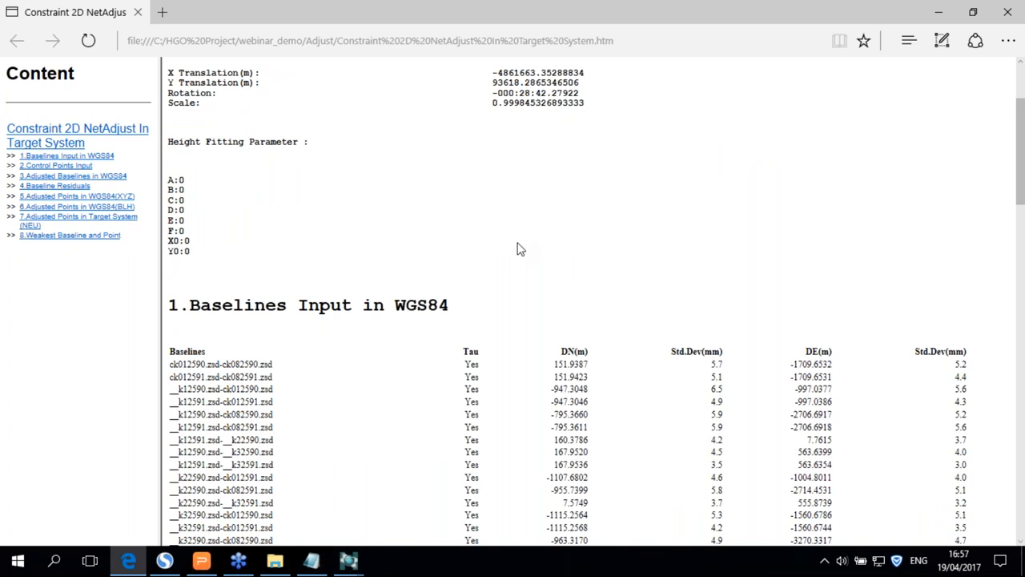
pyautogui.scroll(-3)
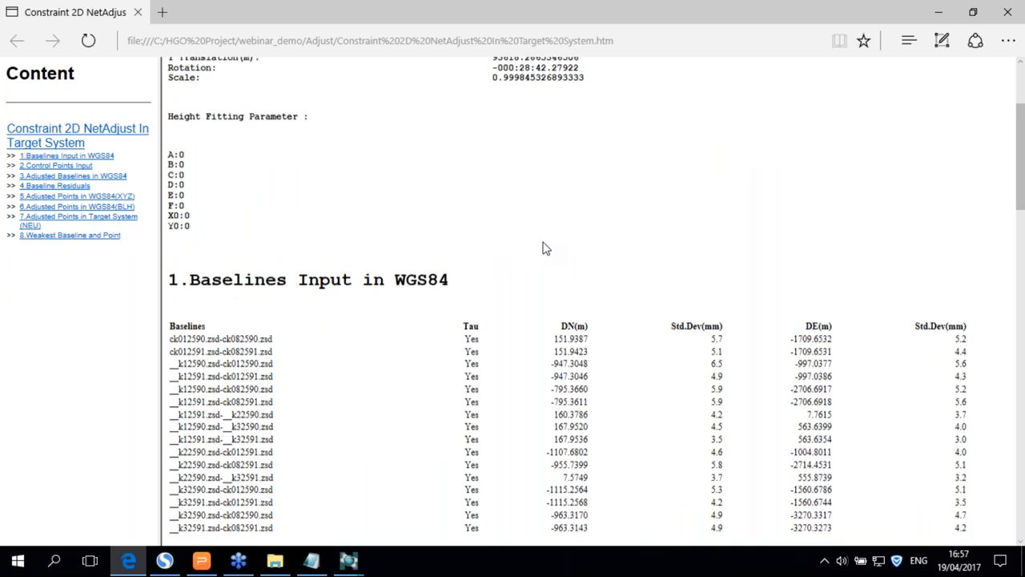
pyautogui.scroll(-3)
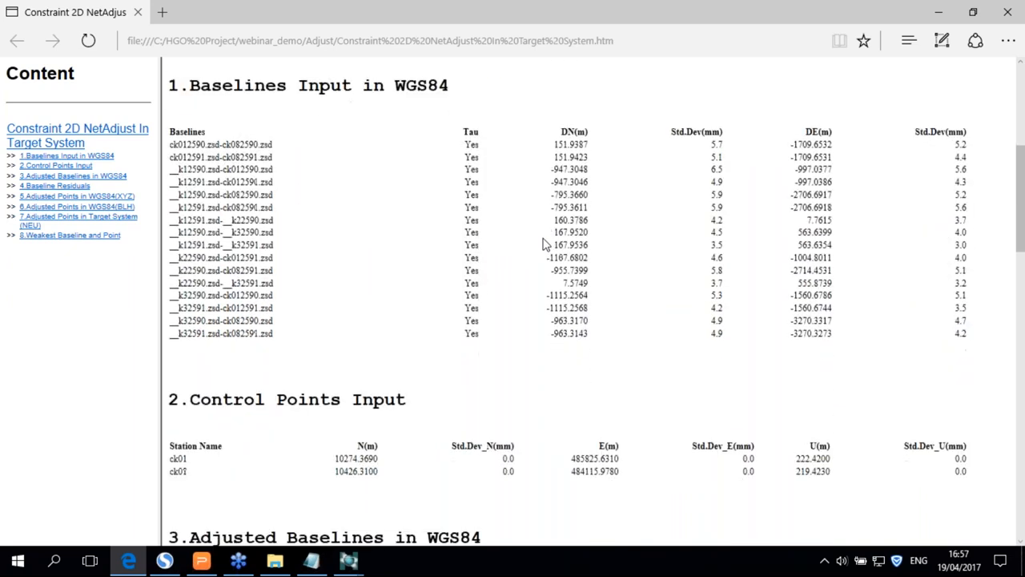
pyautogui.scroll(-3)
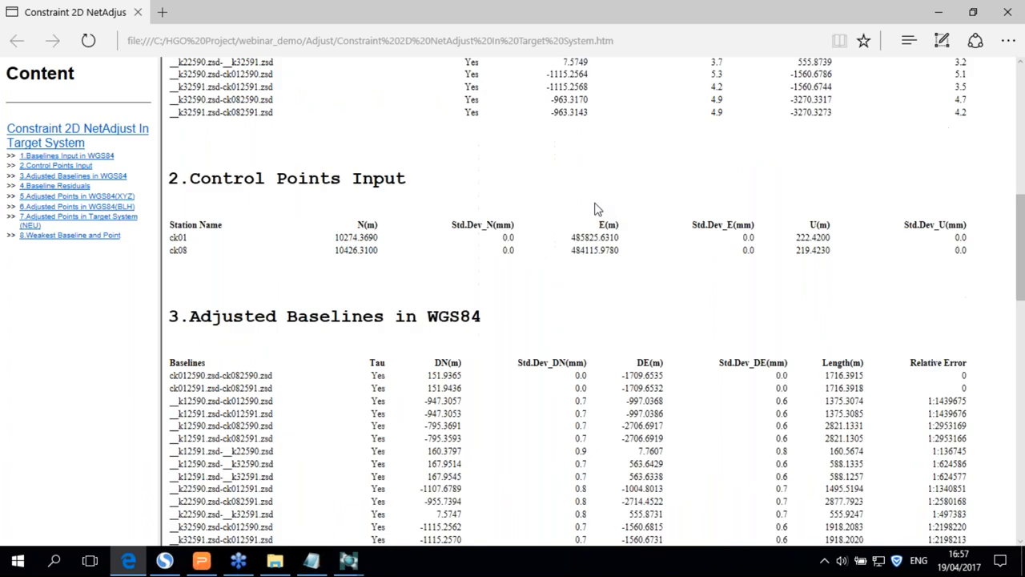
pyautogui.moveTo(613, 265)
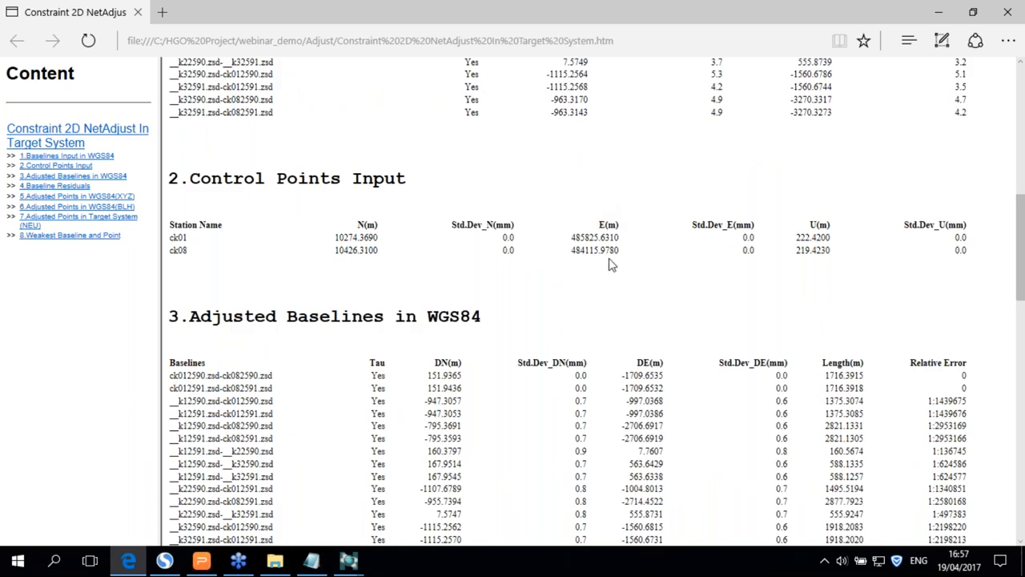
pyautogui.scroll(-3)
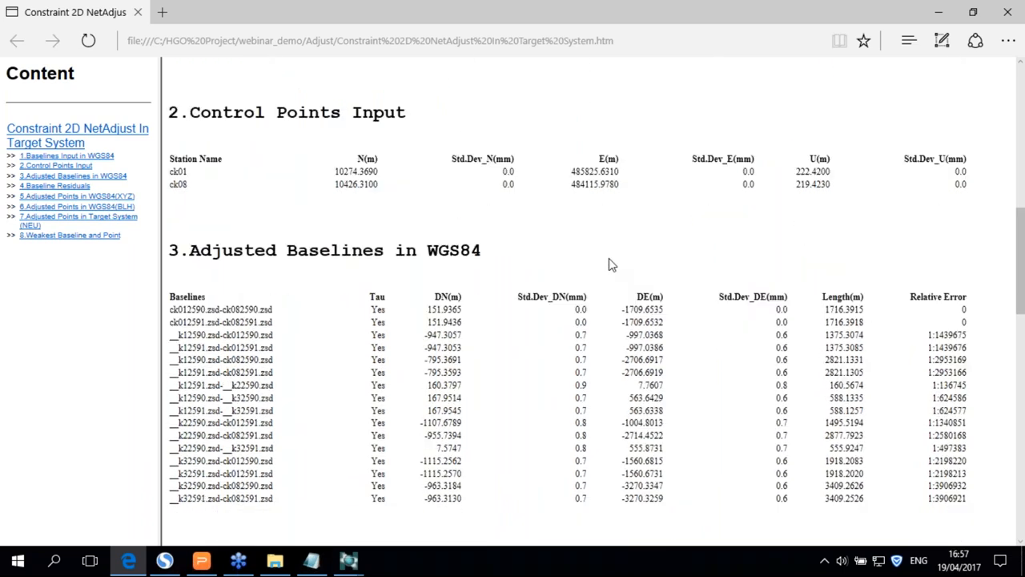
pyautogui.scroll(-3)
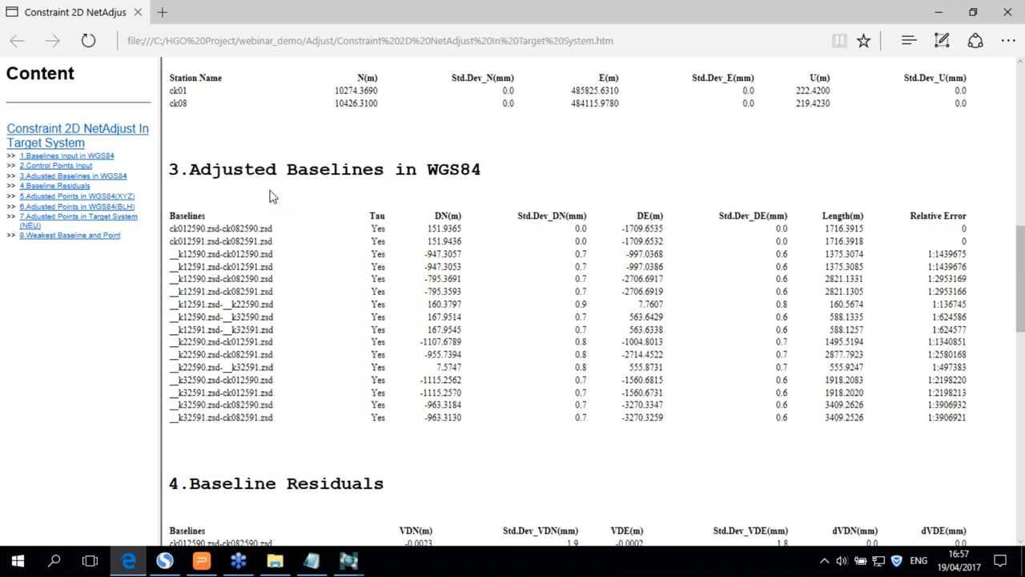
pyautogui.scroll(-3)
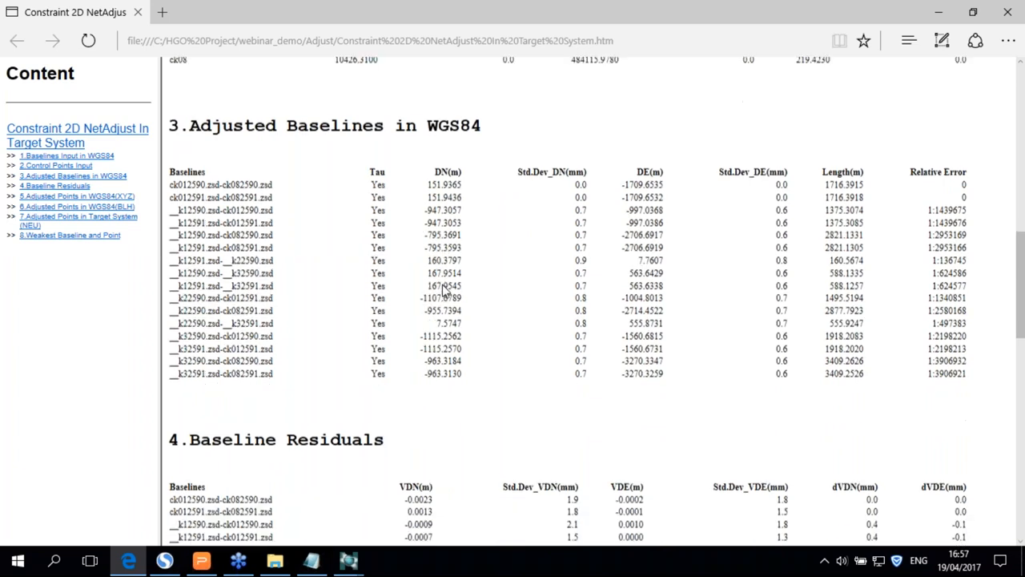
pyautogui.scroll(-3)
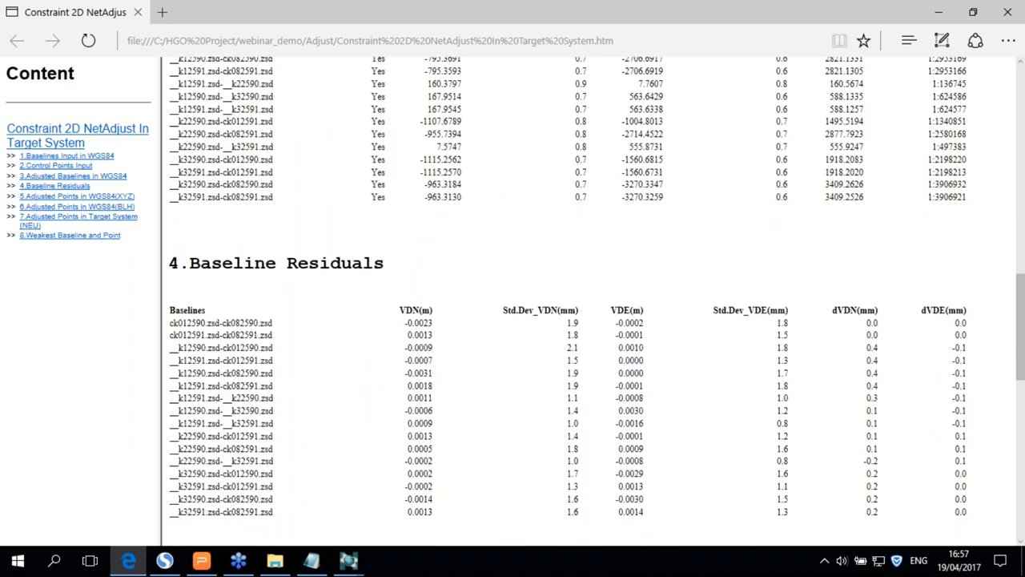
pyautogui.scroll(-3)
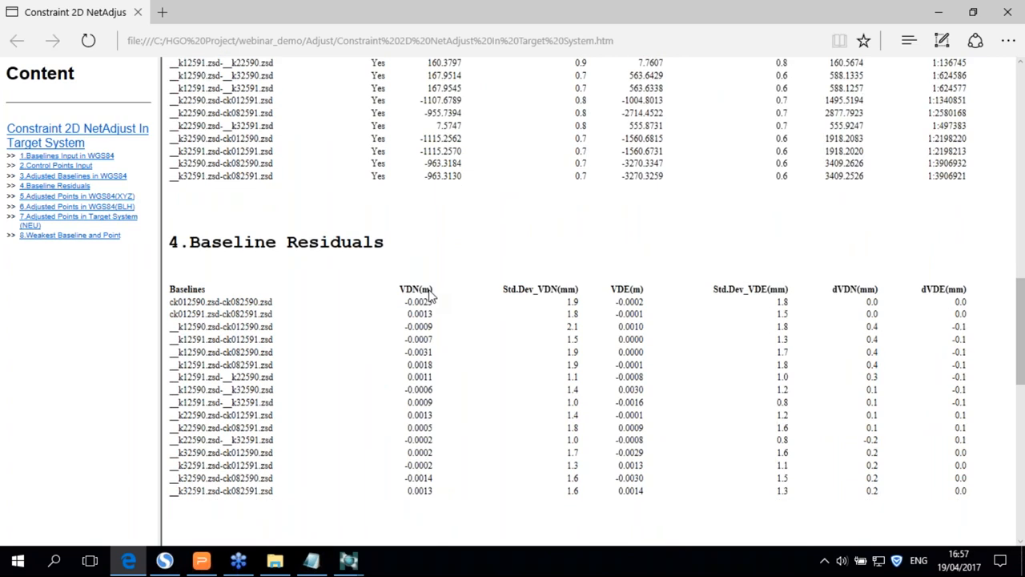
pyautogui.scroll(-3)
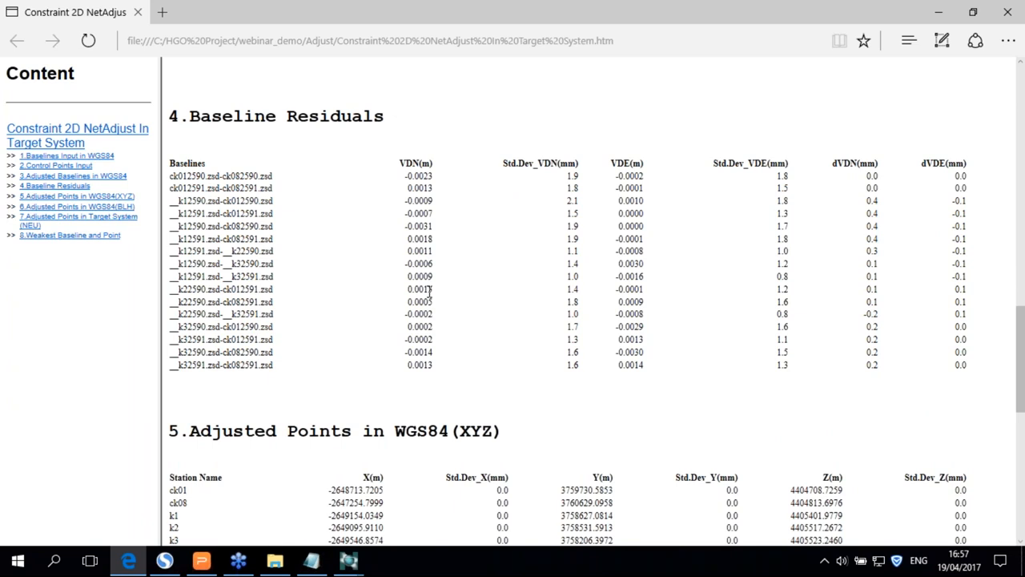
pyautogui.moveTo(436, 294)
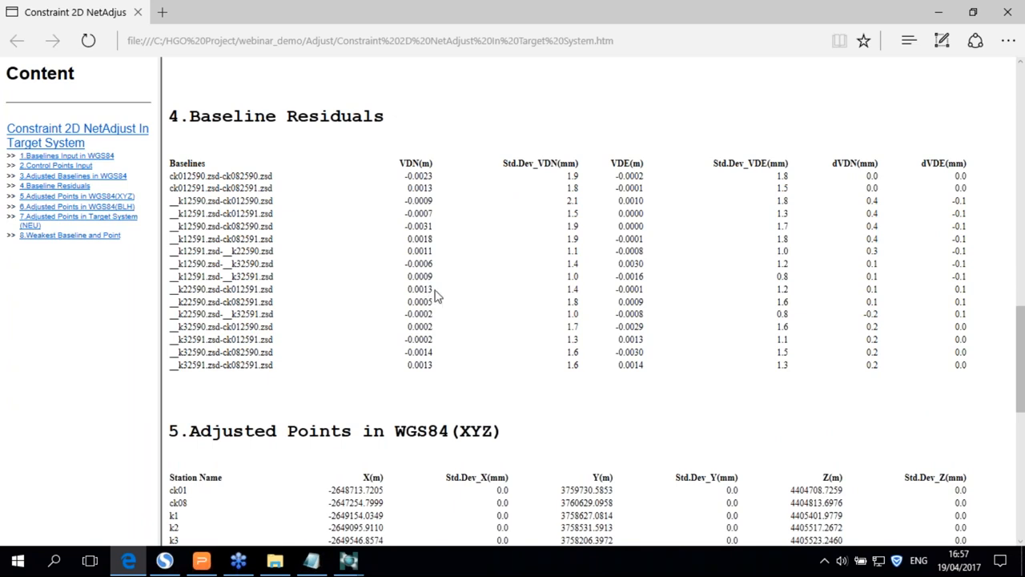
pyautogui.scroll(-3)
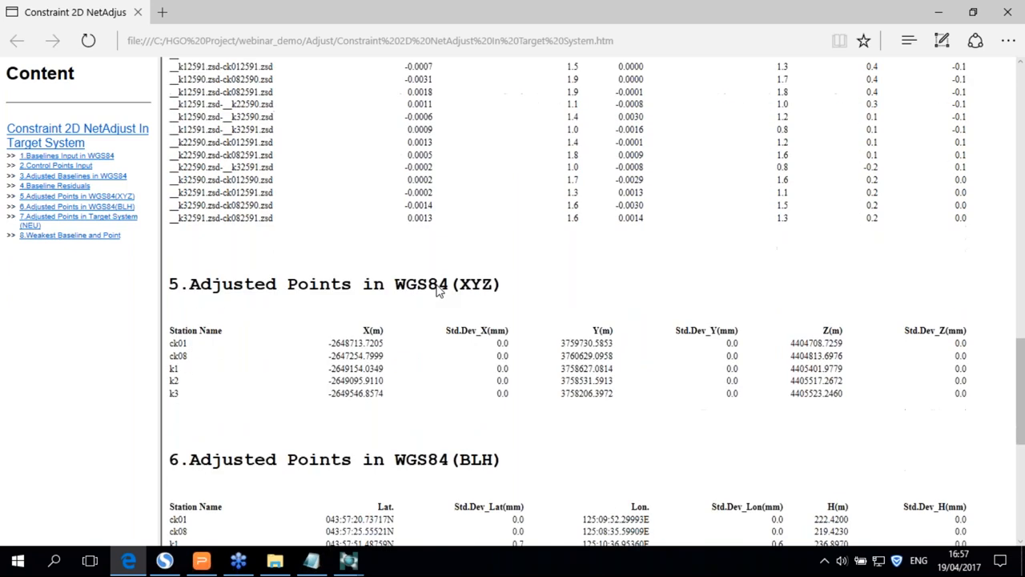
pyautogui.scroll(-3)
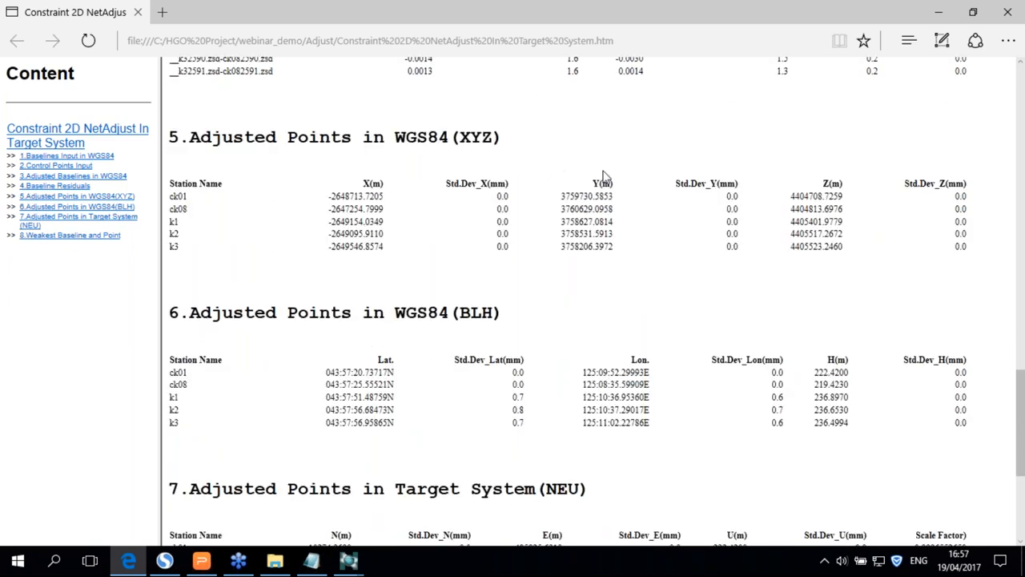
pyautogui.moveTo(328, 217)
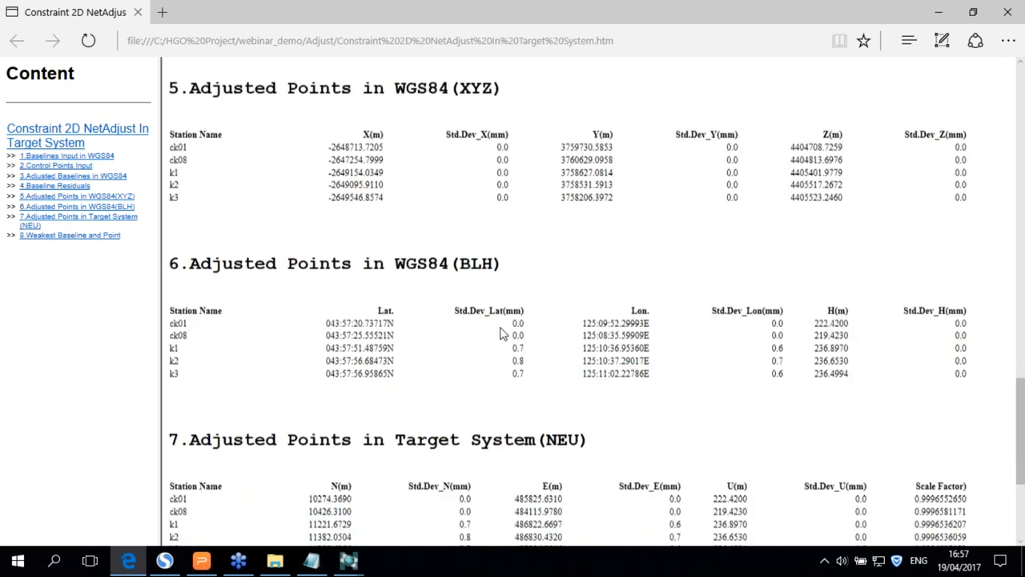
pyautogui.scroll(-3)
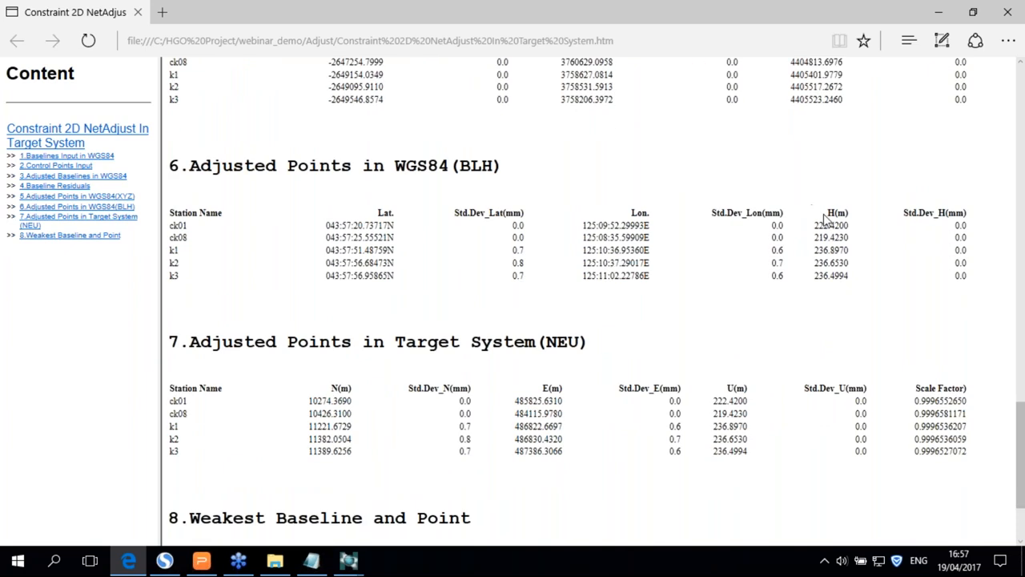
pyautogui.moveTo(829, 223)
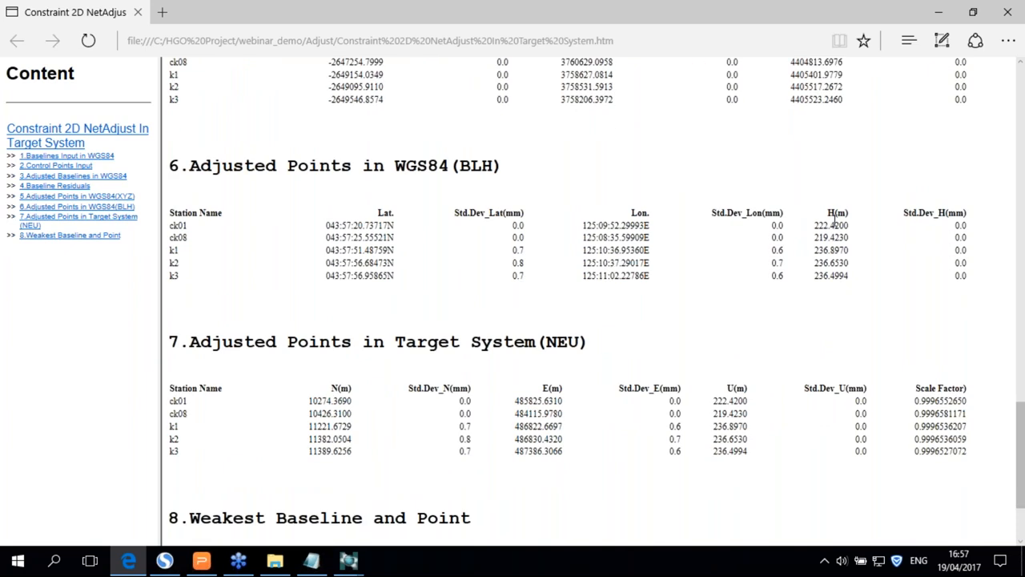
pyautogui.moveTo(485, 221)
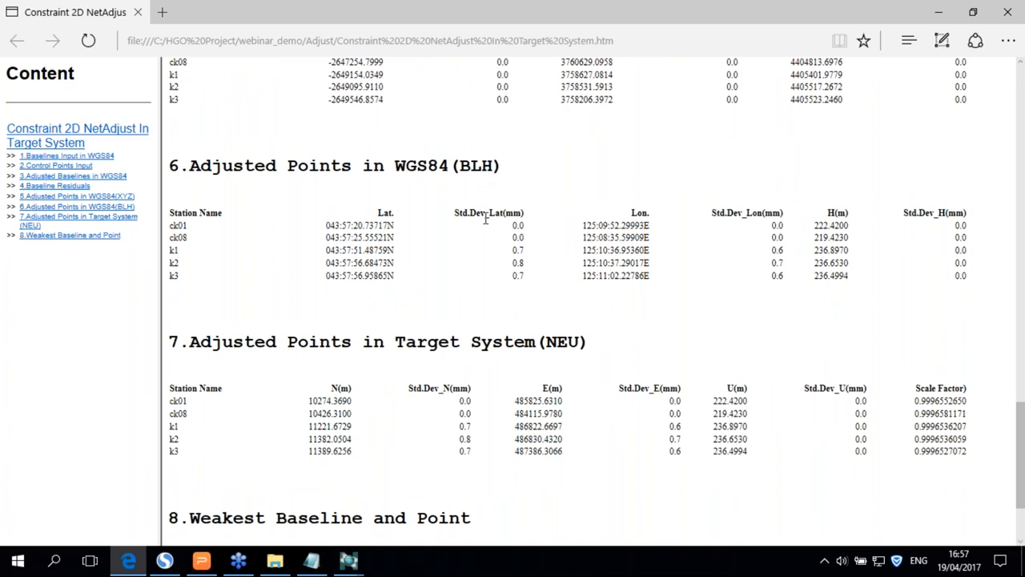
pyautogui.scroll(-3)
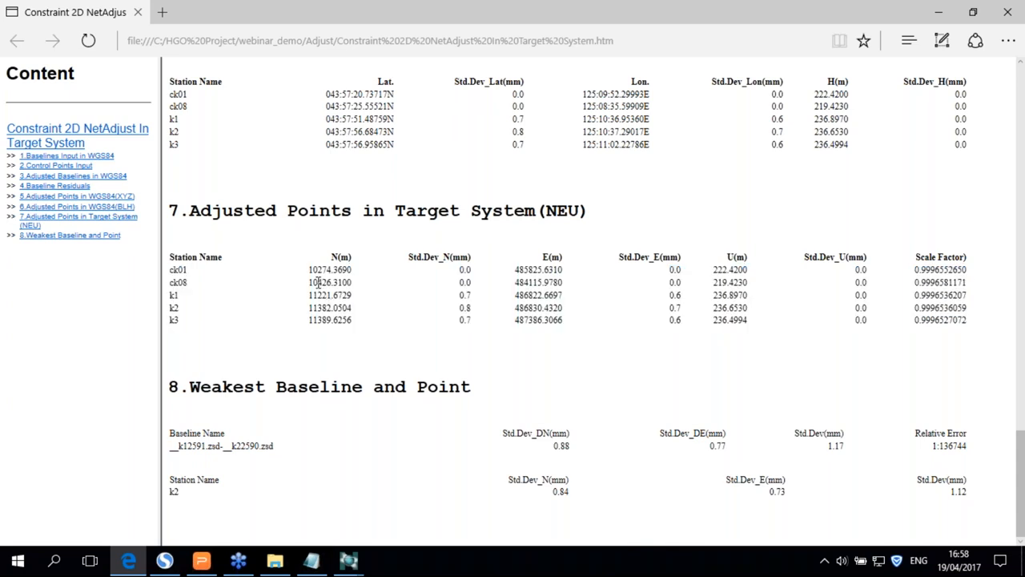
pyautogui.moveTo(363, 228)
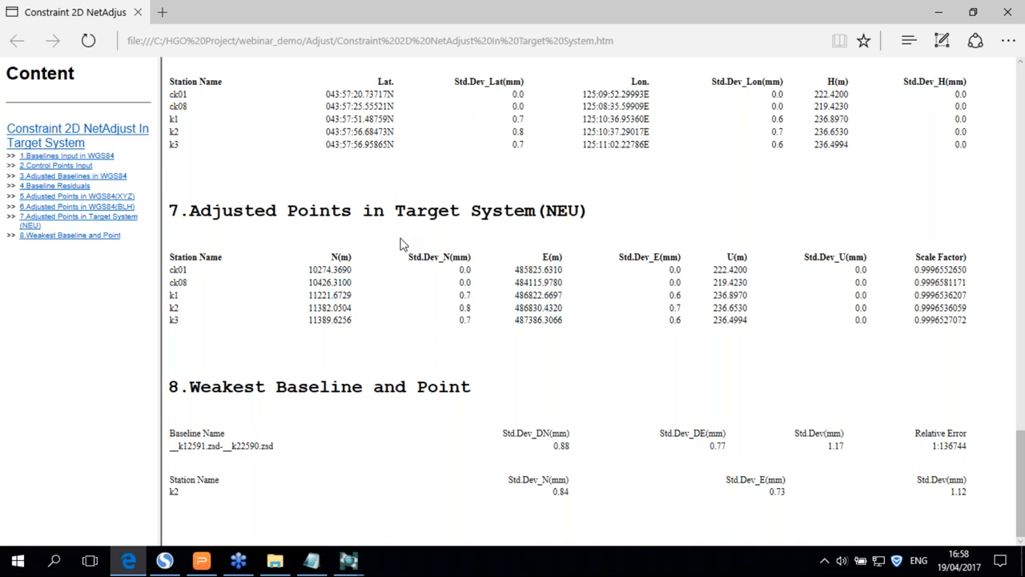
pyautogui.moveTo(308, 281)
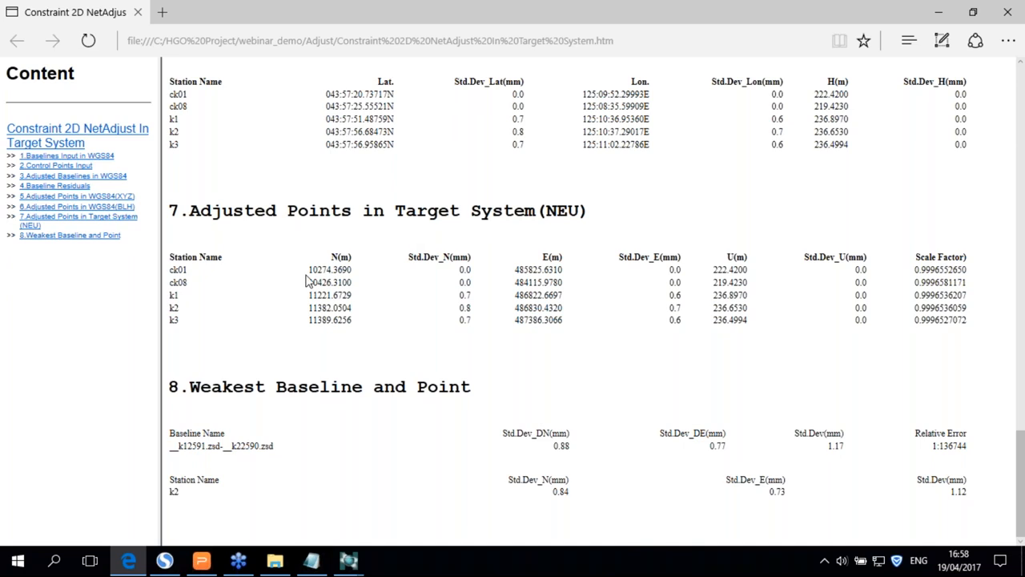
pyautogui.moveTo(332, 281)
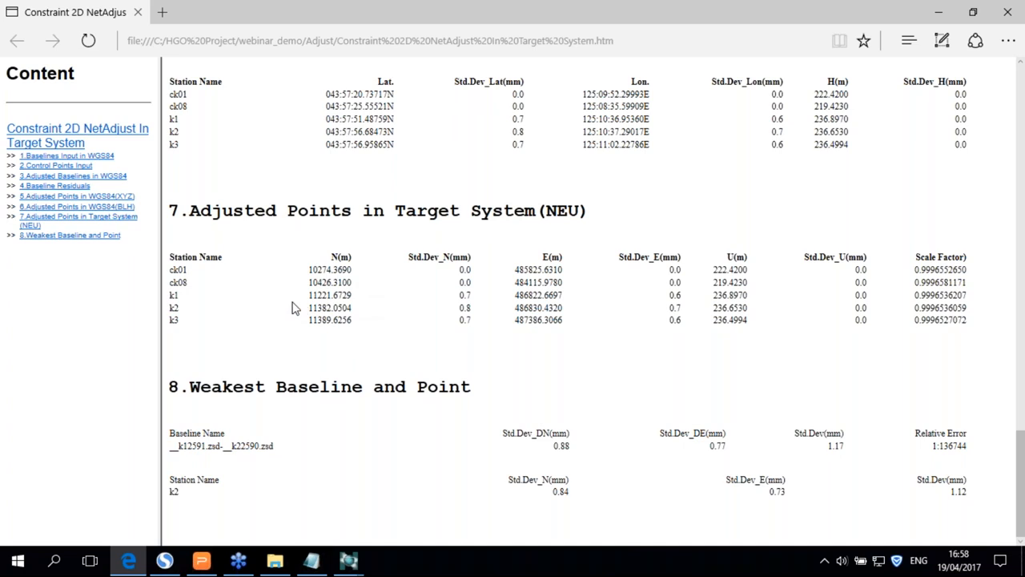
pyautogui.moveTo(172, 311)
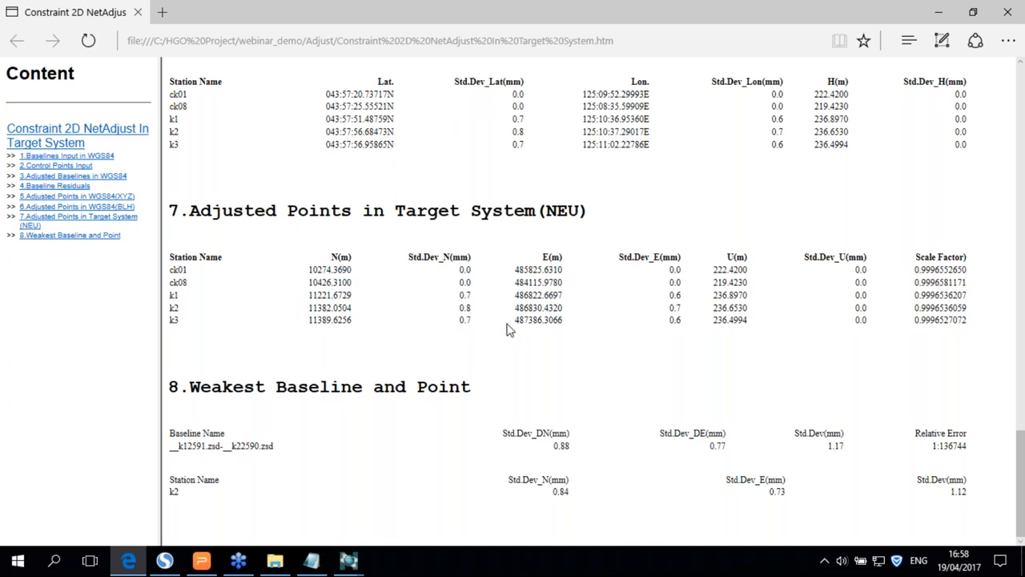
pyautogui.moveTo(558, 273)
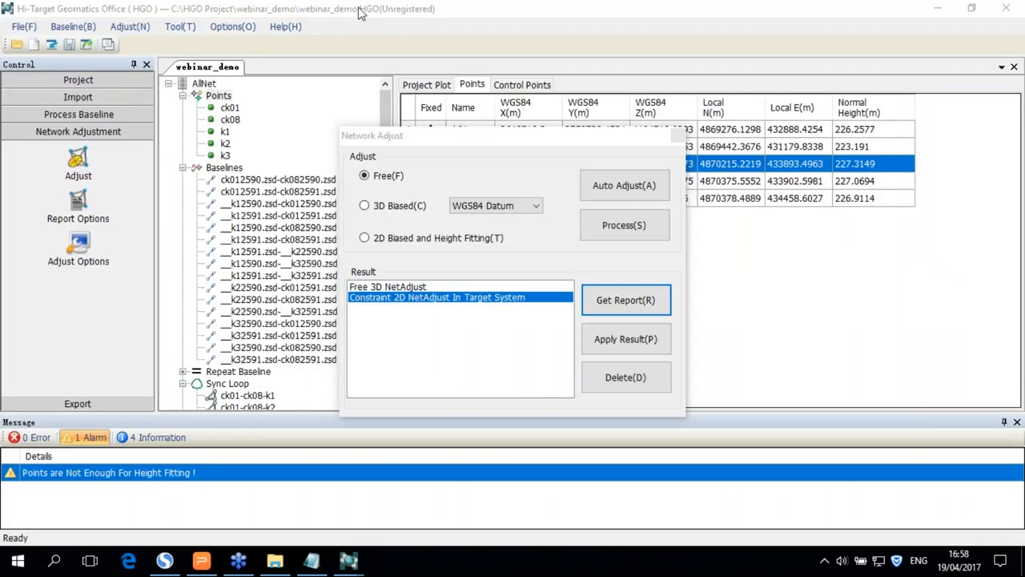
pyautogui.moveTo(678, 136)
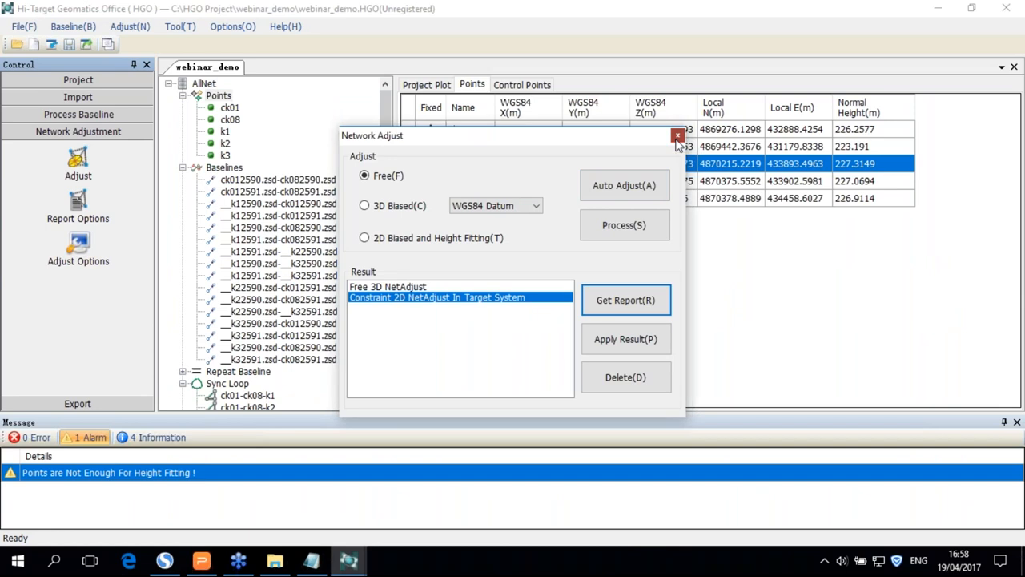
# - Close Network Adjust and, in Export, look at the Obs File DXF plot and Baseline Result formats
pyautogui.click(677, 135)
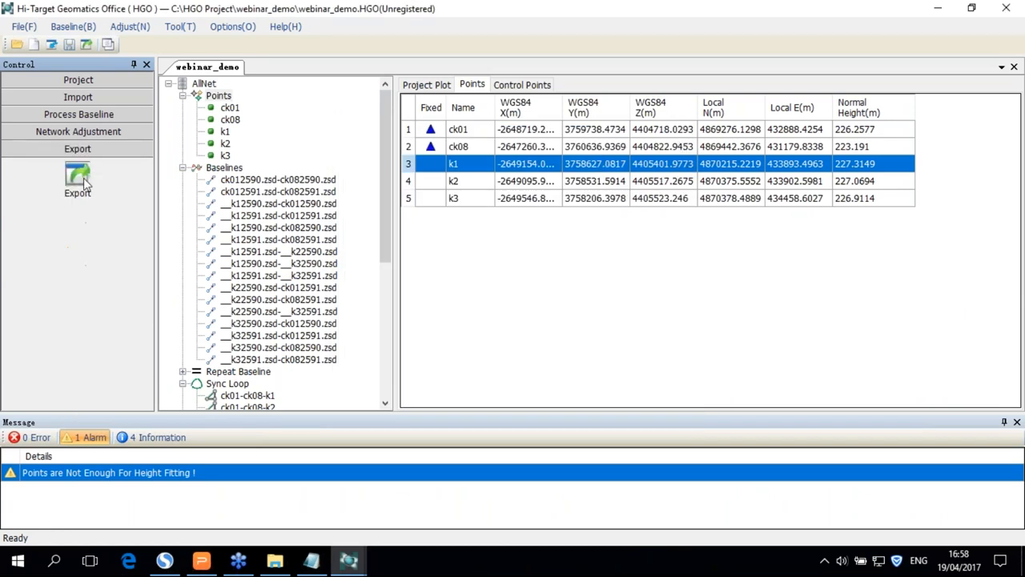
pyautogui.click(77, 180)
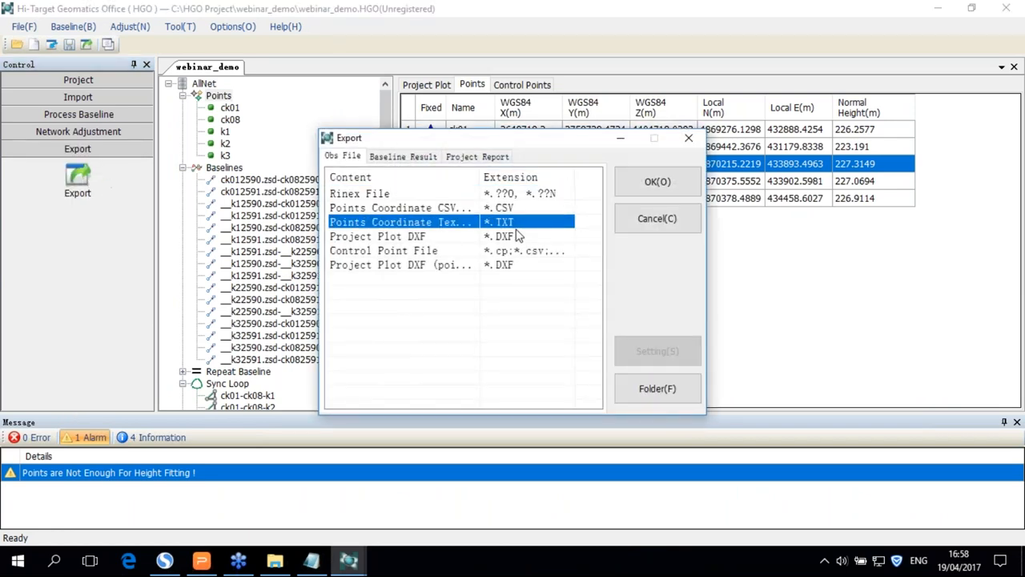
pyautogui.click(400, 235)
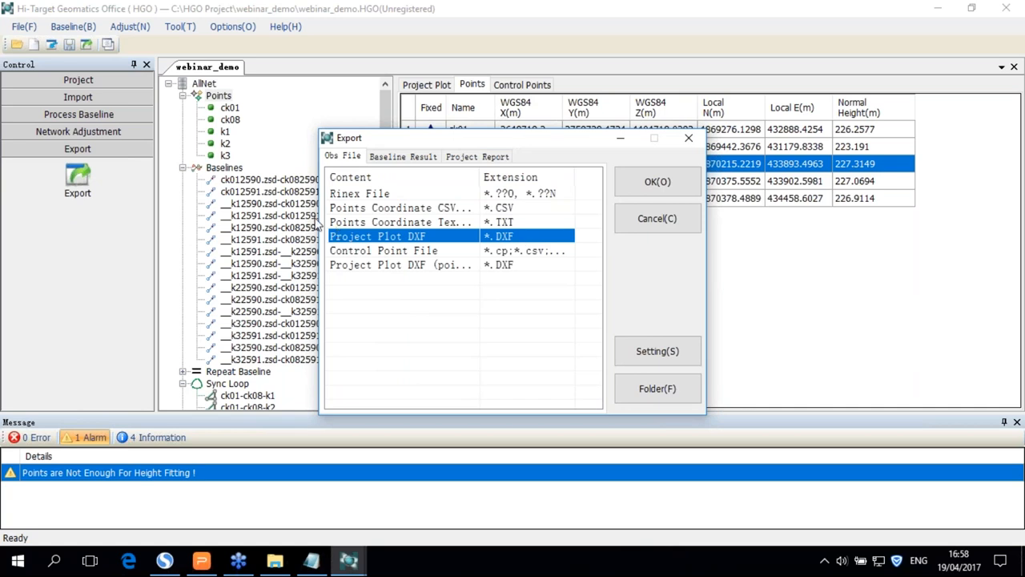
pyautogui.click(403, 157)
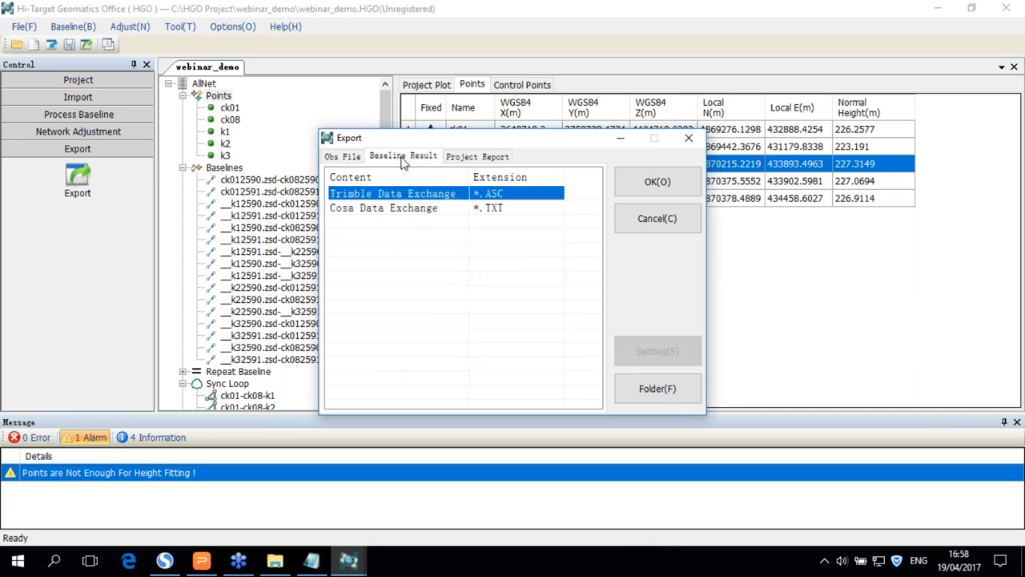
# - Look at the Project Report formats including ASCII, then close the Export dialog
pyautogui.click(477, 156)
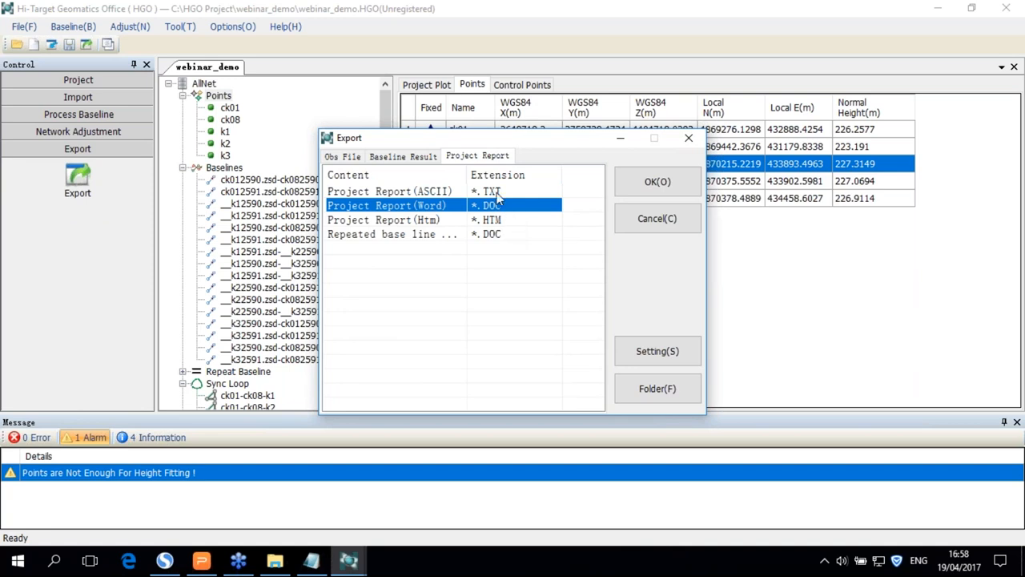
pyautogui.click(390, 191)
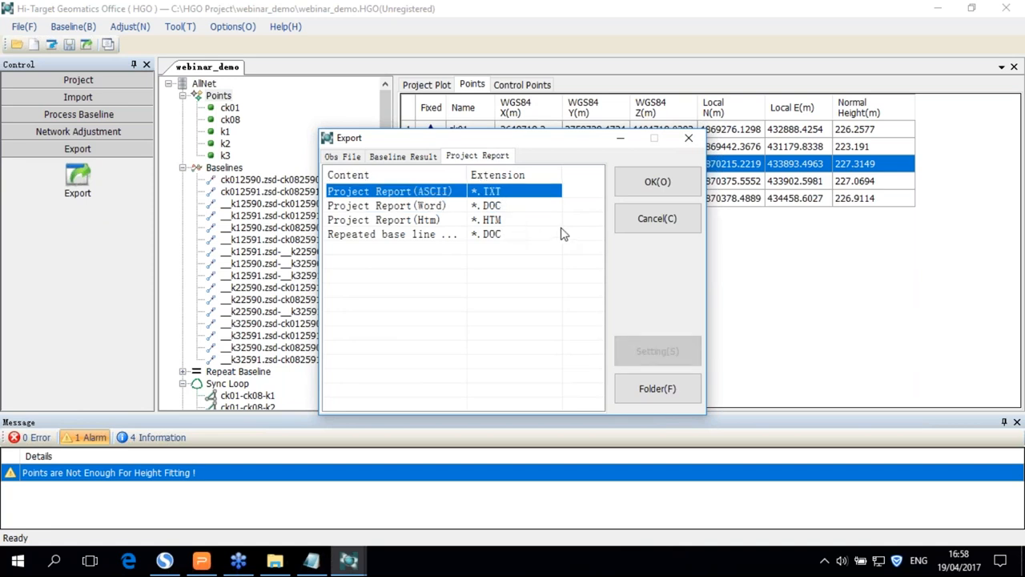
pyautogui.moveTo(552, 239)
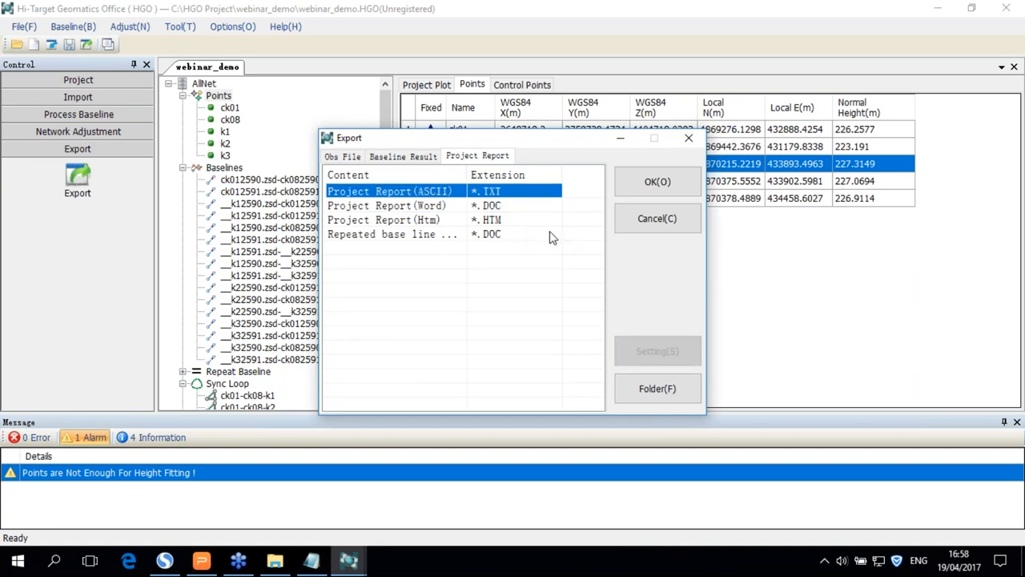
pyautogui.moveTo(548, 260)
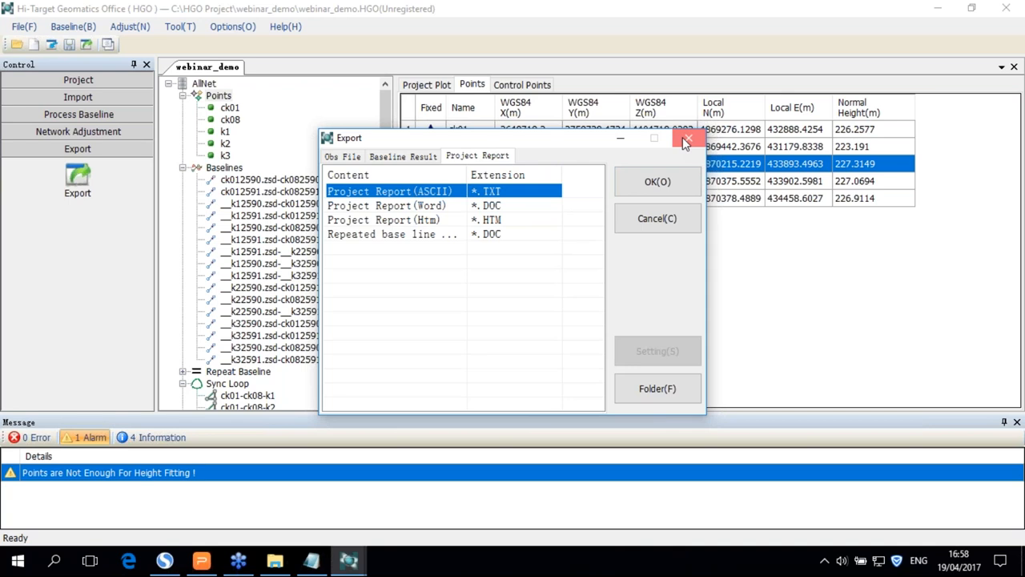
pyautogui.click(688, 137)
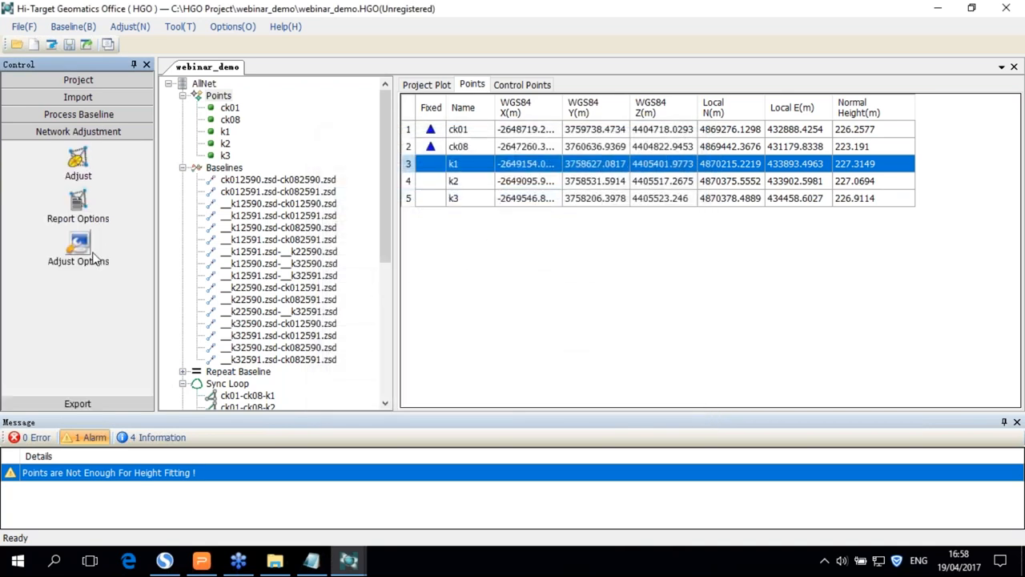
pyautogui.click(78, 162)
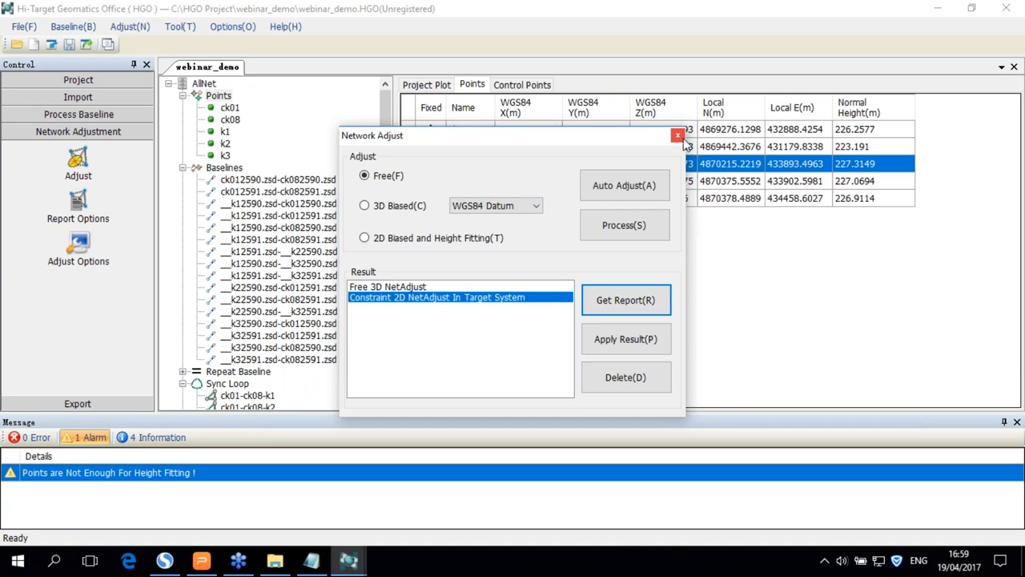
pyautogui.moveTo(677, 135)
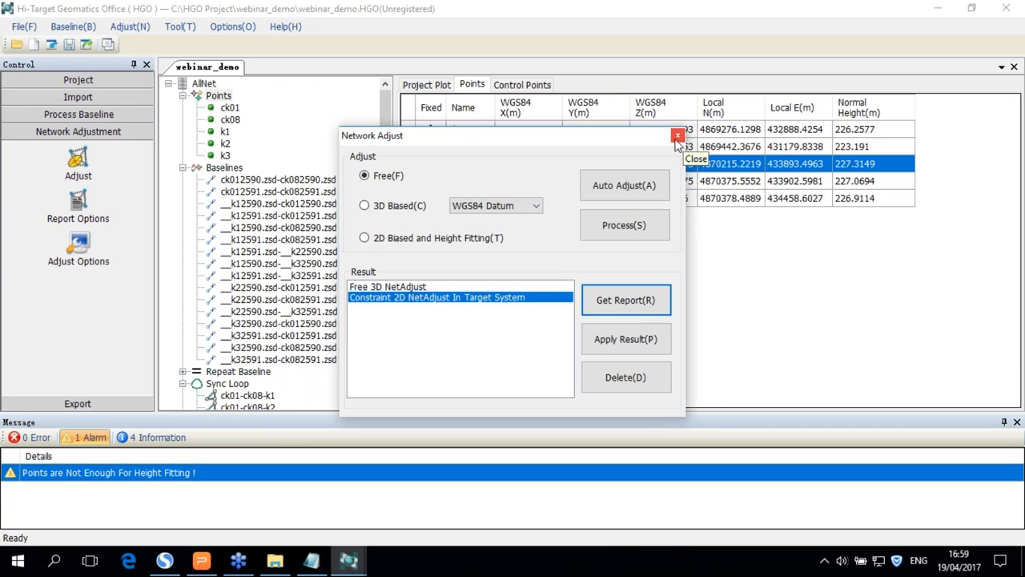
pyautogui.click(677, 135)
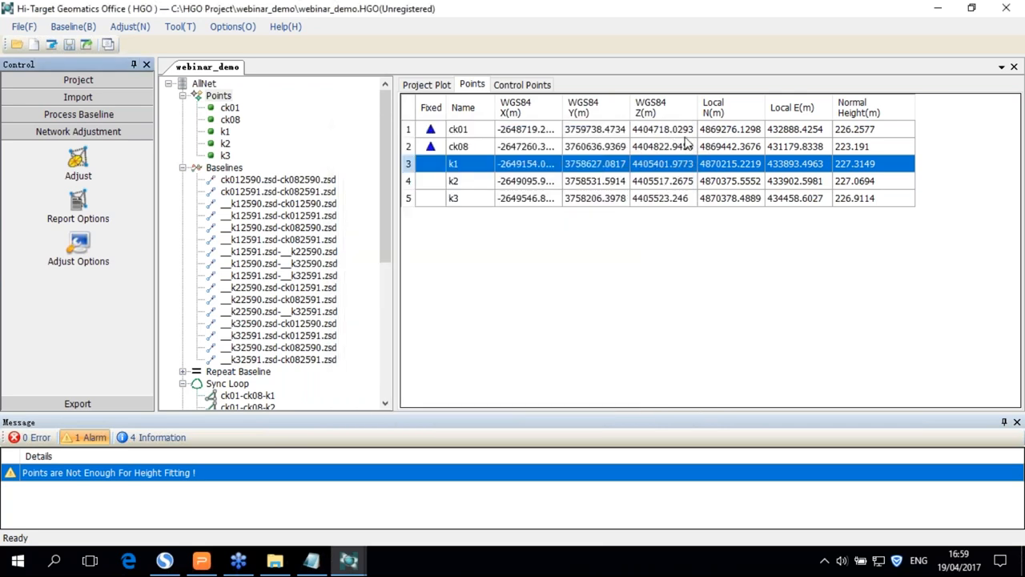
pyautogui.moveTo(939, 9)
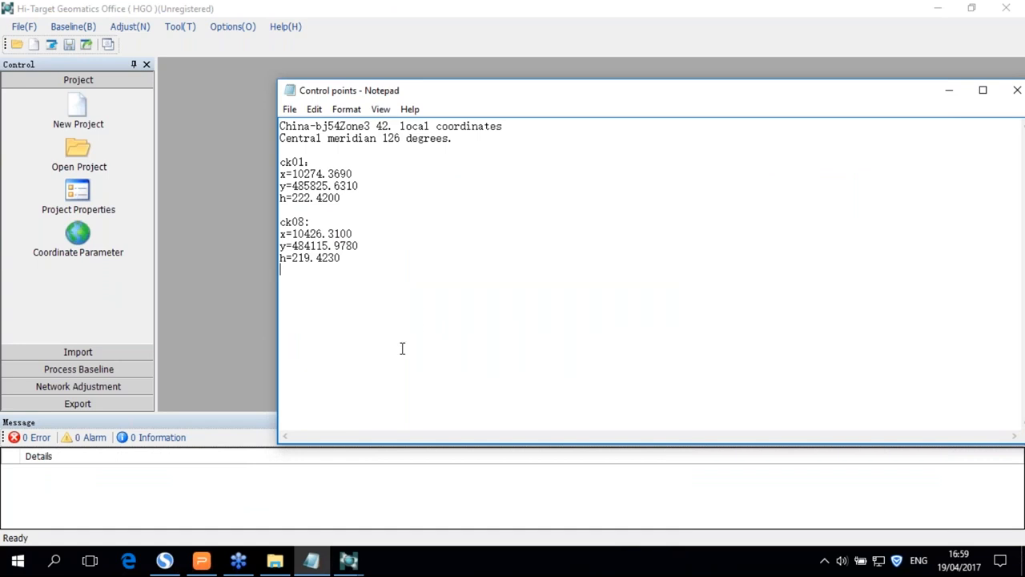
pyautogui.moveTo(174, 550)
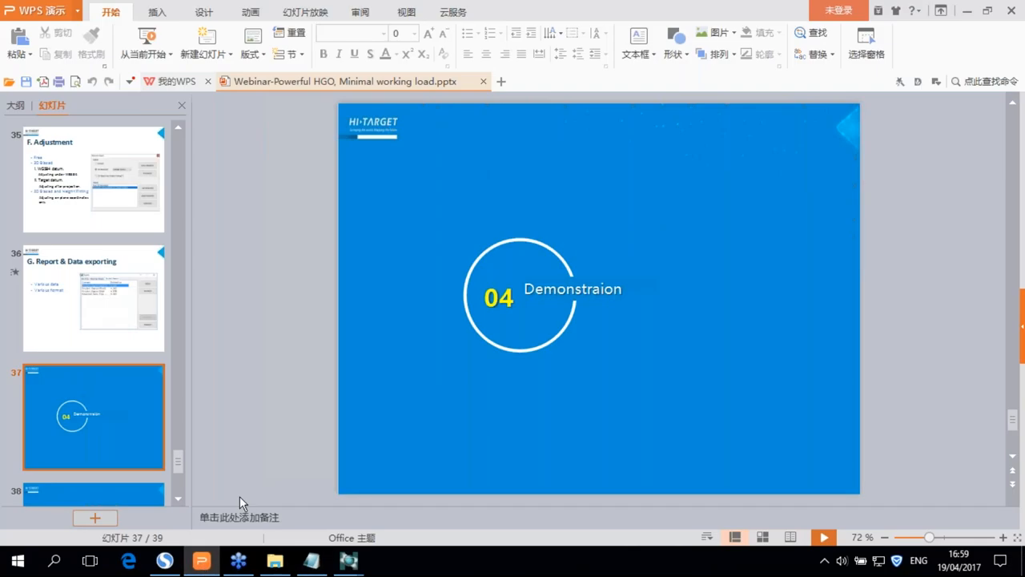
pyautogui.moveTo(250, 487)
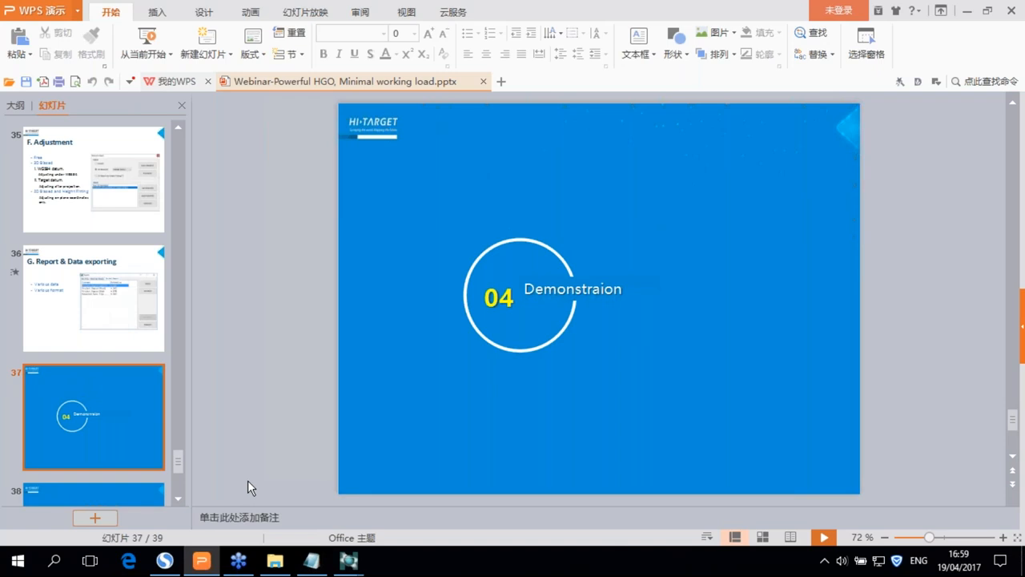
pyautogui.moveTo(147, 38)
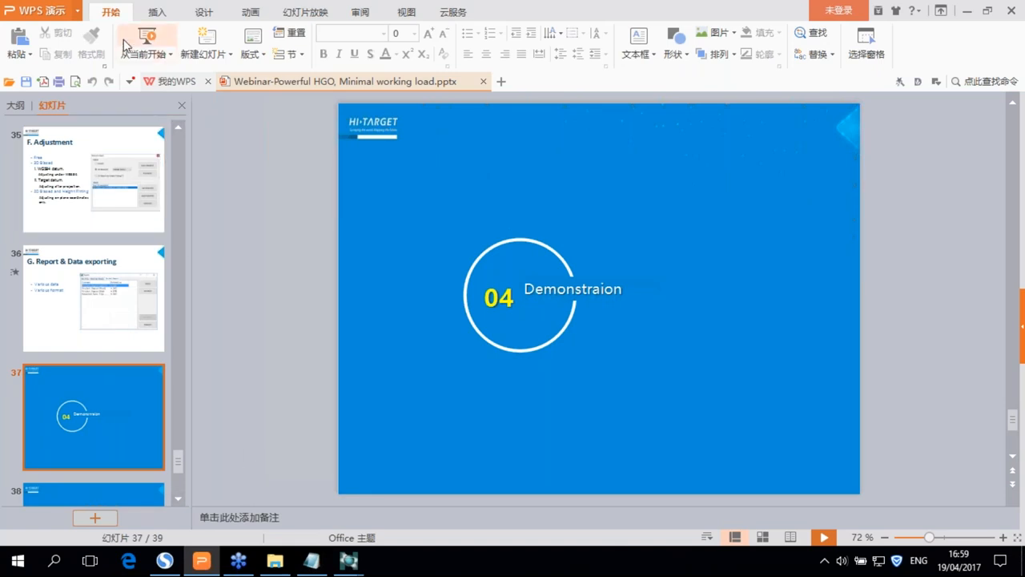